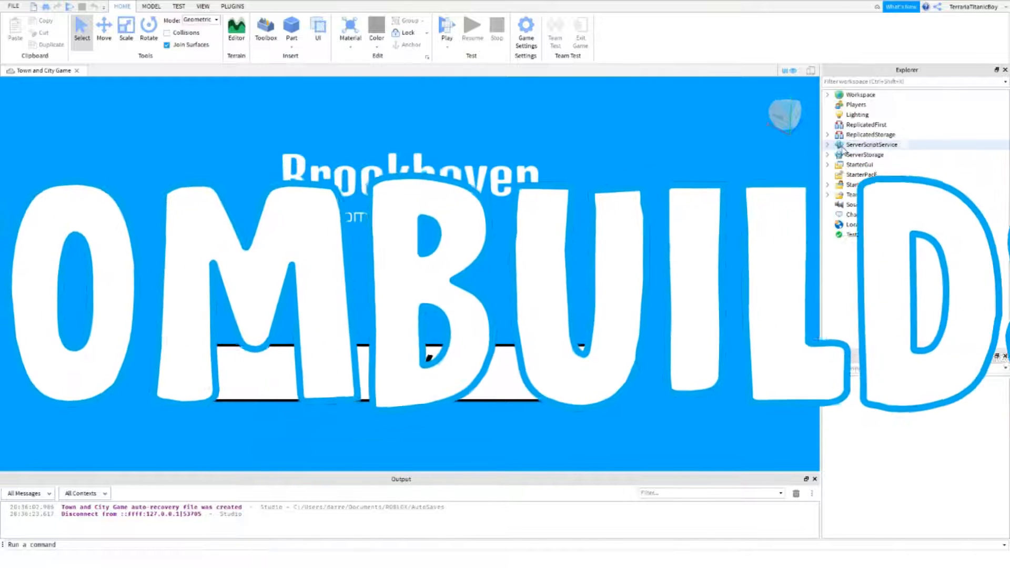
Select and expand ServerScriptService to list BuyCar, SellHouse, leaderstats and the other scripts
left_click(871, 144)
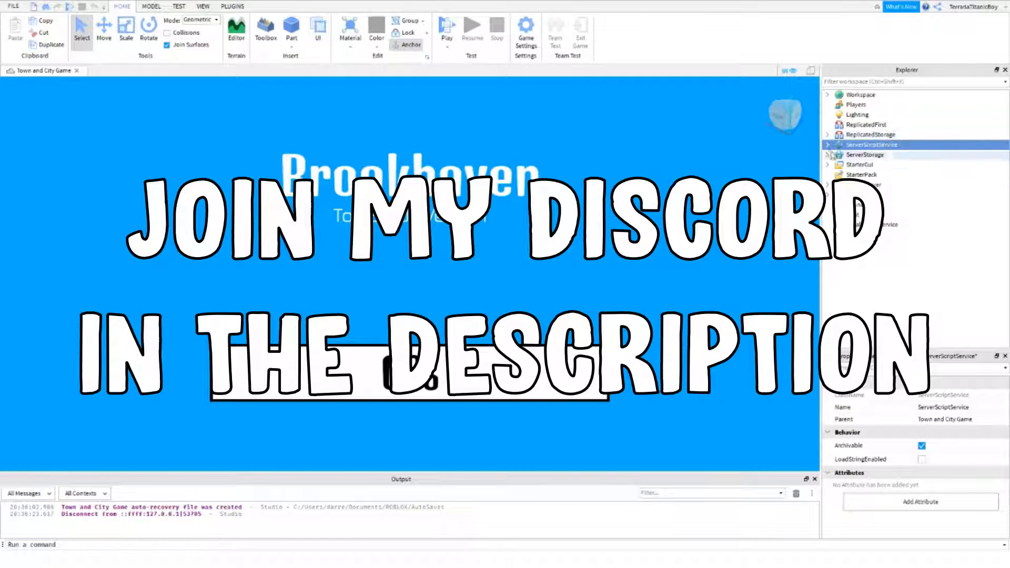
left_click(828, 144)
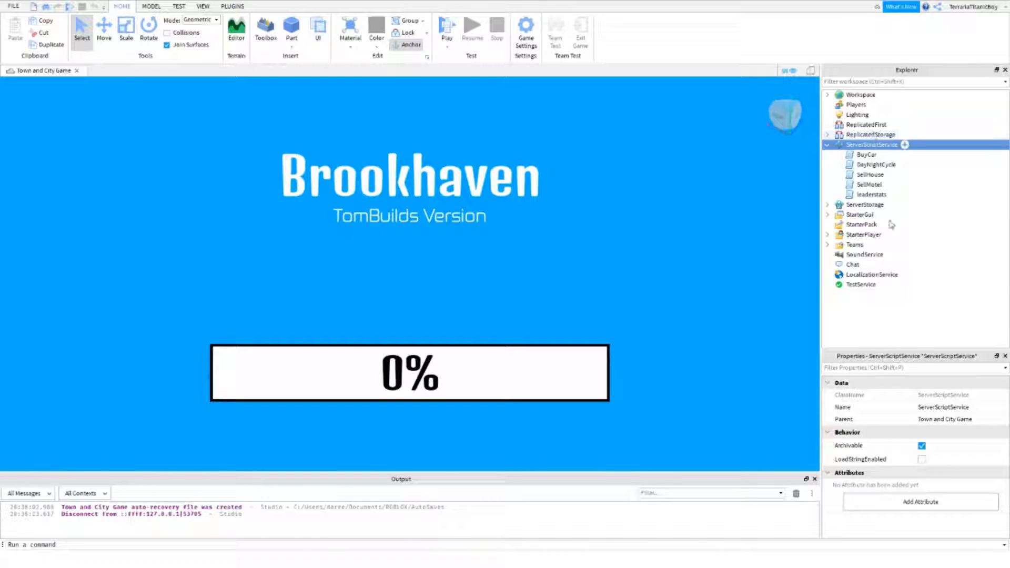
mouse_move(885, 310)
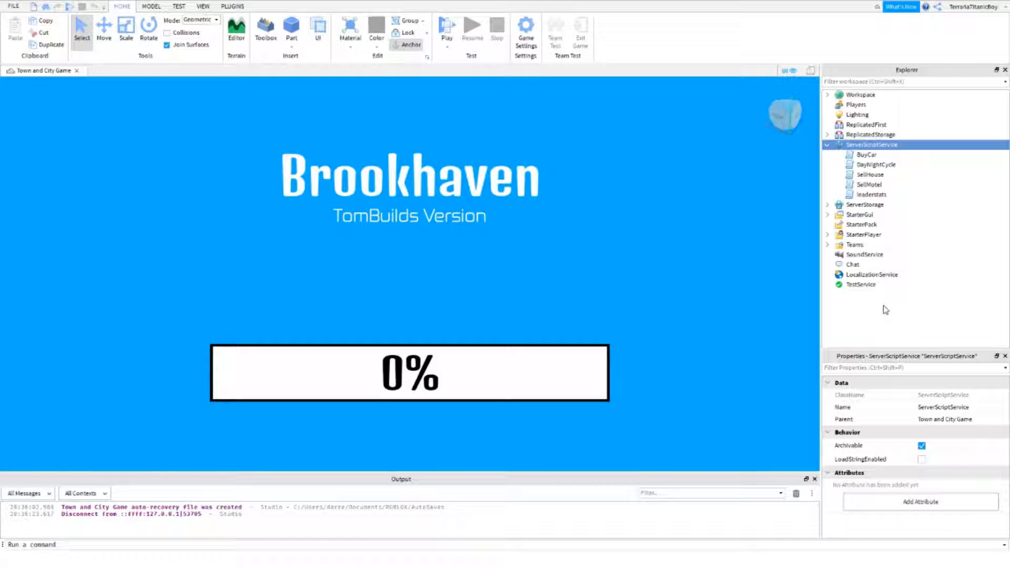
mouse_move(896, 345)
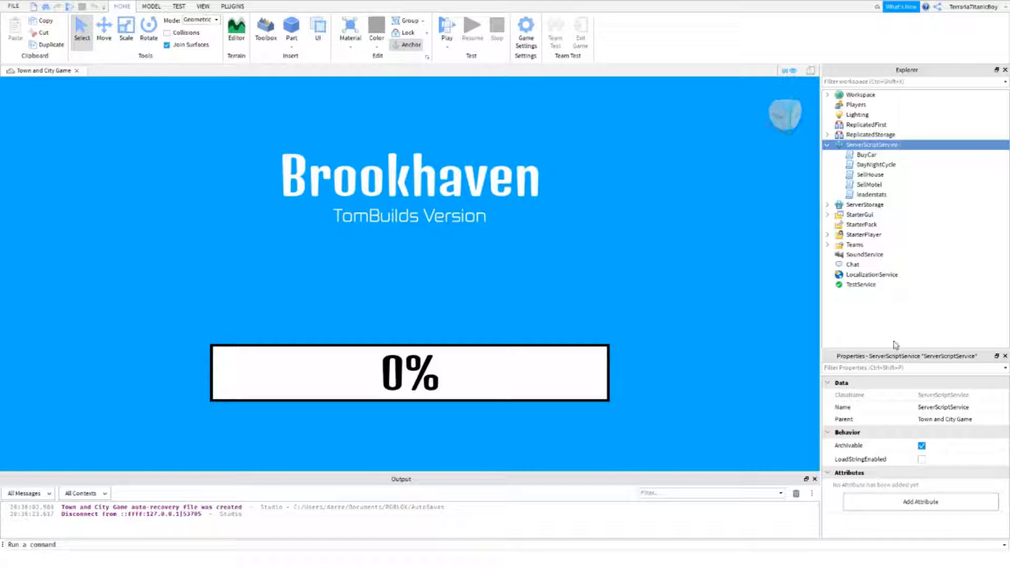
mouse_move(890, 327)
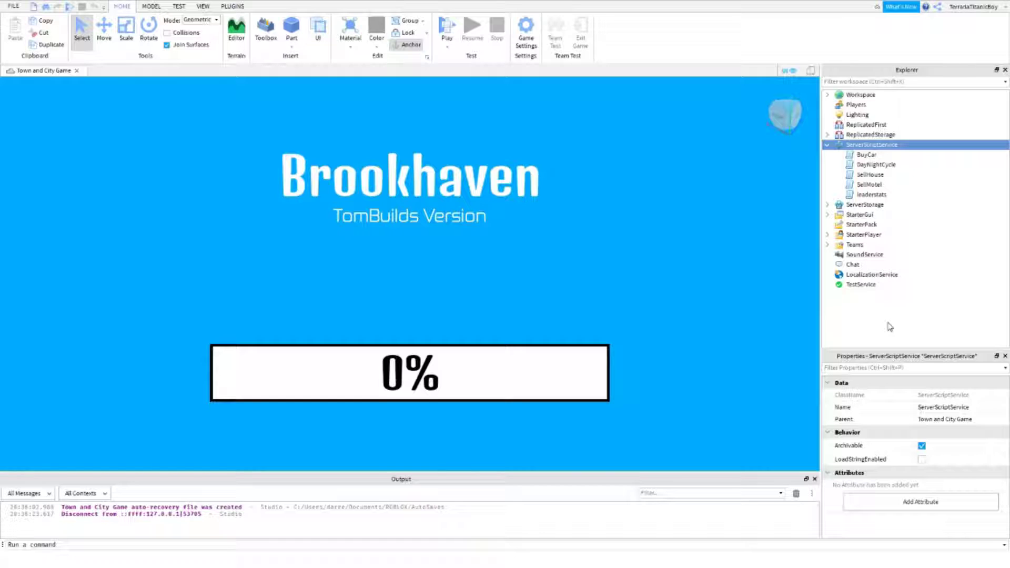
mouse_move(902, 307)
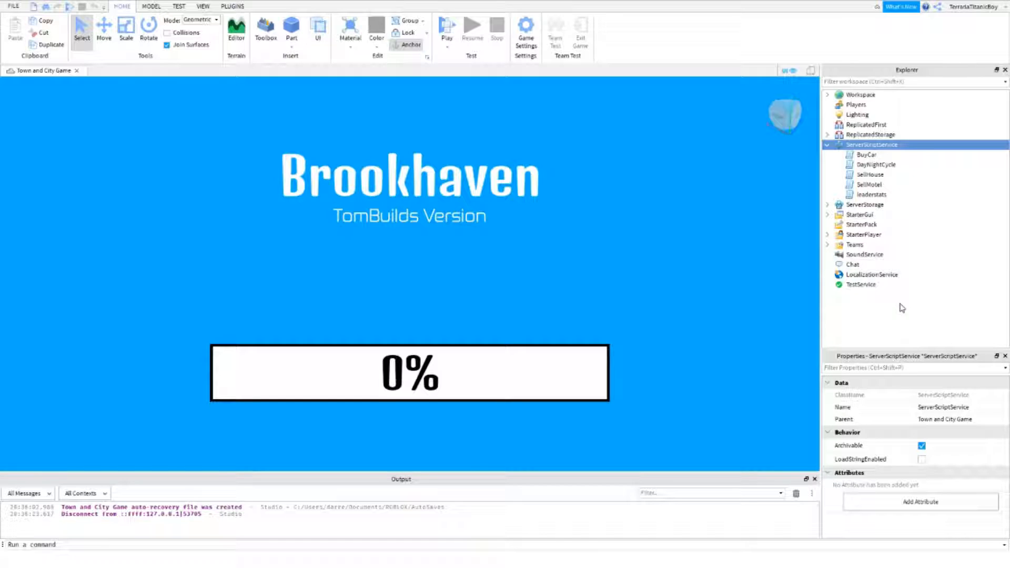
mouse_move(887, 337)
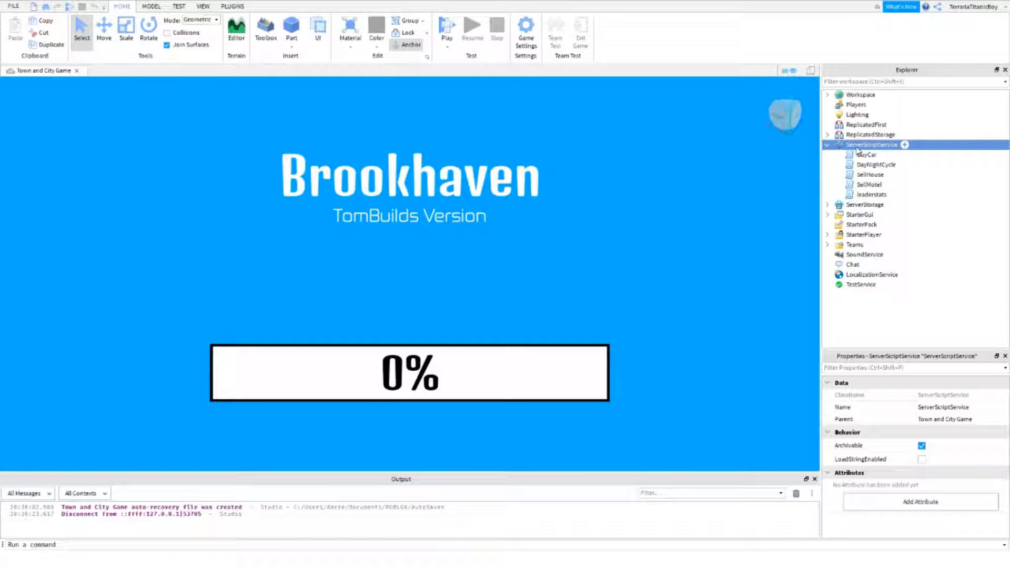
Add a Script under ServerScriptService, rename it SavingData, and delete its default print line
left_click(904, 145)
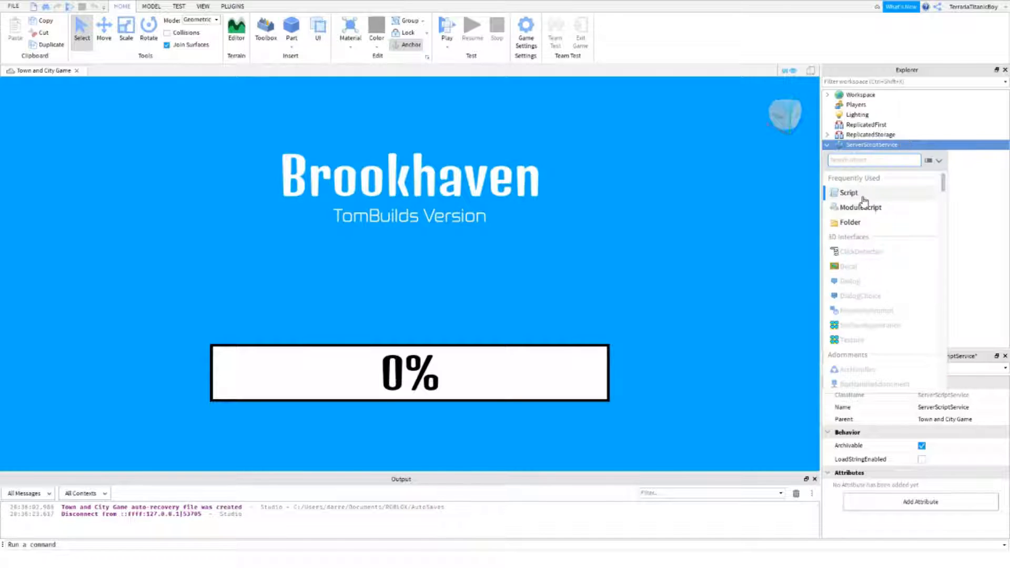
left_click(847, 192)
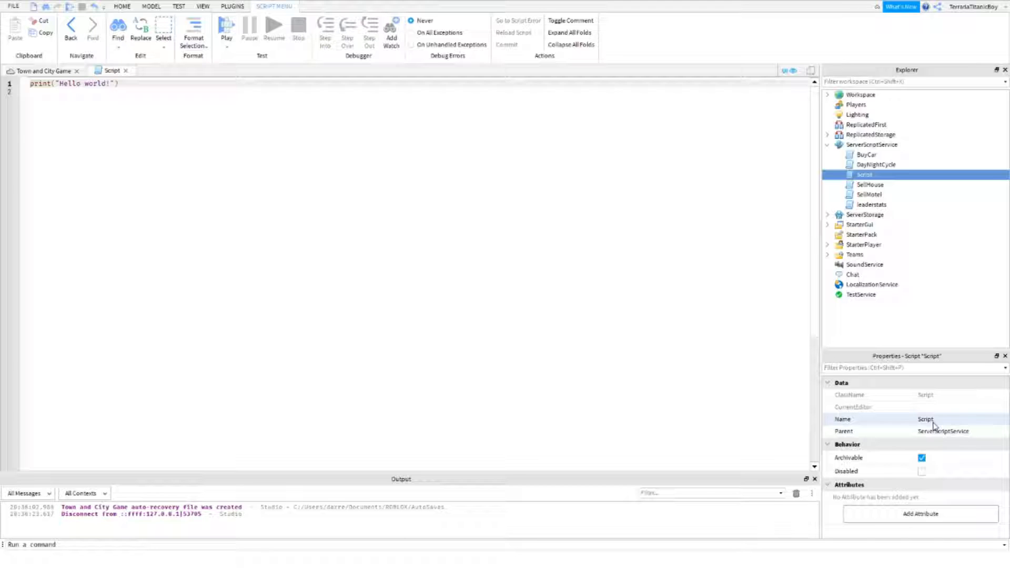
double_click(943, 419)
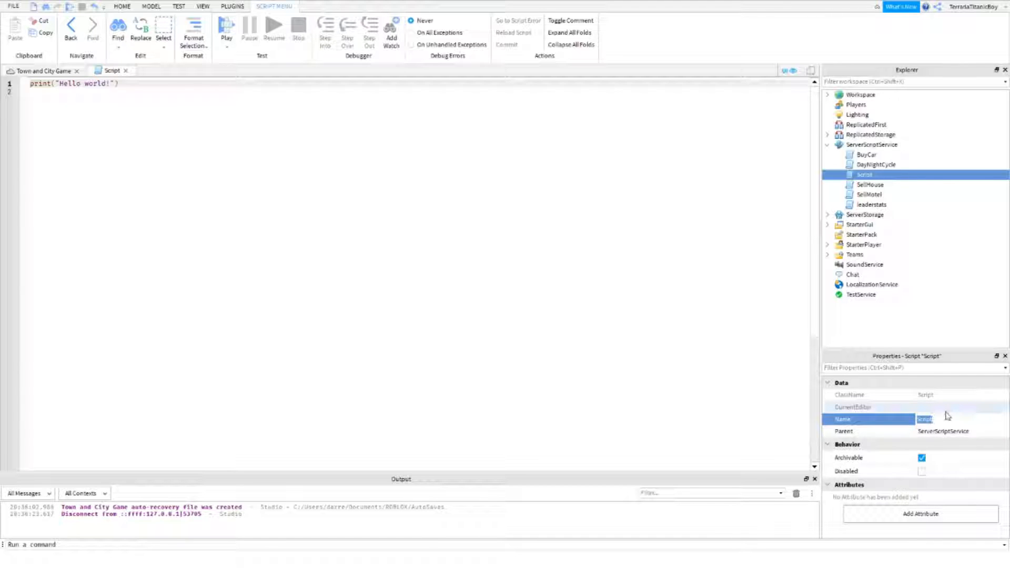
type("Savings")
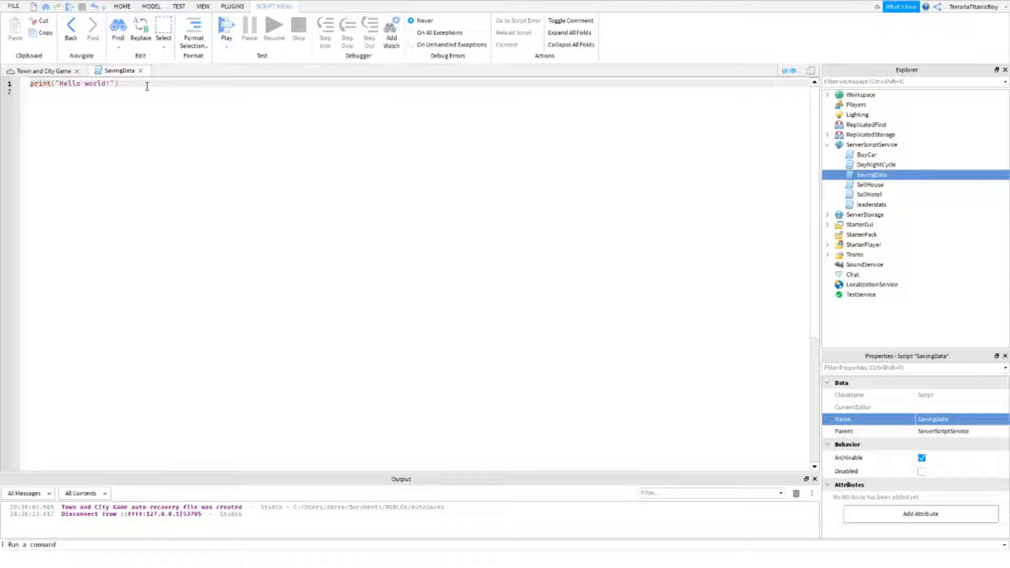
key("ctrl+a")
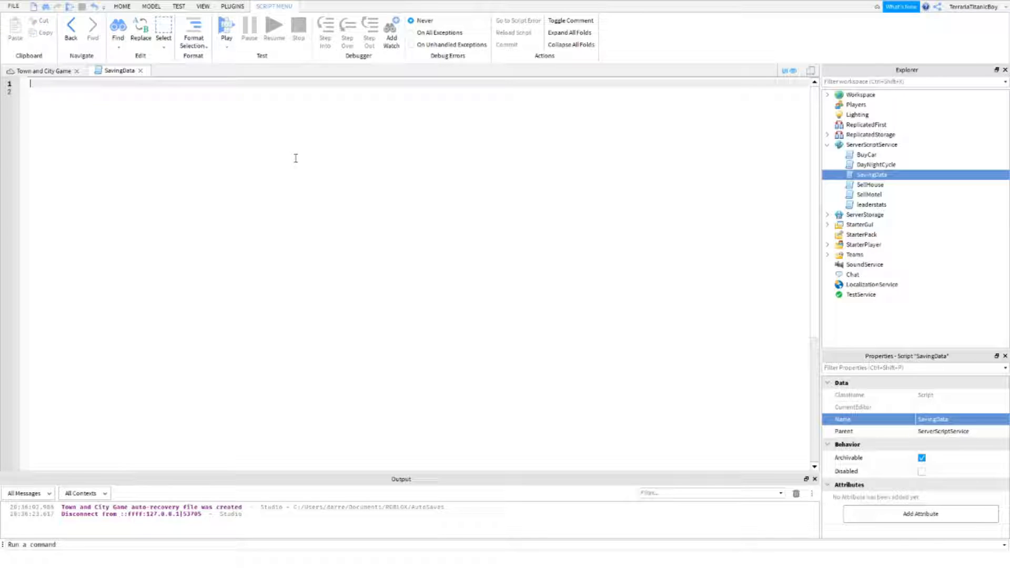
Write local DataStore = game:GetService("DataStoreService"):GetDataStore("SaveData") as the first line
type("local DataStore = game:GetService(")
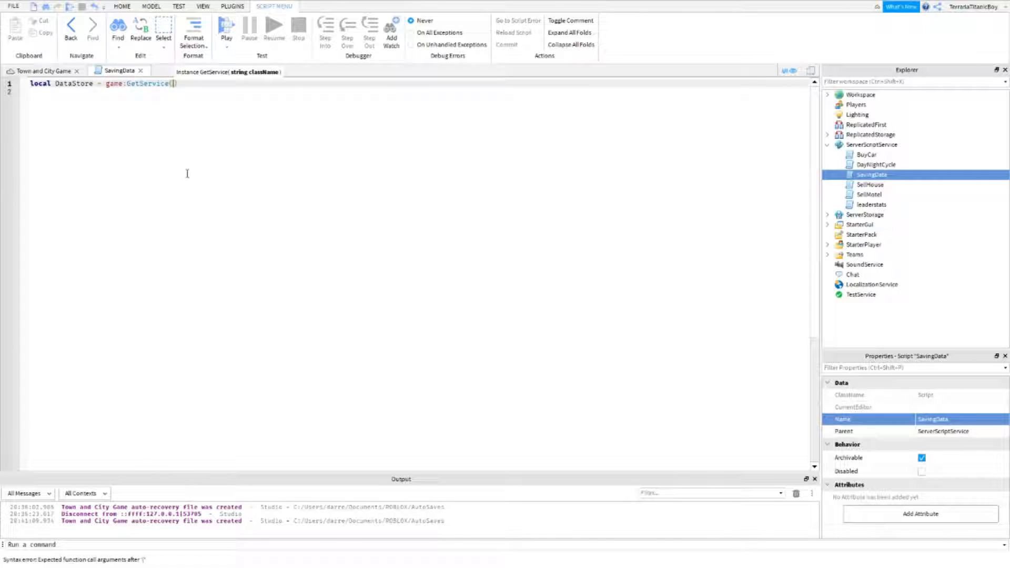
type("\"")
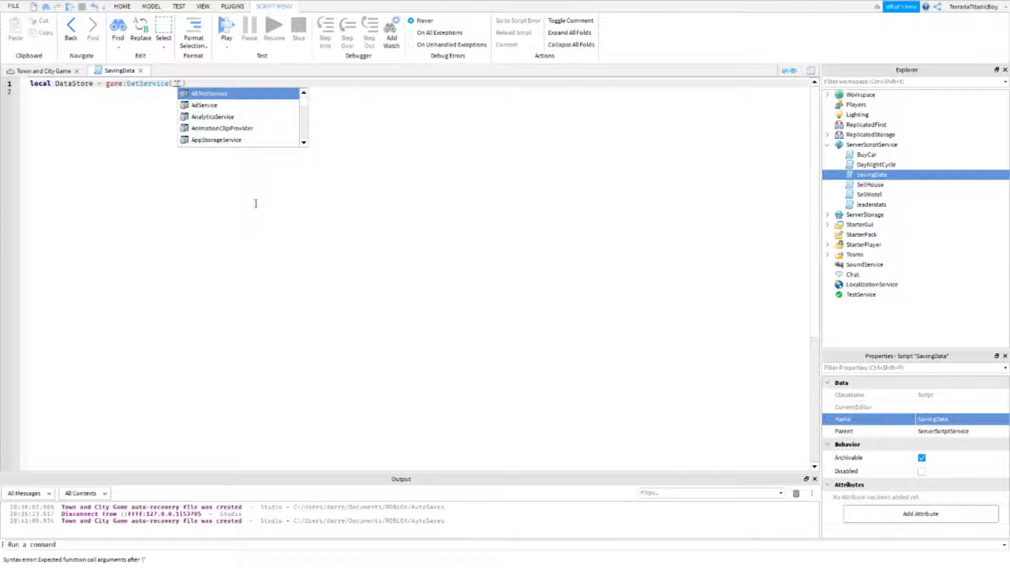
type("DataStoreService")
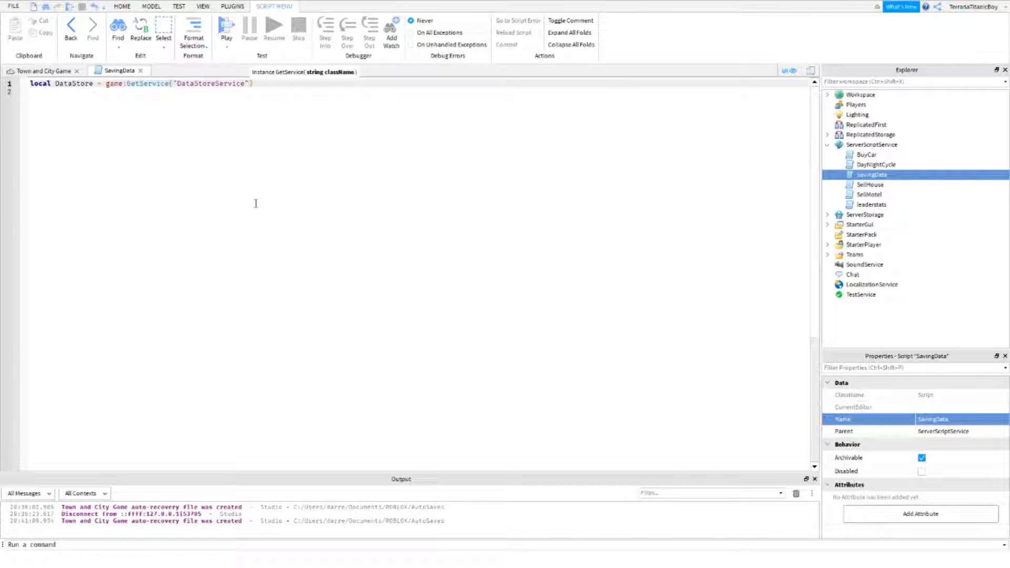
type(";")
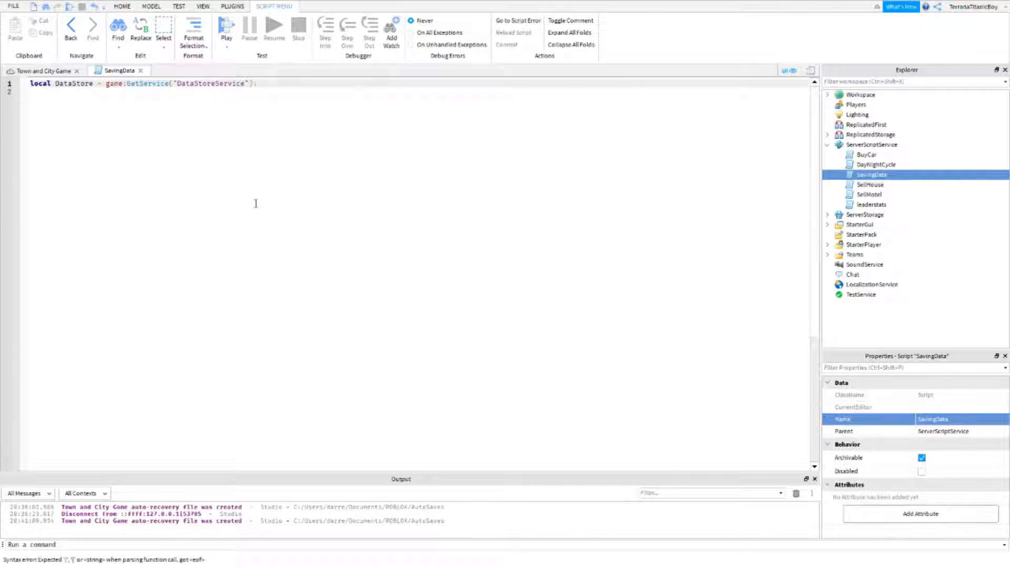
type(":GetData")
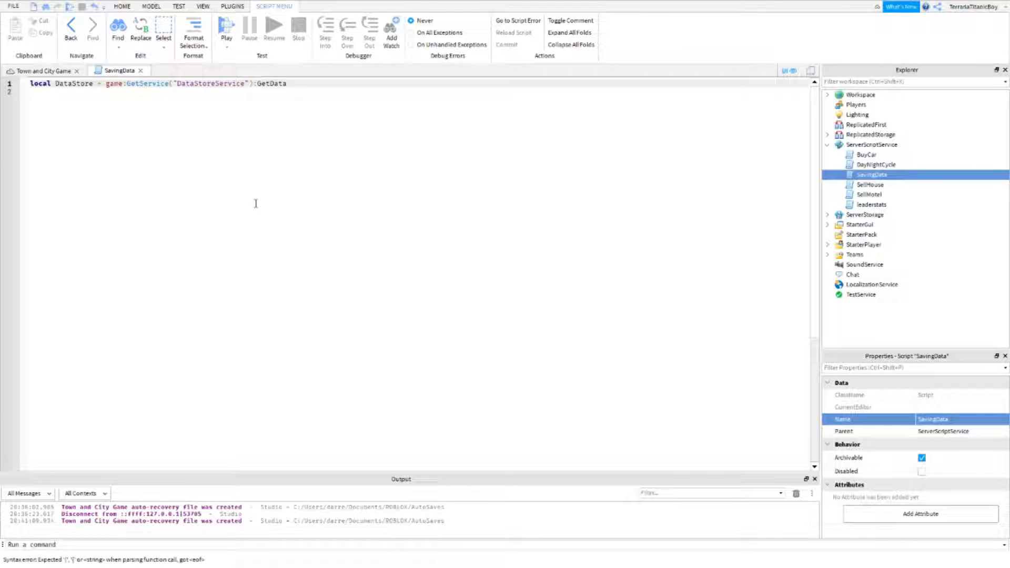
type("Store")
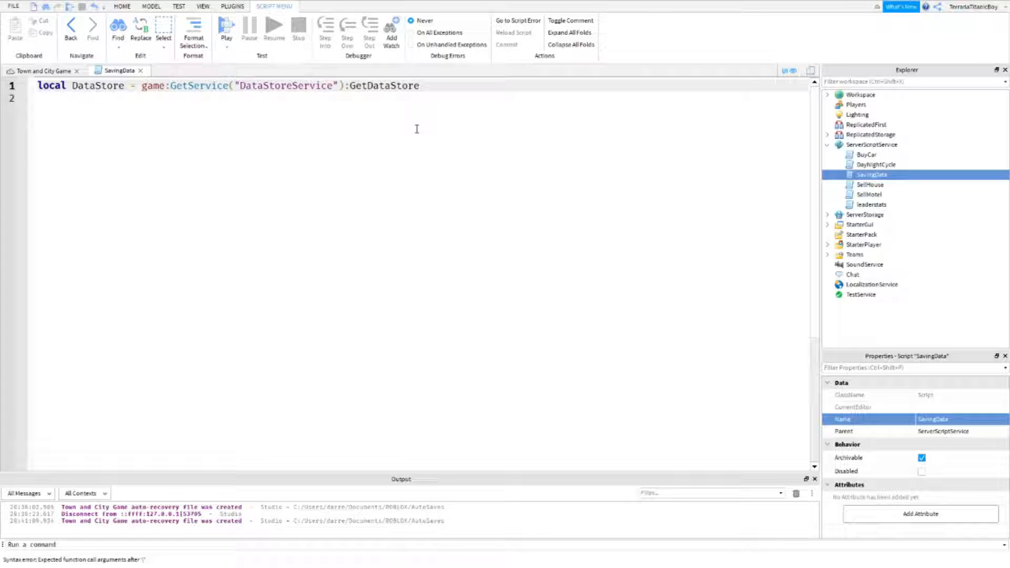
type("(\"D\")")
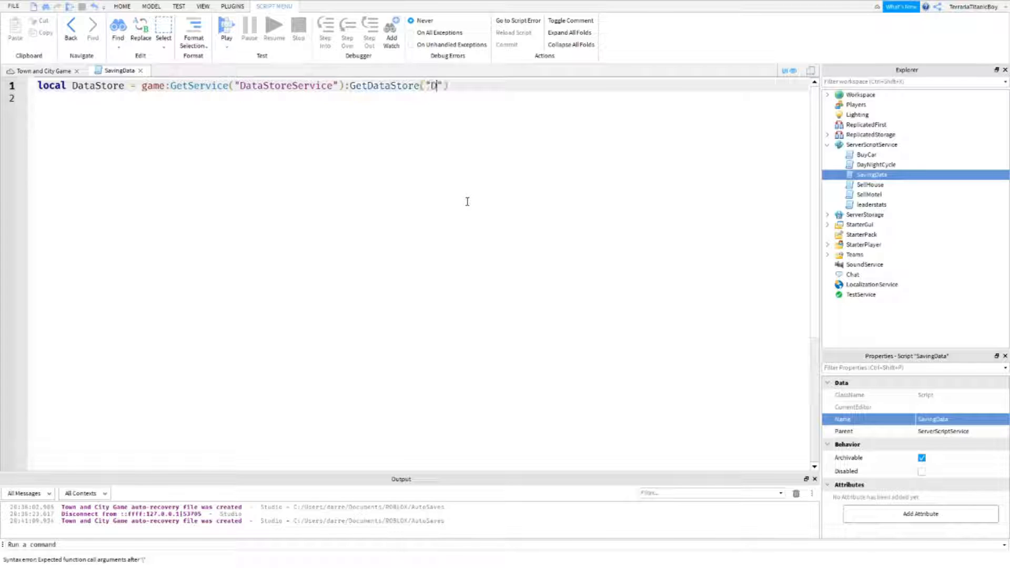
type("SaveD")
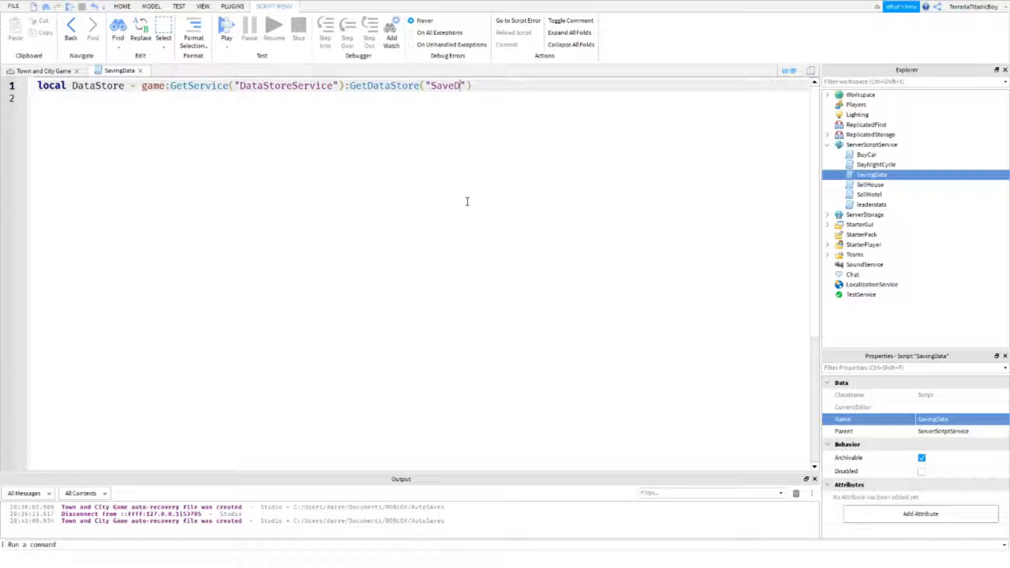
type("ata")
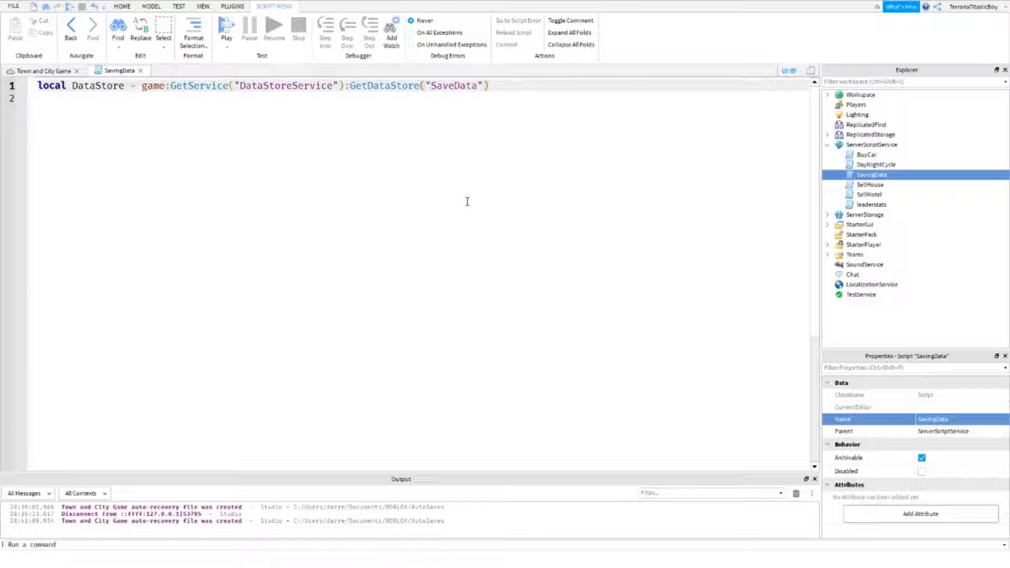
key("Return")
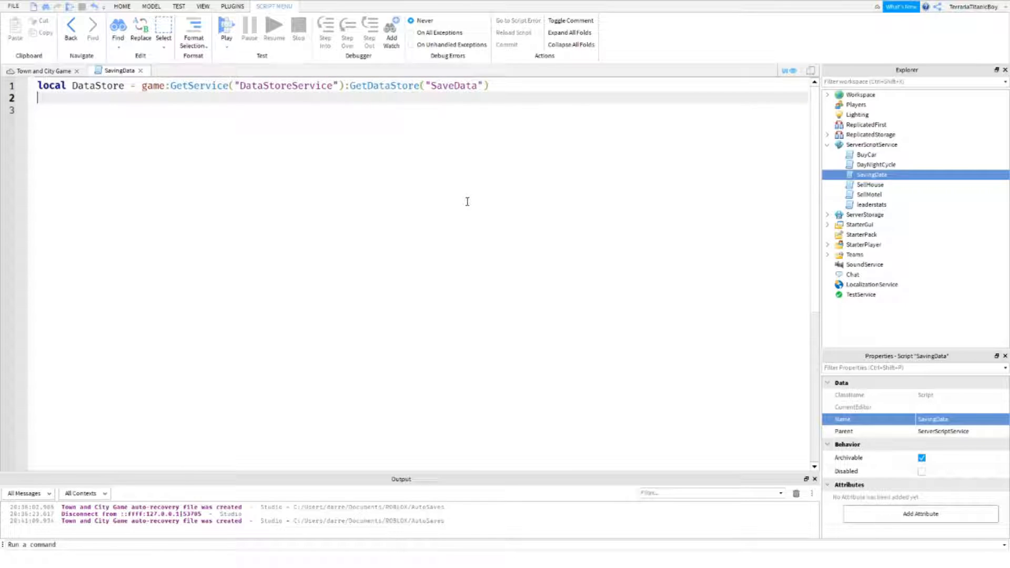
Start a game.Players.PlayerAdded:Connect(function(player) handler with a wait
type("game.Pl")
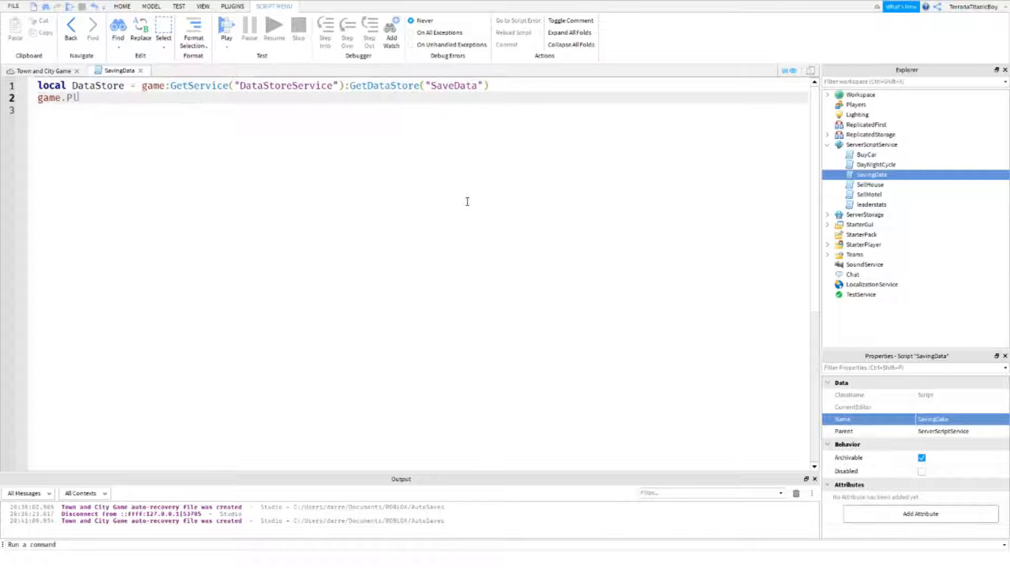
type("ayers.Pl")
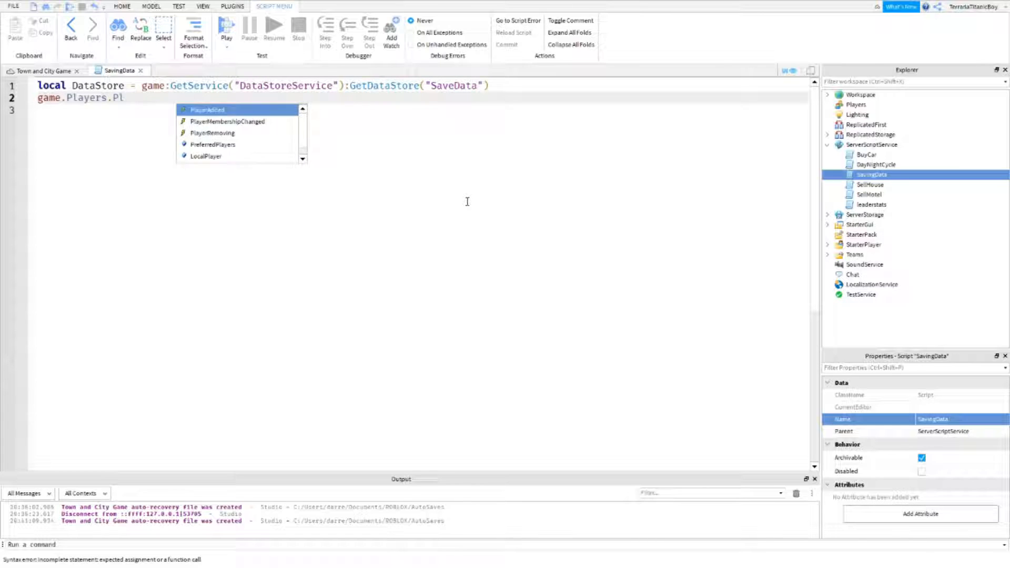
type("layerAdded:Connect(function")
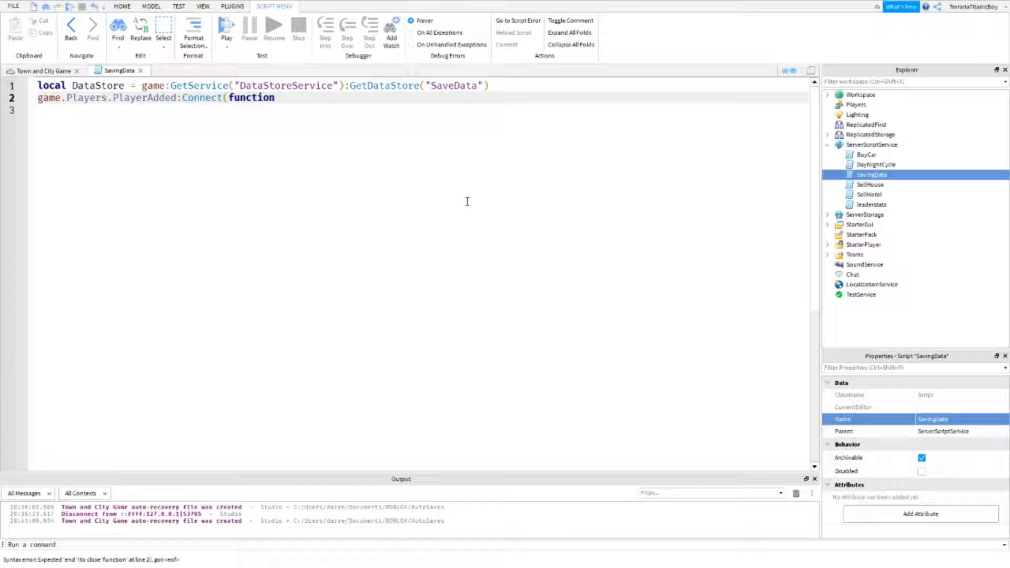
type("(player")
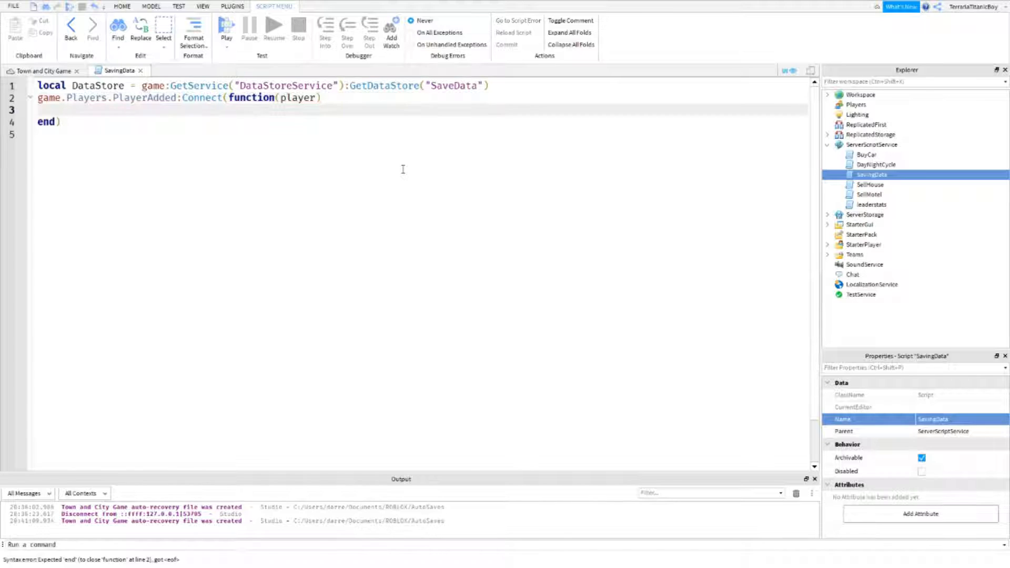
type("wait(")
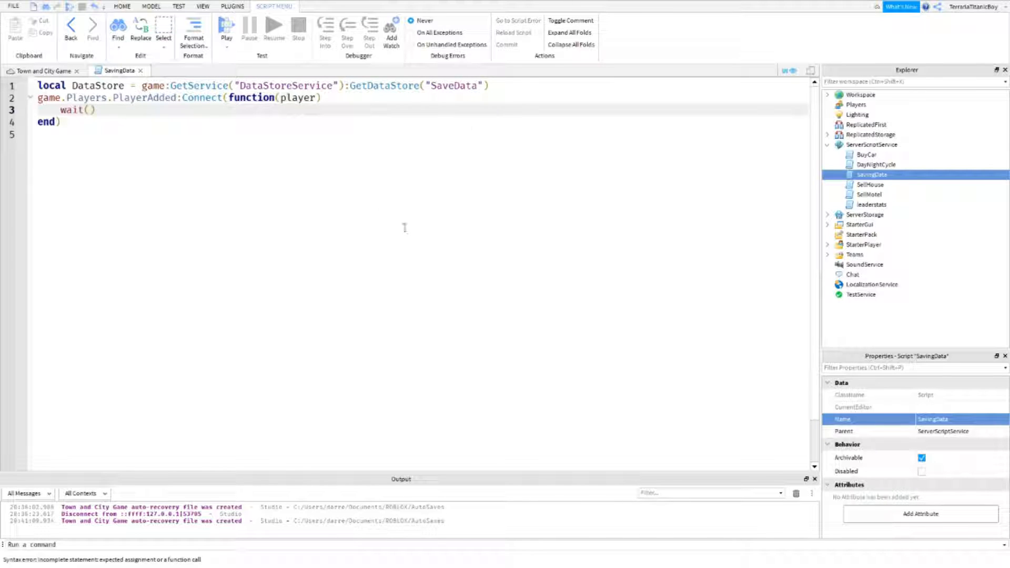
key("Return")
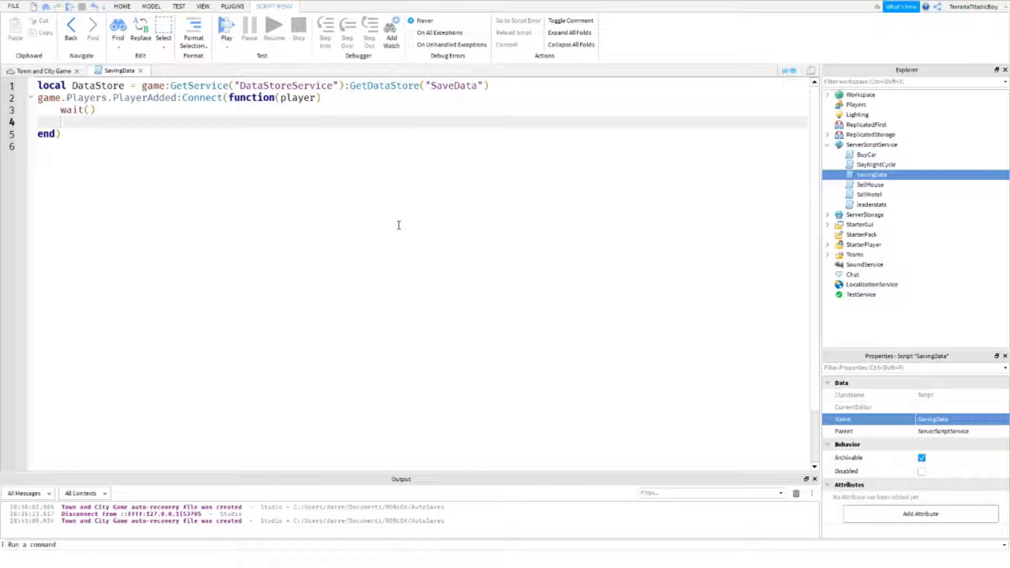
Add local playerKey = "id_"..player.UserId and begin a local save1 variable
type("local")
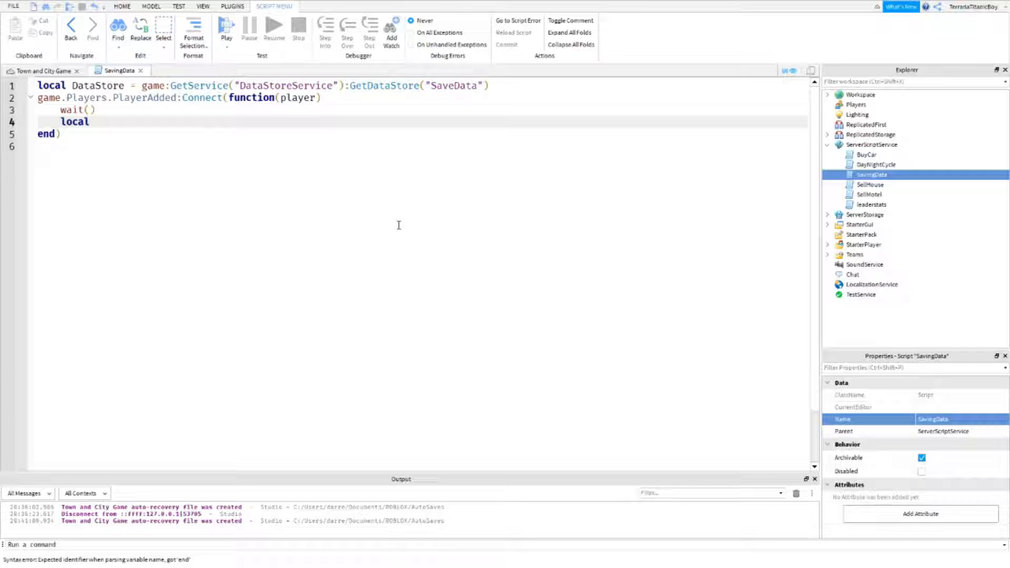
type("playerK")
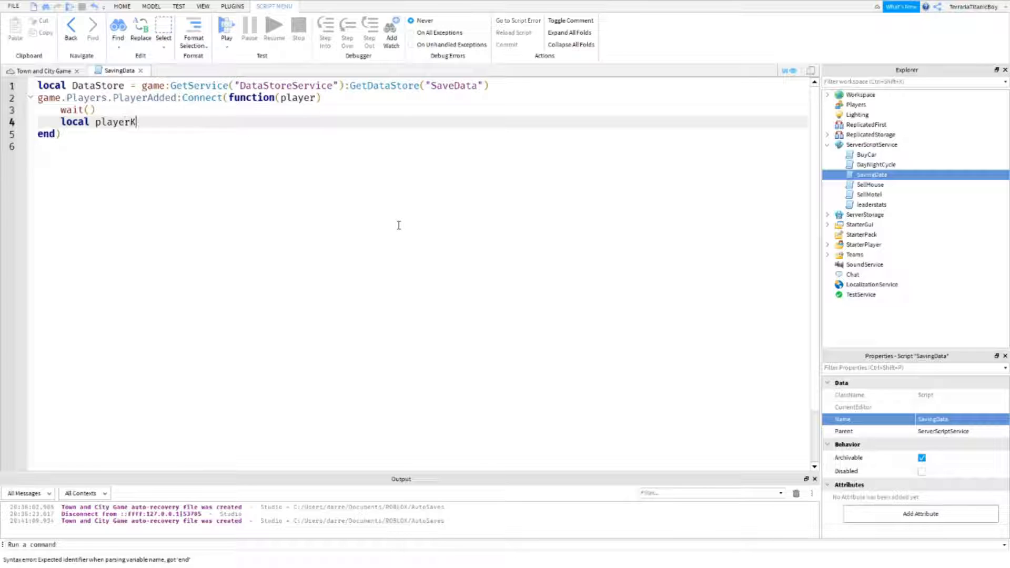
type("ey =")
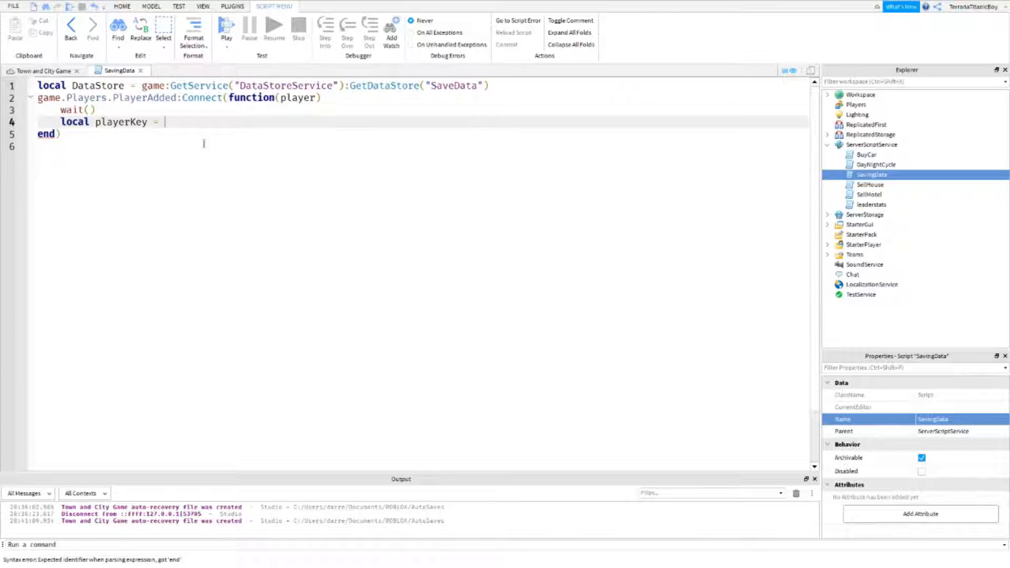
mouse_move(278, 174)
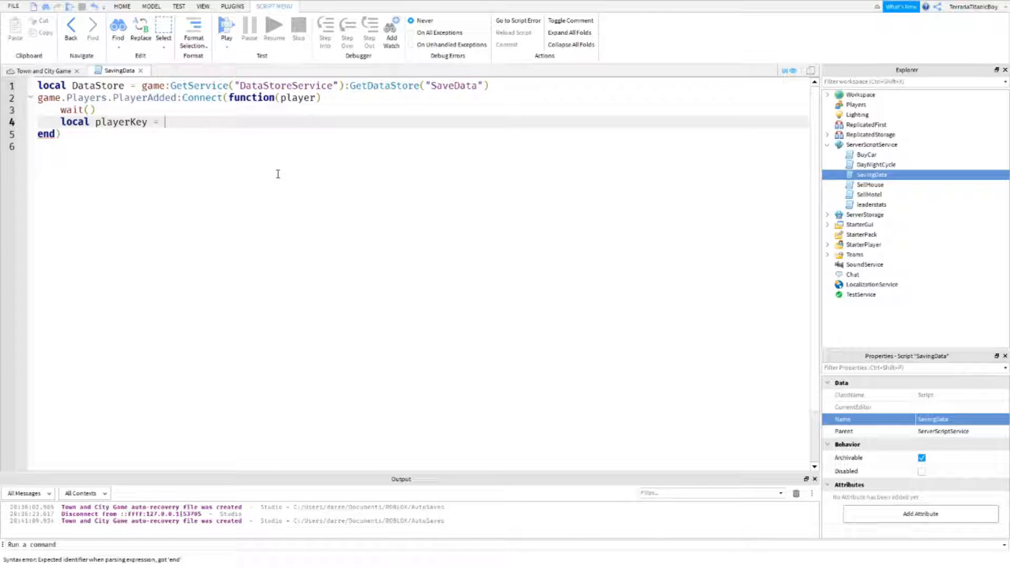
type("\"\"")
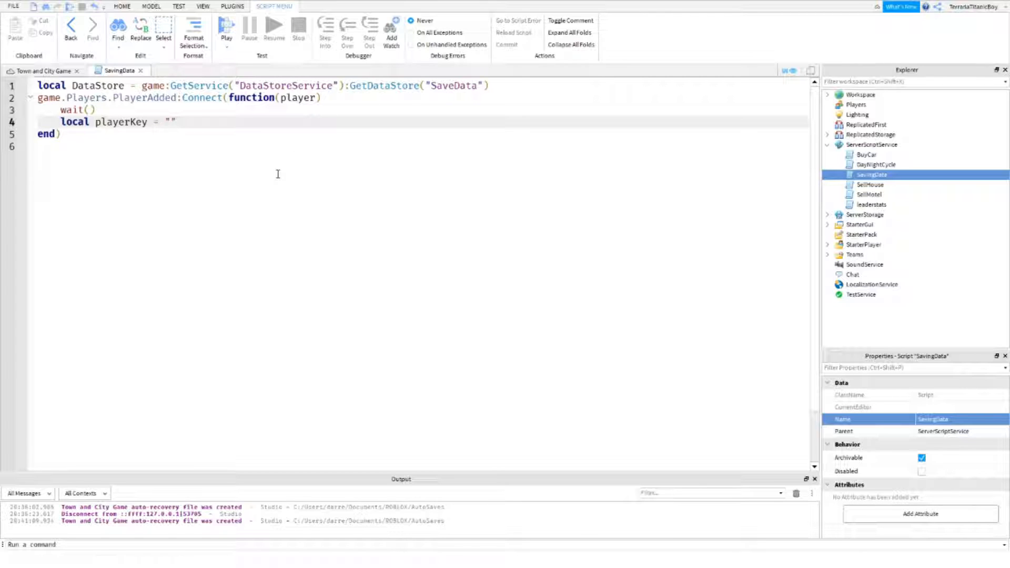
type("id_")
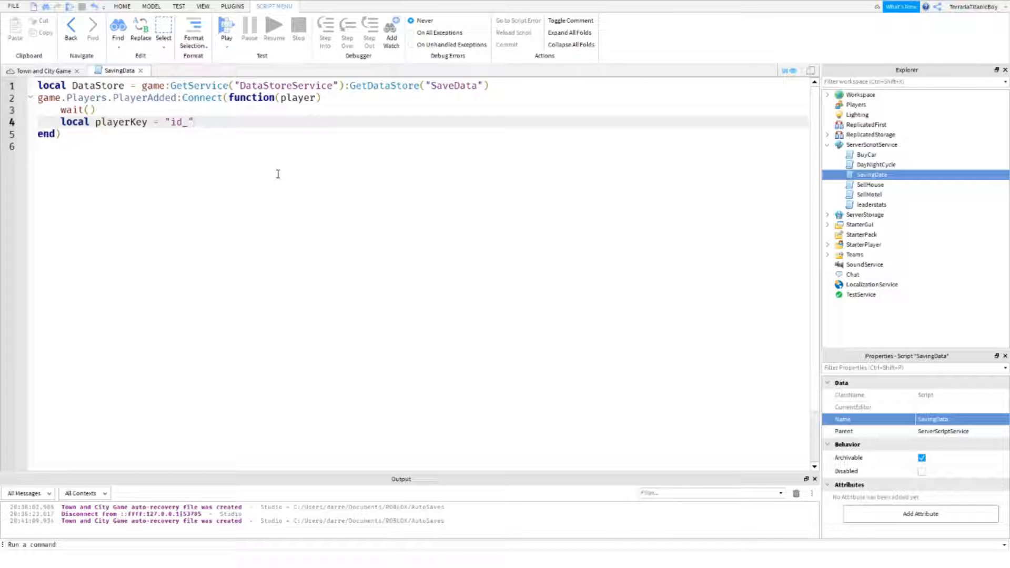
type("..player.UserId")
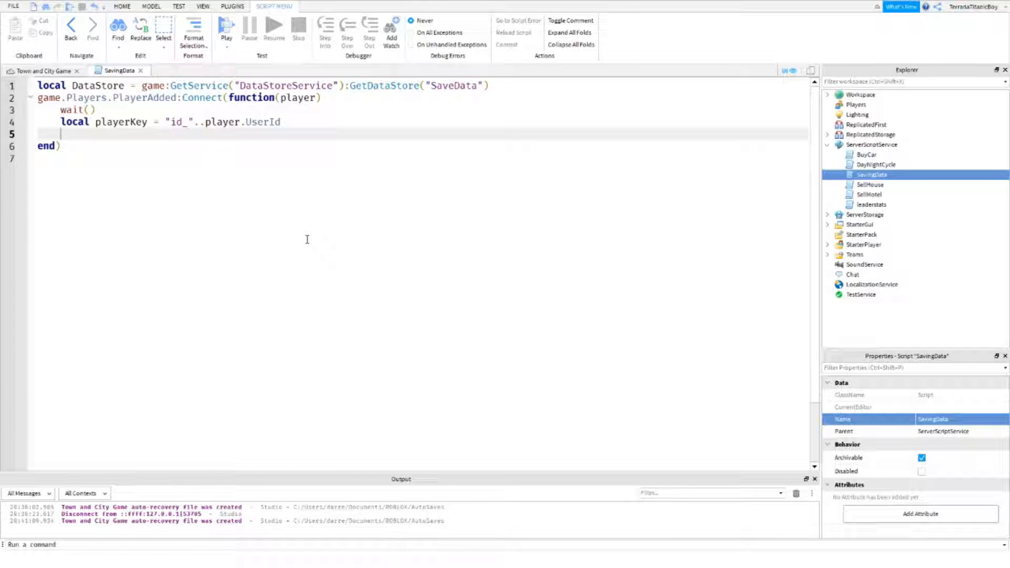
type("local save")
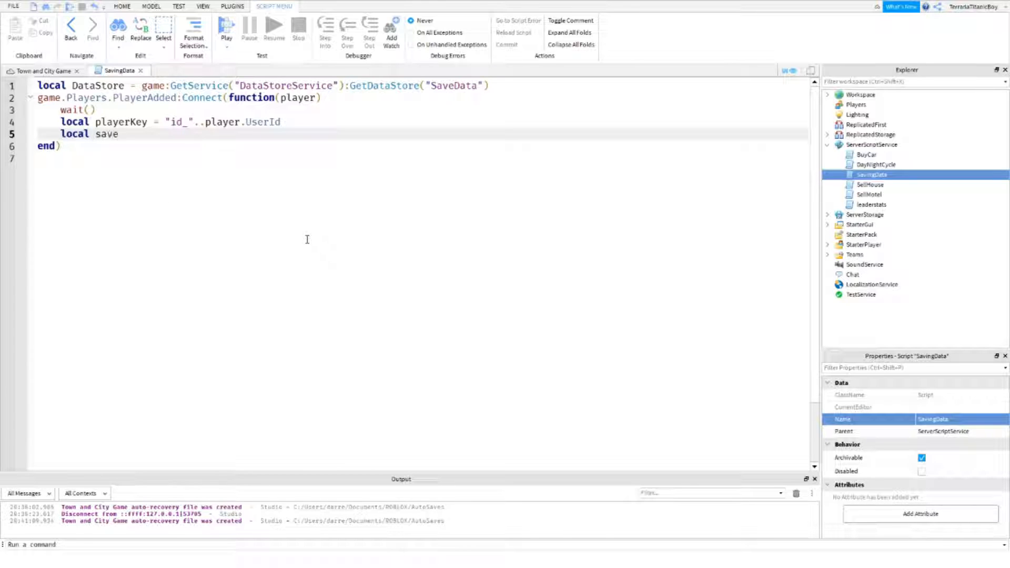
type("1")
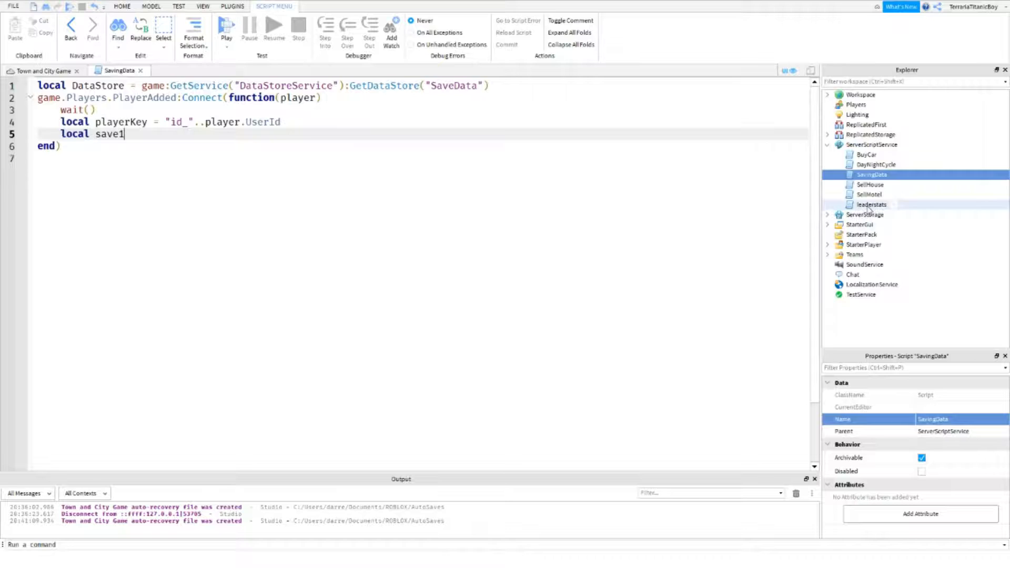
Review the Money IntValue lines in the leaderstats script, removing the stray Money. typing
double_click(872, 204)
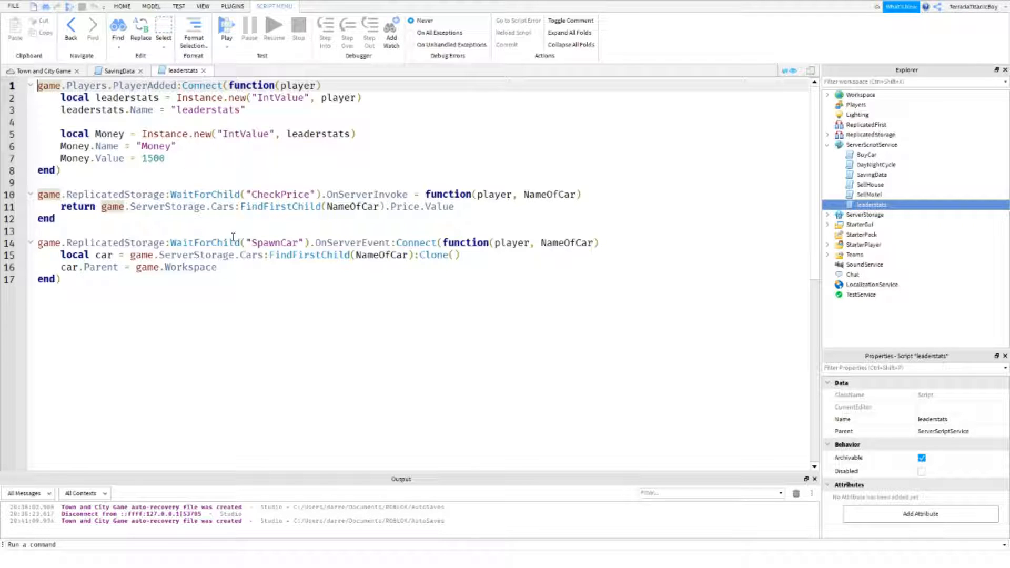
mouse_move(381, 222)
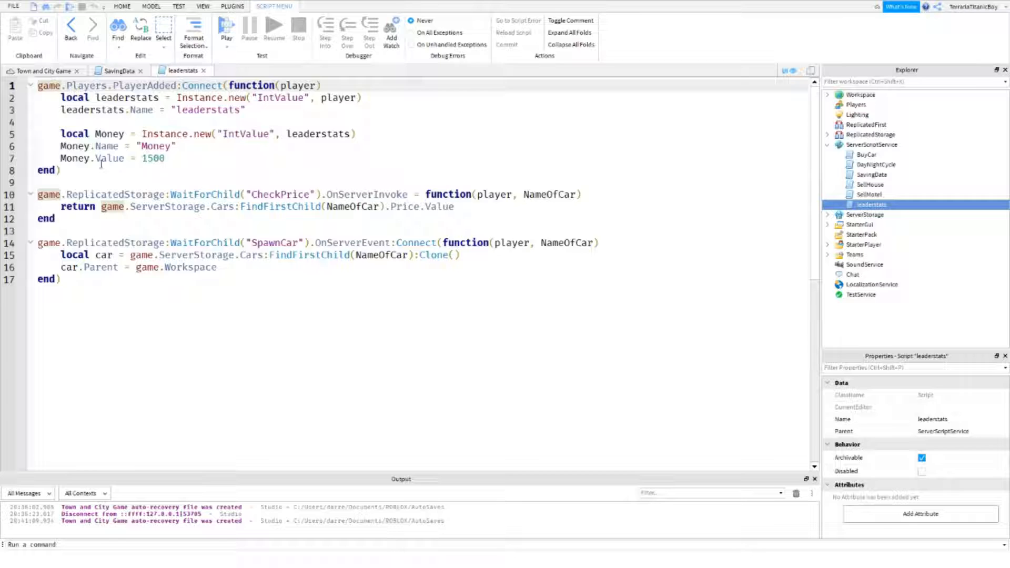
left_click_drag(61, 86, 60, 169)
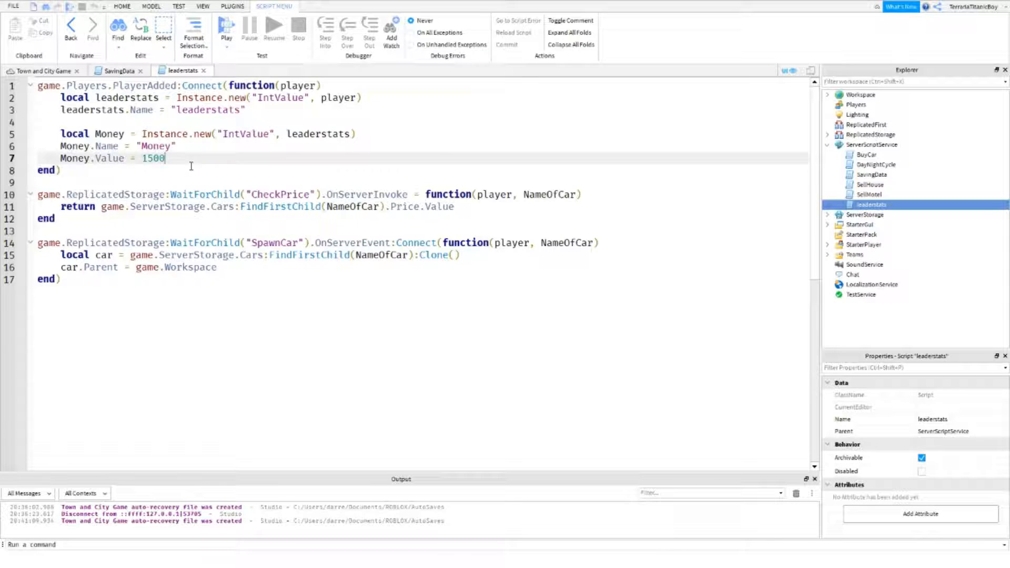
type("Money.")
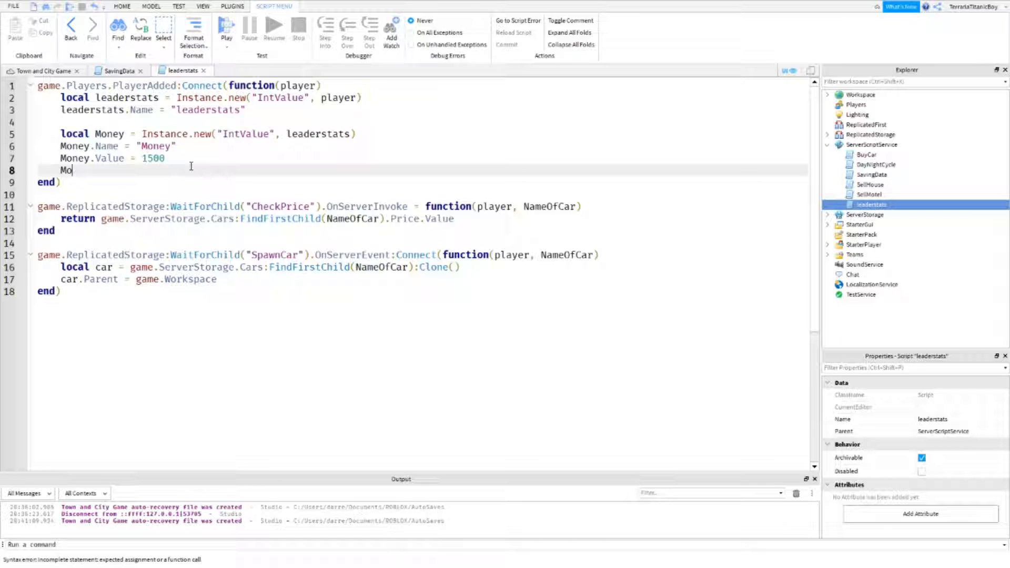
key("Backspace")
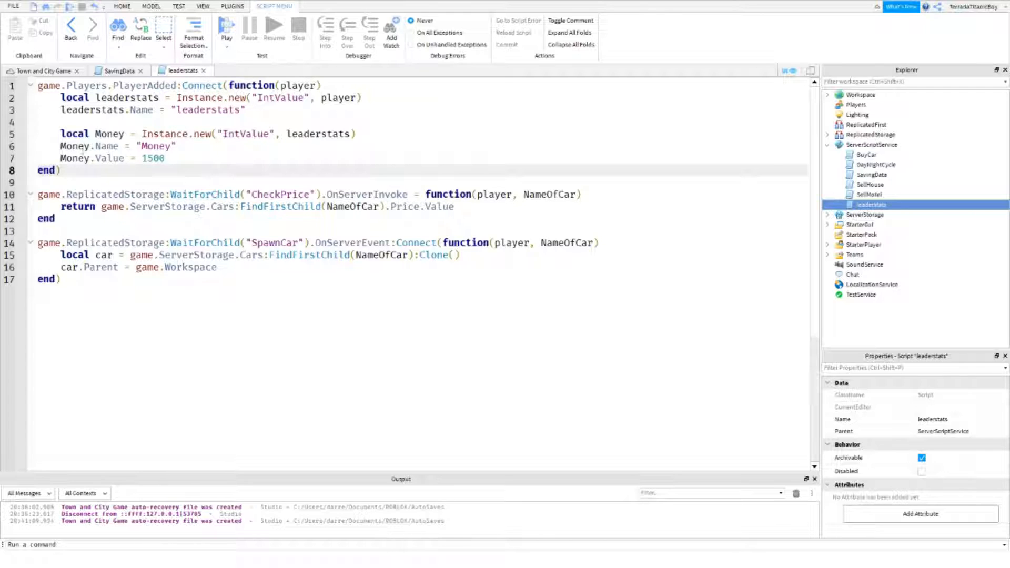
In SavingData, set local save1 = player.leaderstats.Money
left_click(119, 70)
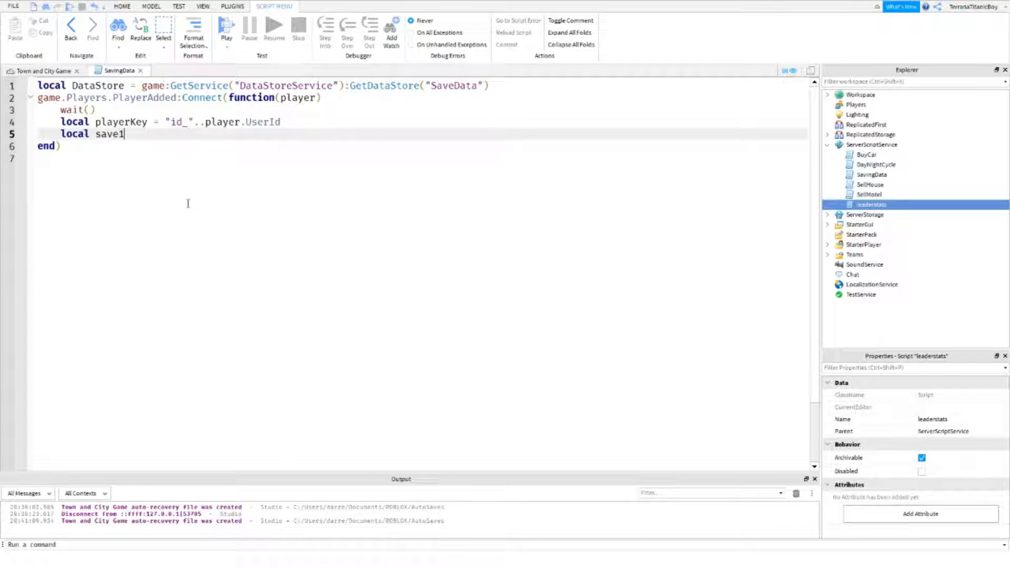
key("Backspace")
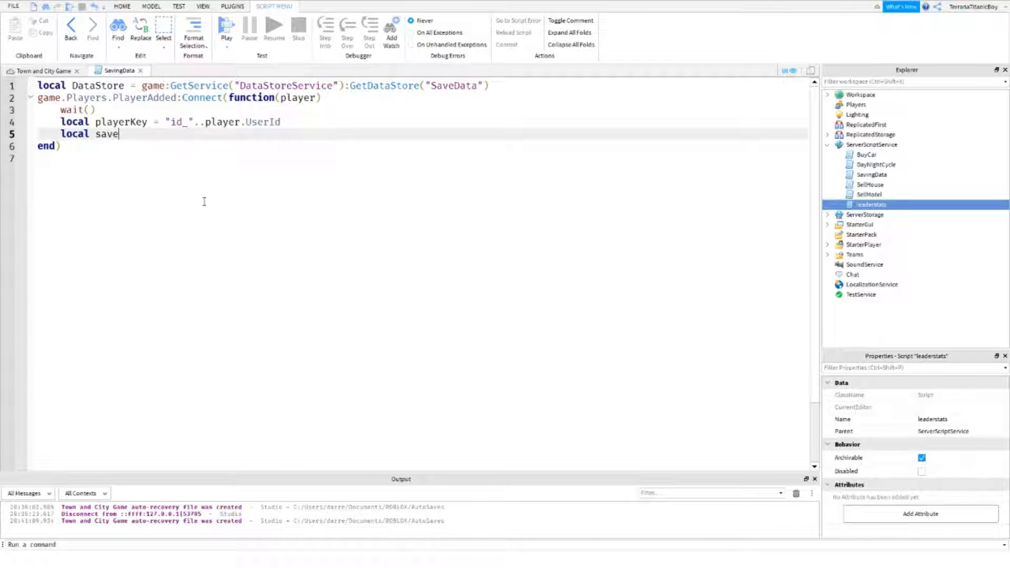
type("1")
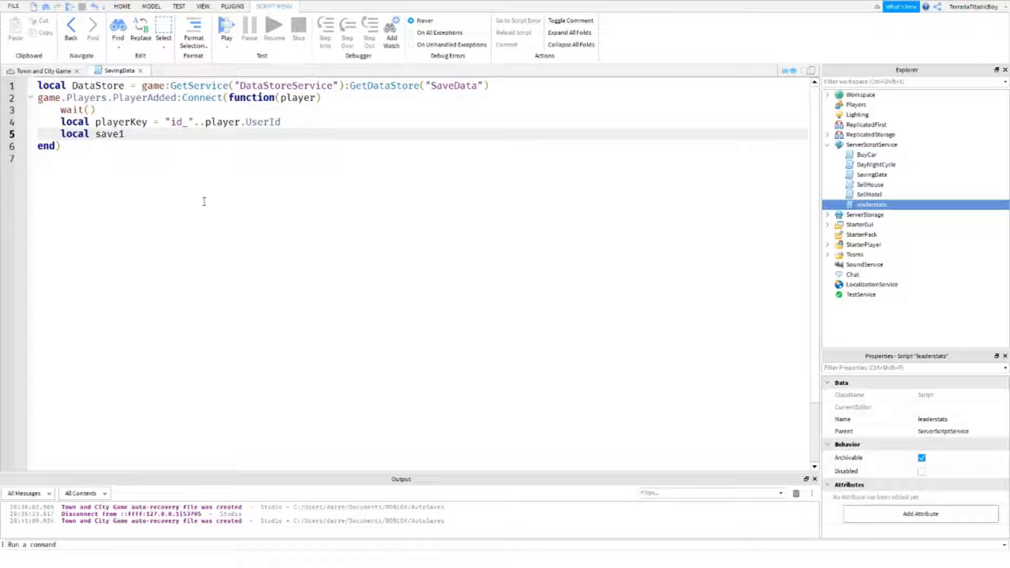
type("= player")
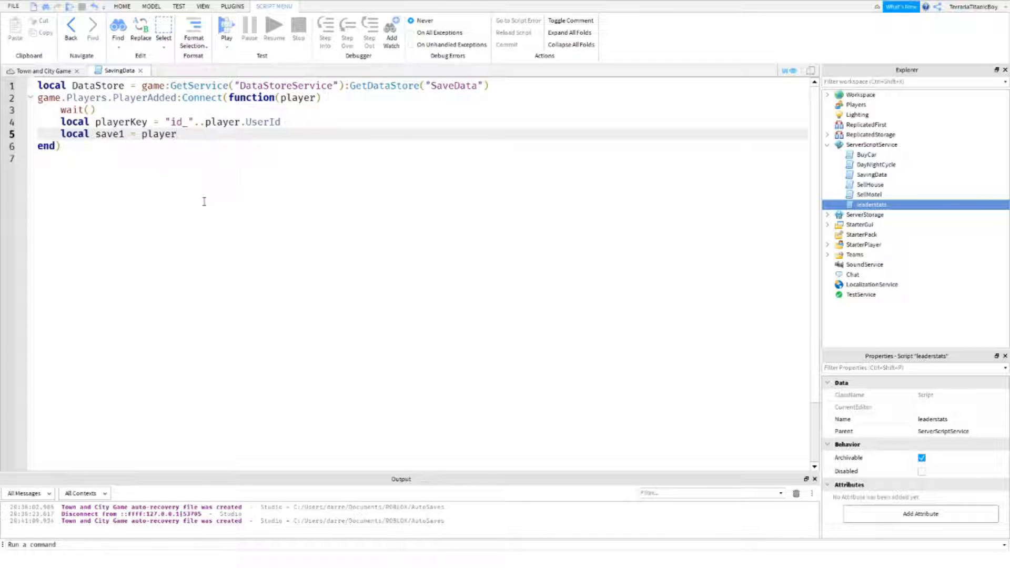
type(".lead")
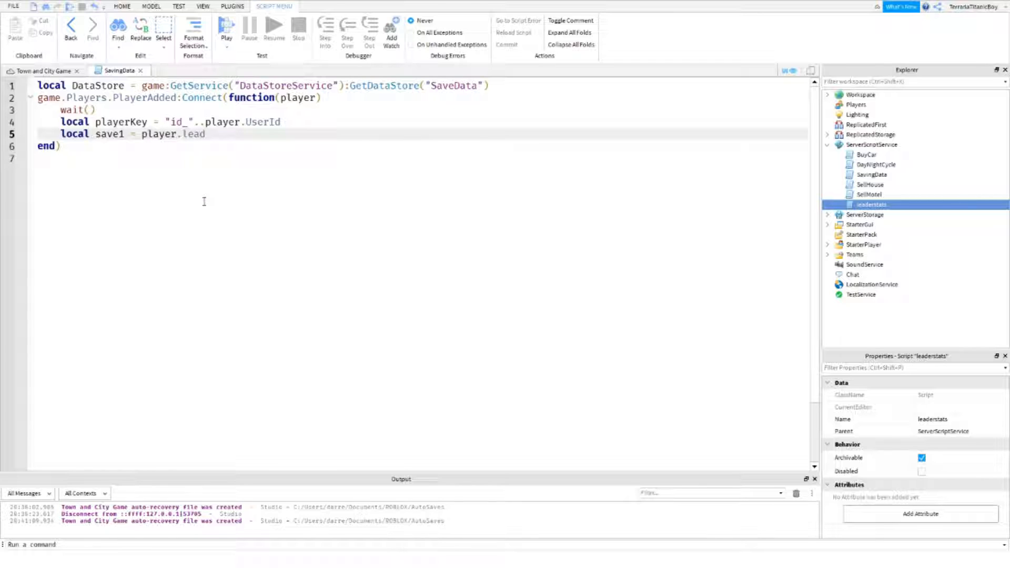
type("erstats.")
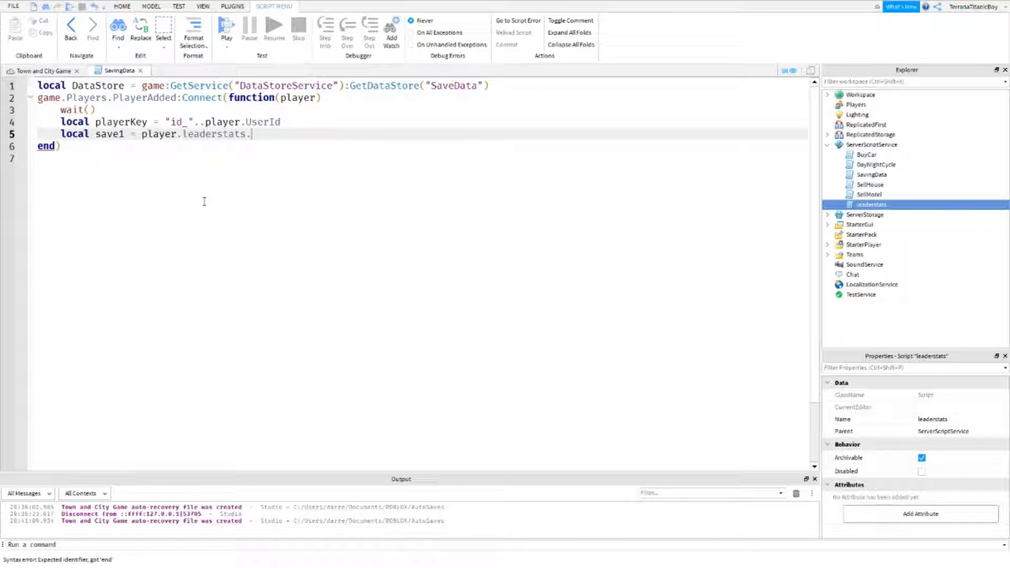
type("Money")
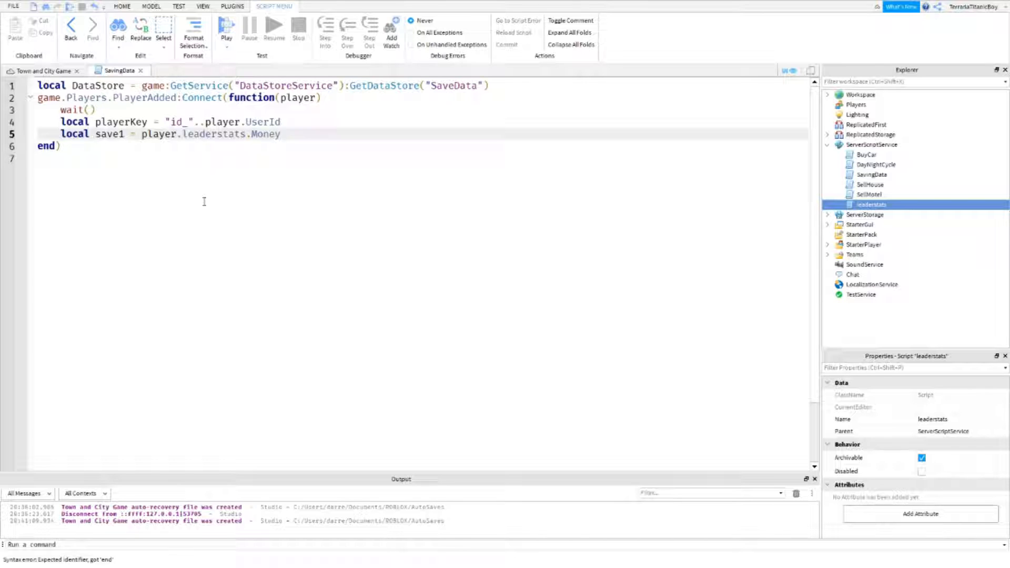
Add local GetSaved = DataStore:GetAsync(playerKey), checking leaderstats along the way
type("local")
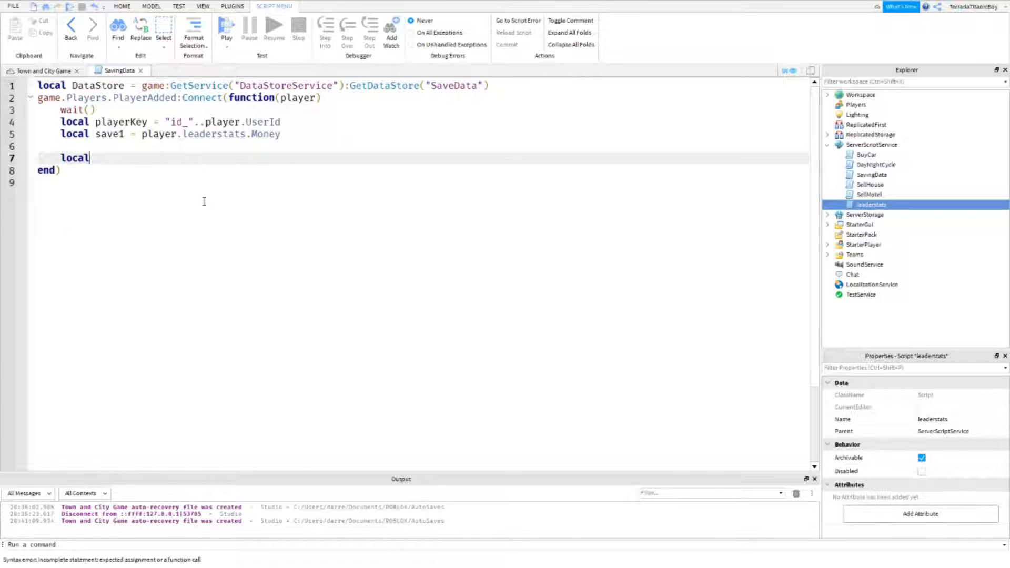
type("G")
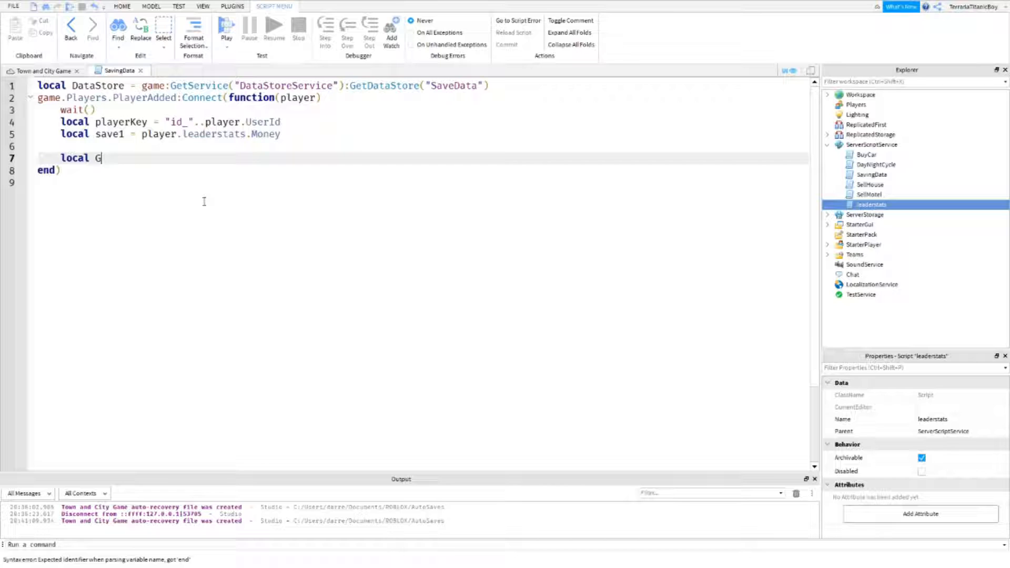
type("etSaved")
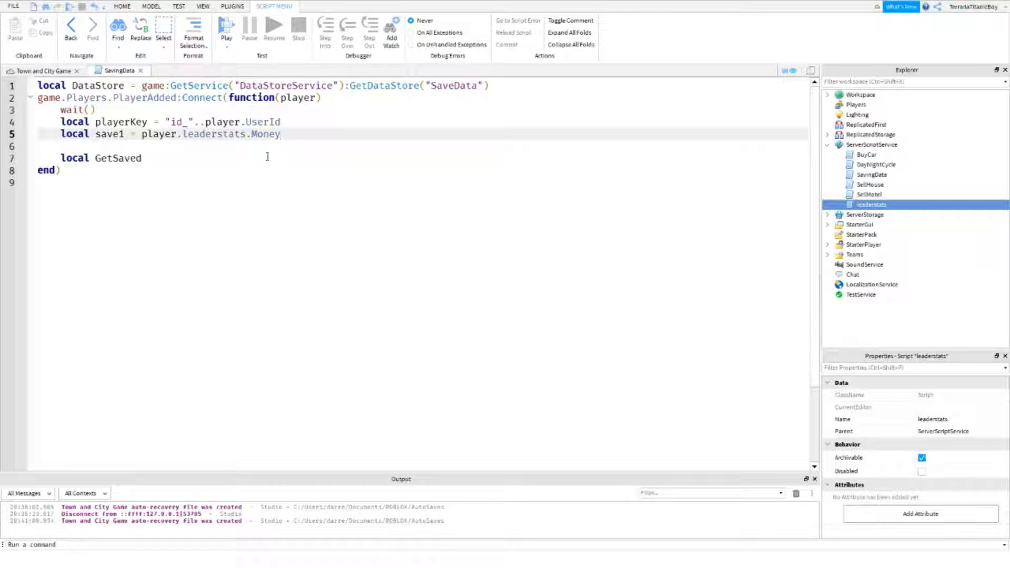
double_click(871, 204)
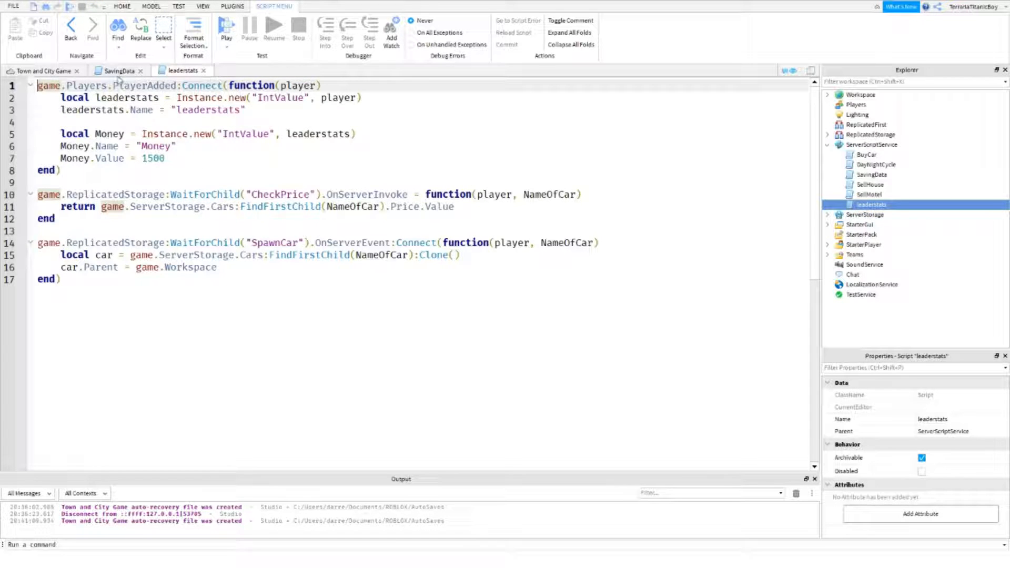
left_click(203, 70)
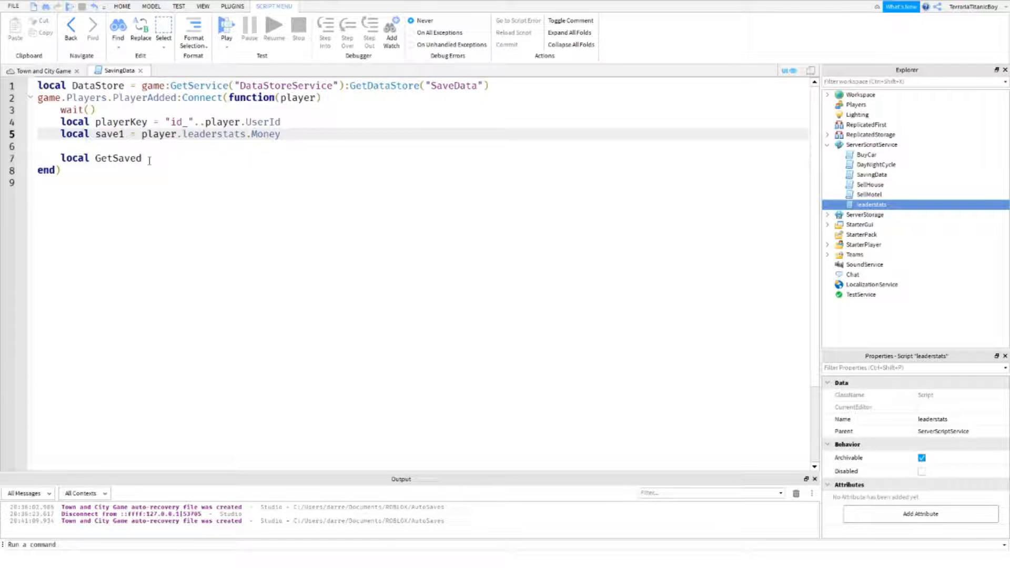
type("=")
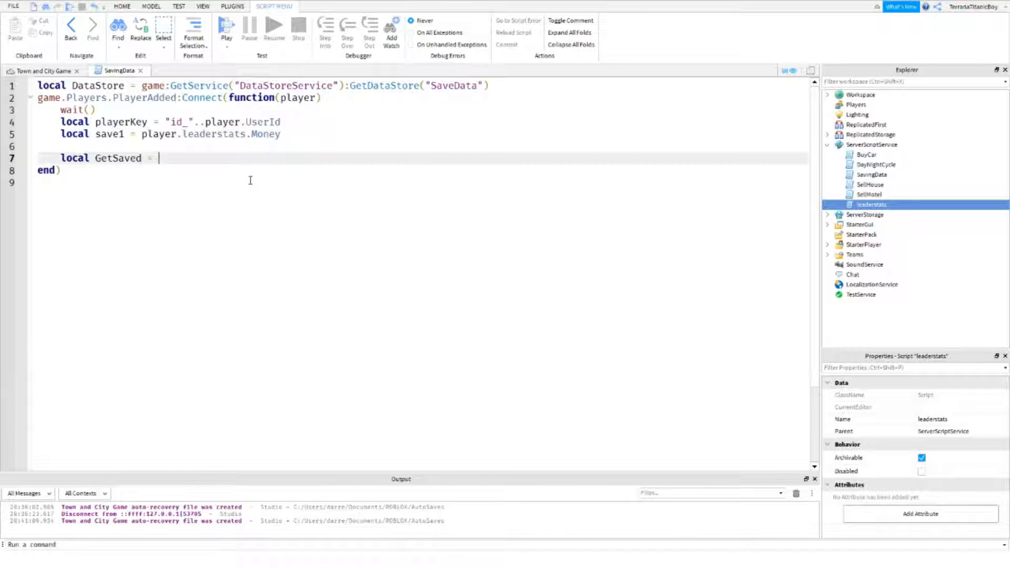
type("DataStore")
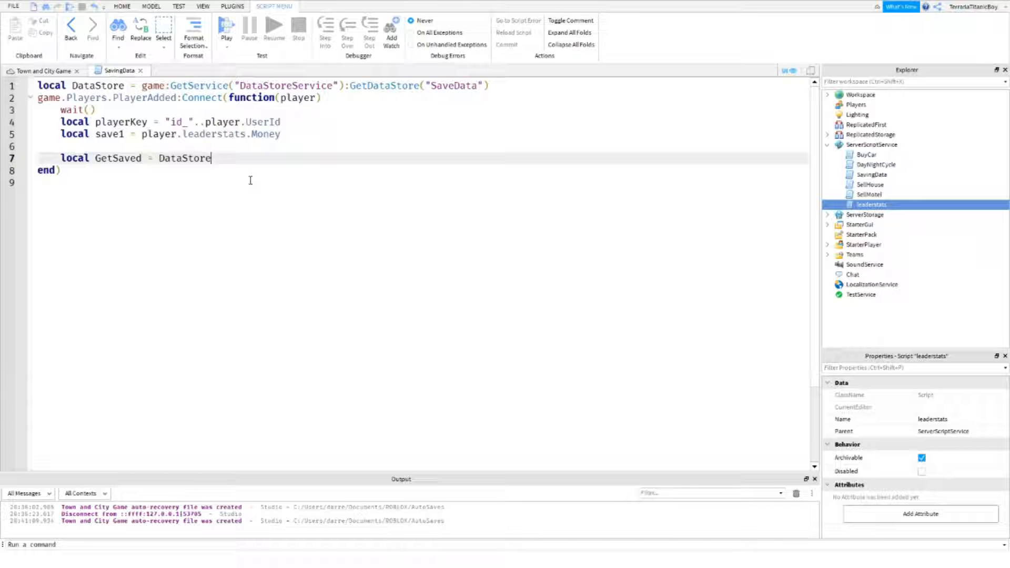
type(":GetAsync(pl")
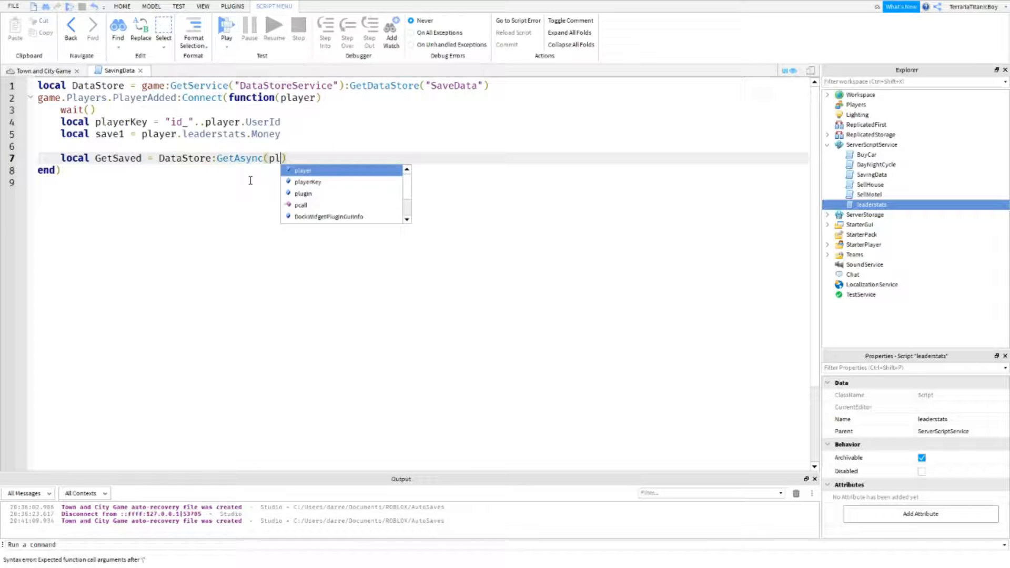
type("a")
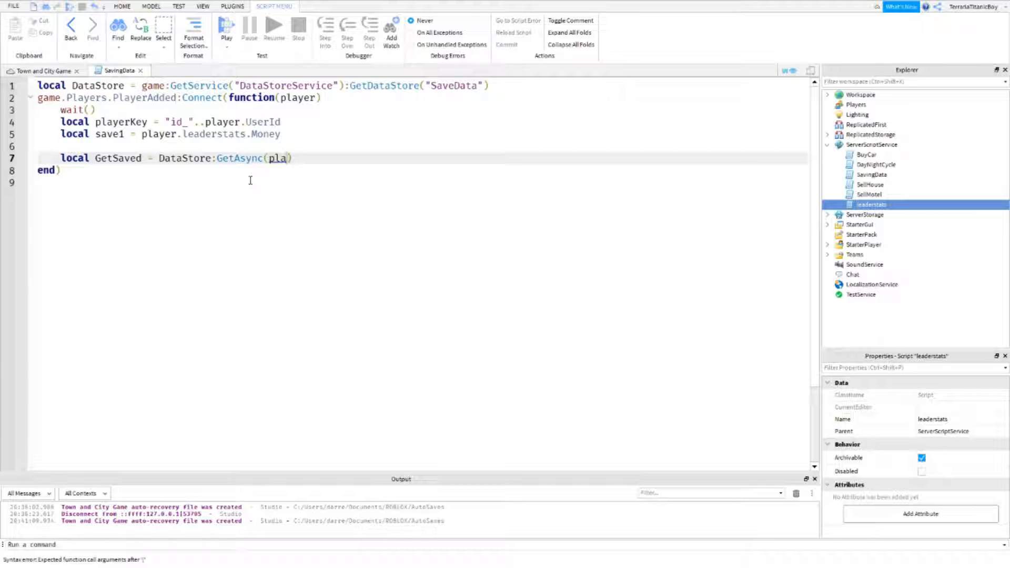
type("yerKey")
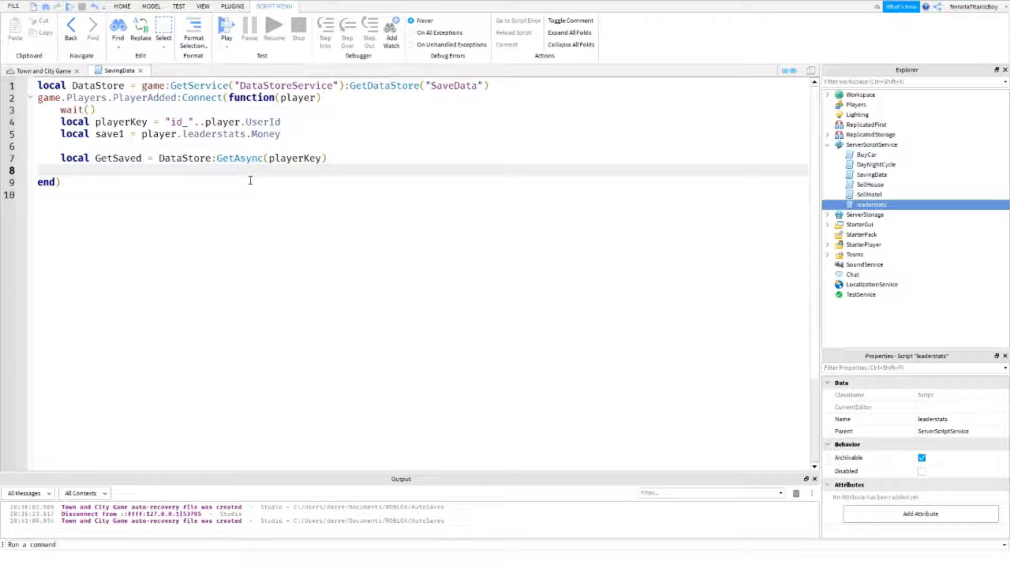
Add an if GetSaved then block setting save1.Value = GetSaved[1]
type("if Get")
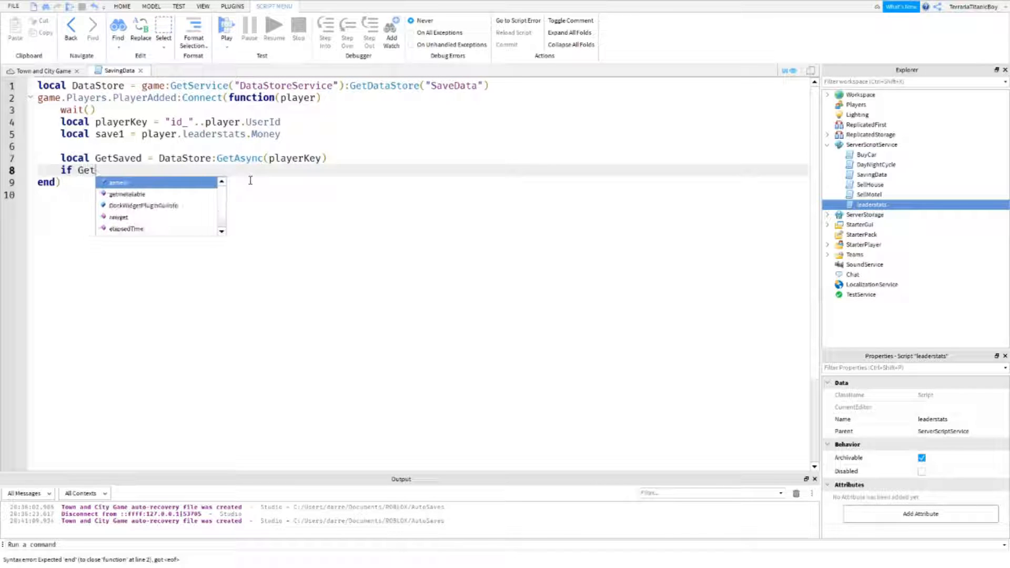
type("Saved")
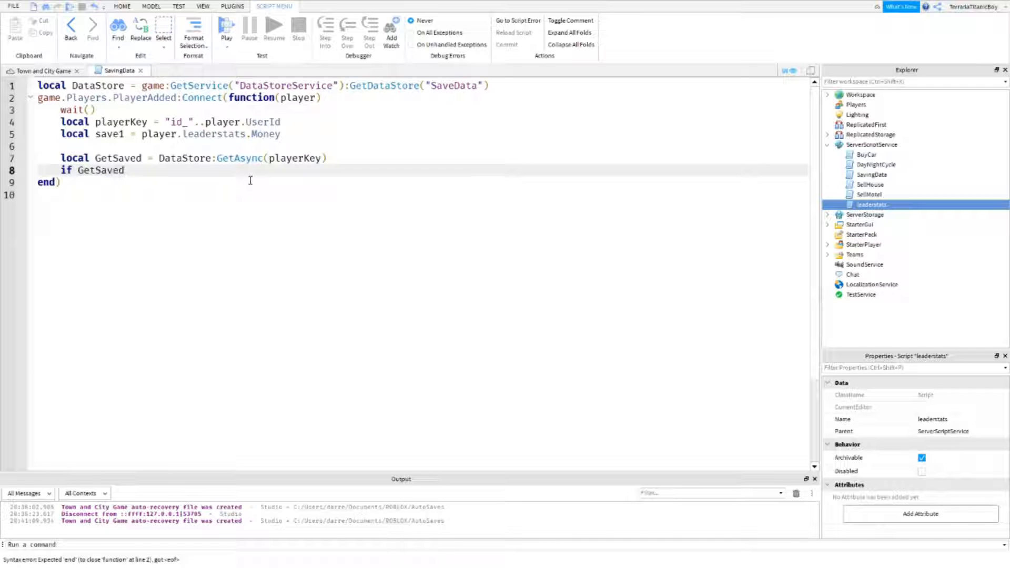
type("then")
type("sav")
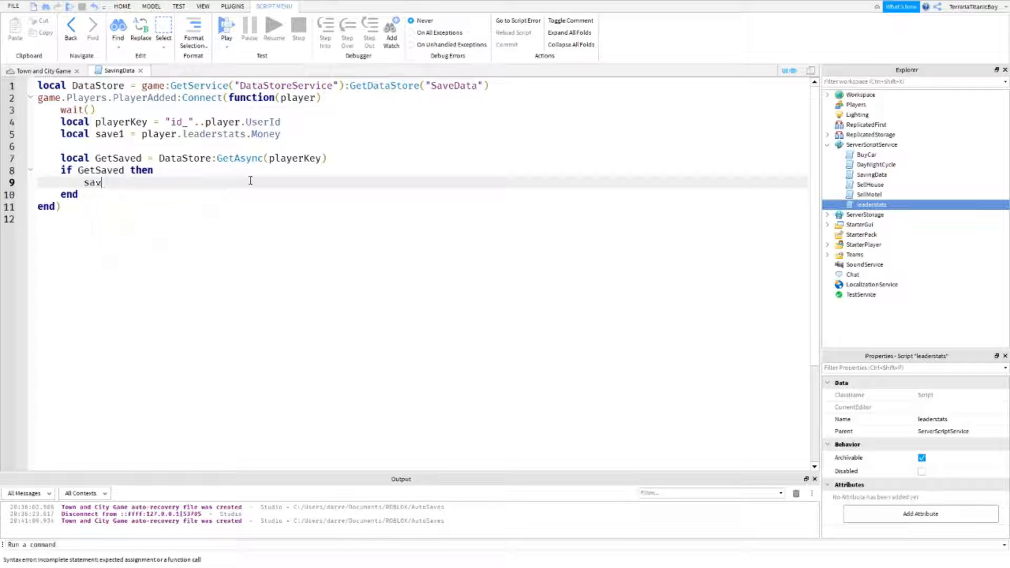
type("e1")
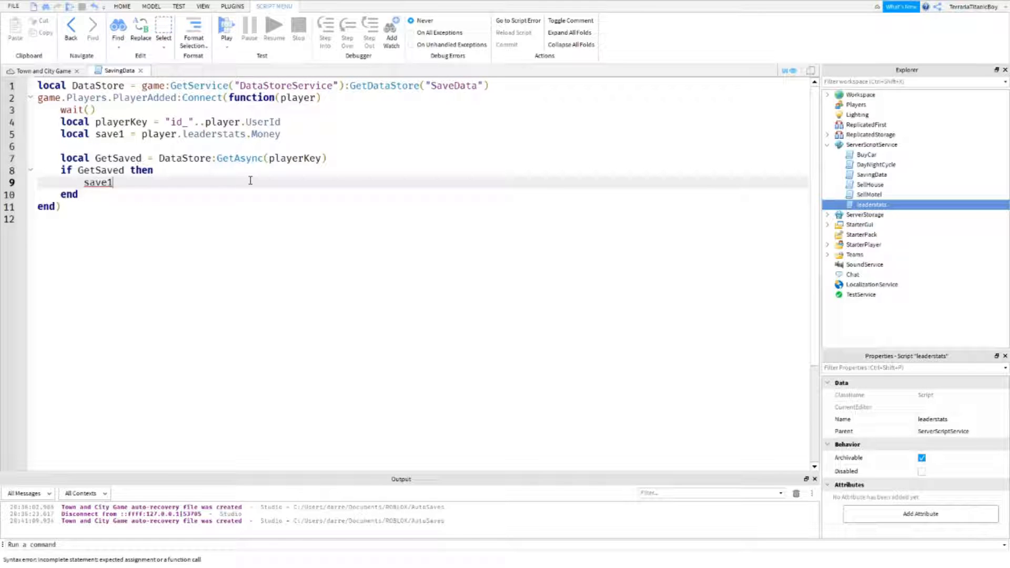
type(".Value")
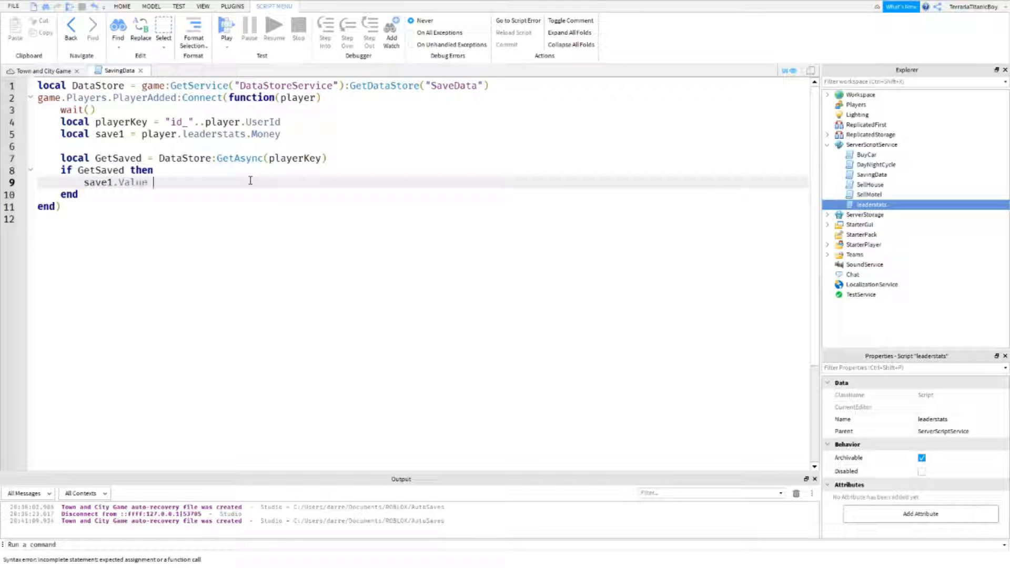
type("= GetSaved")
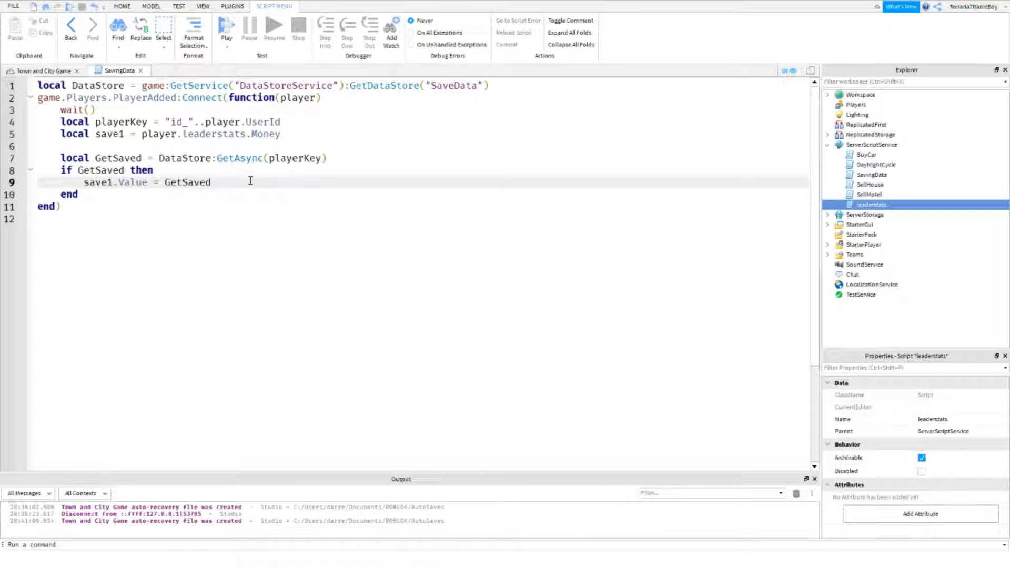
type("[]")
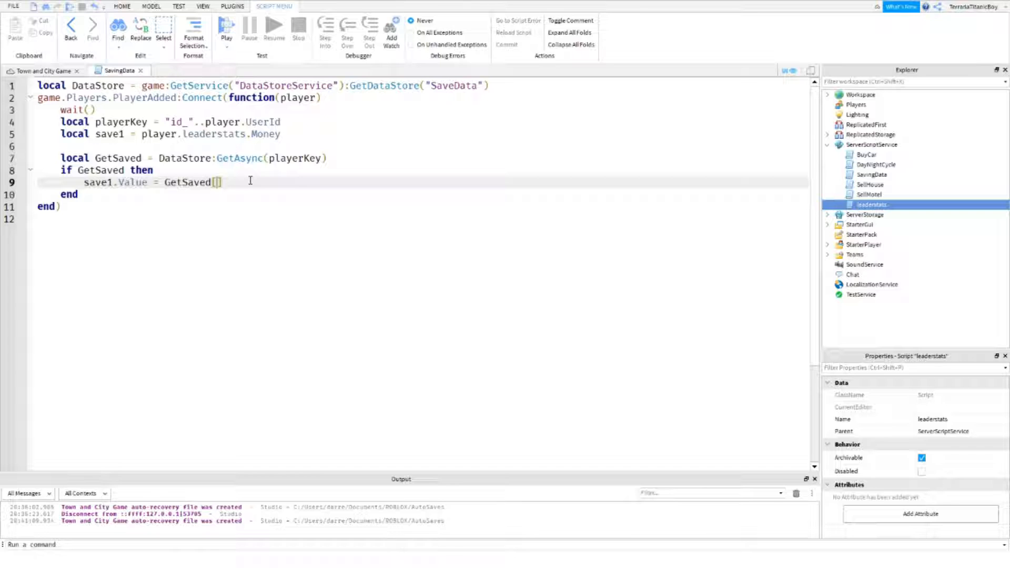
type("1")
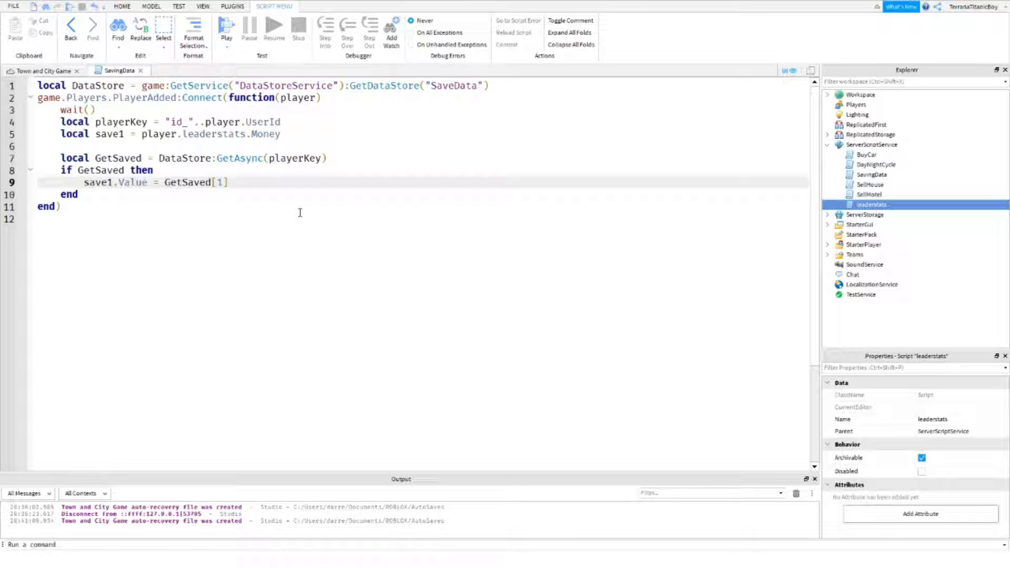
Add an else branch declaring local NumberForSaving
type("else")
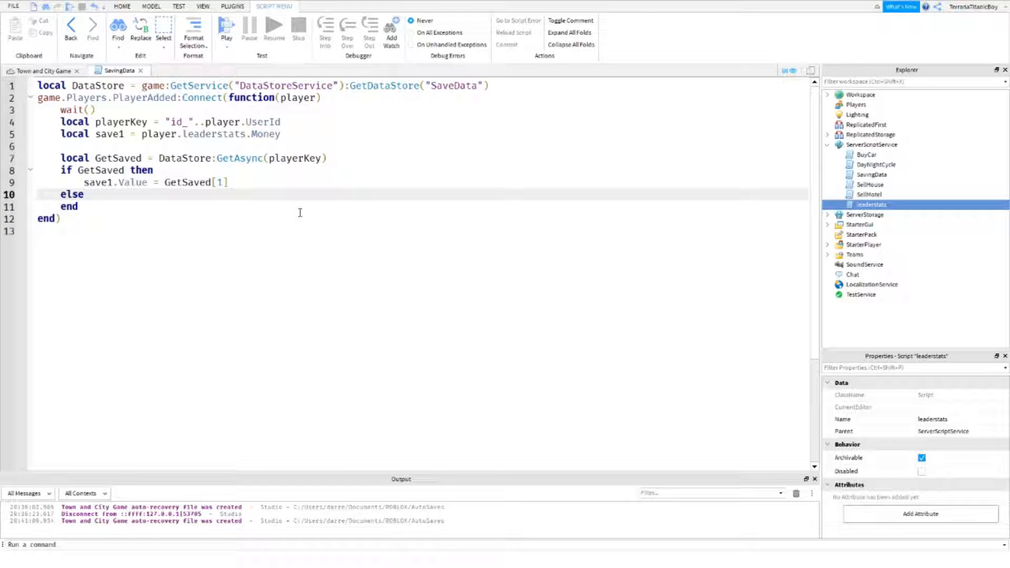
type("local")
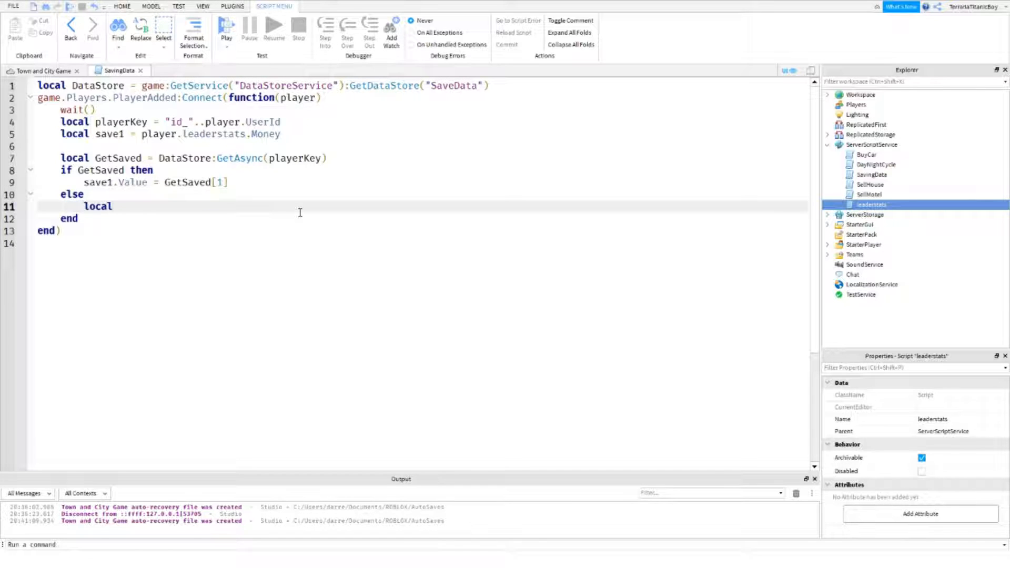
type("Nyu")
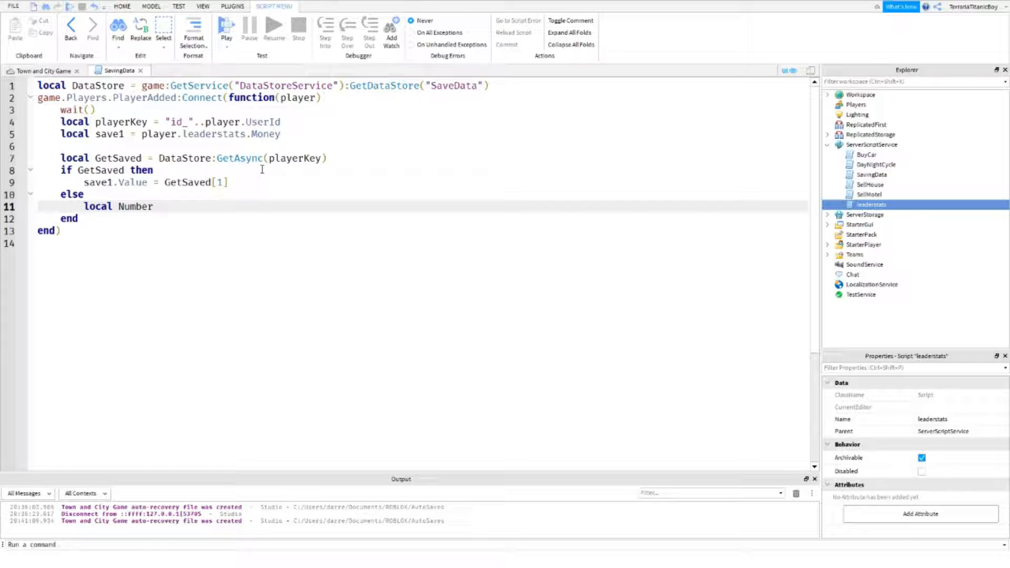
right_click(217, 226)
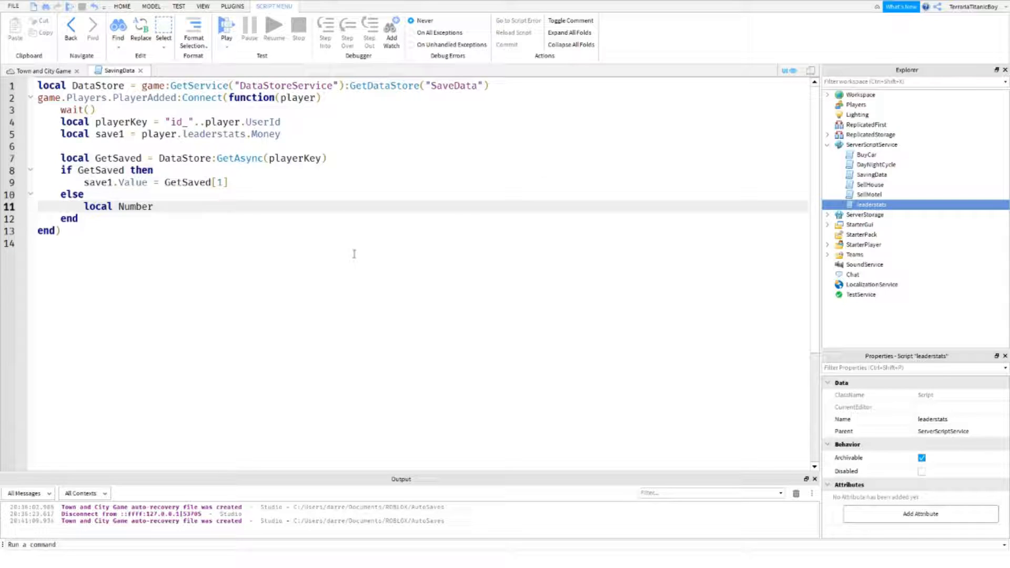
mouse_move(488, 405)
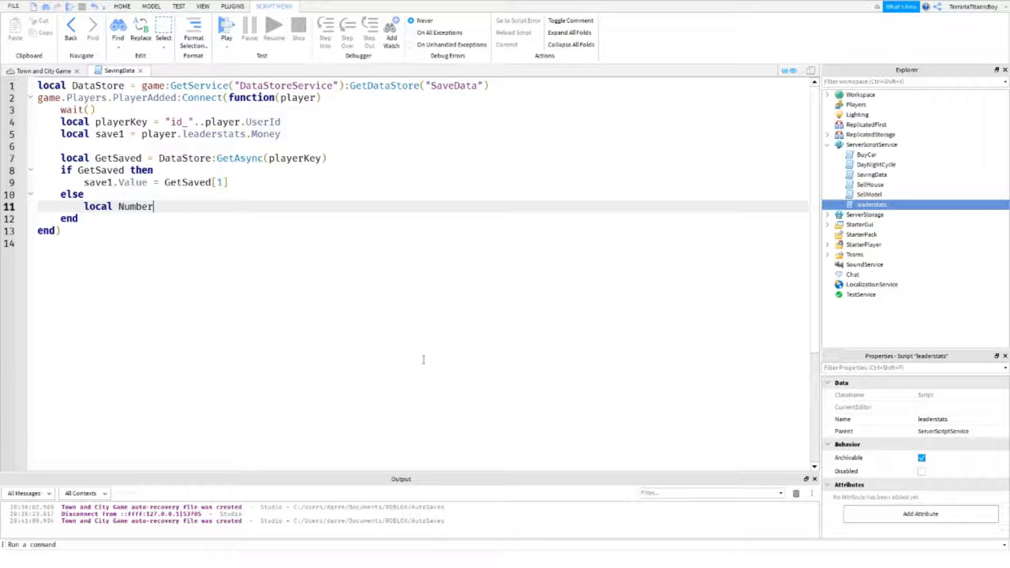
type("For")
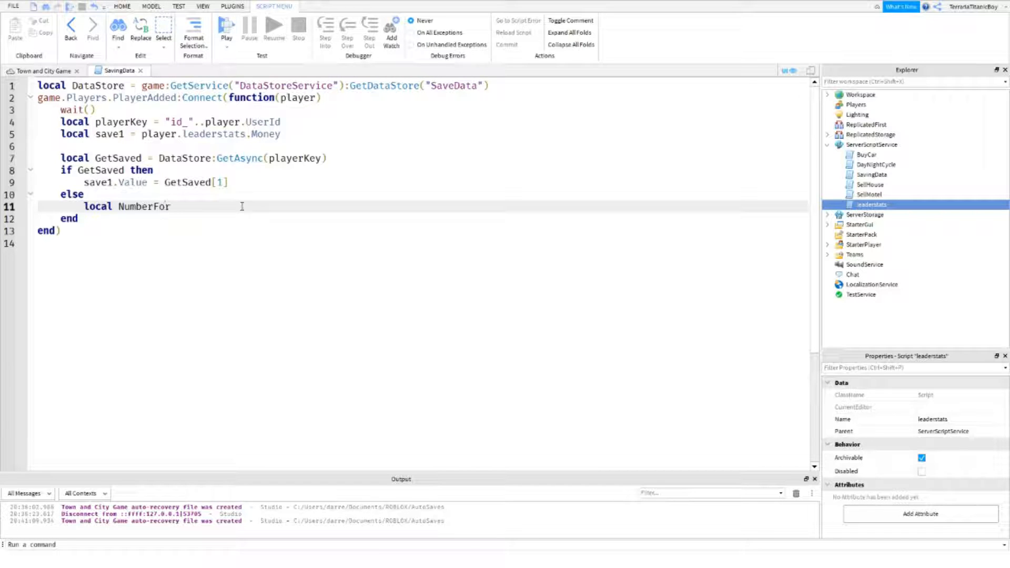
type("s")
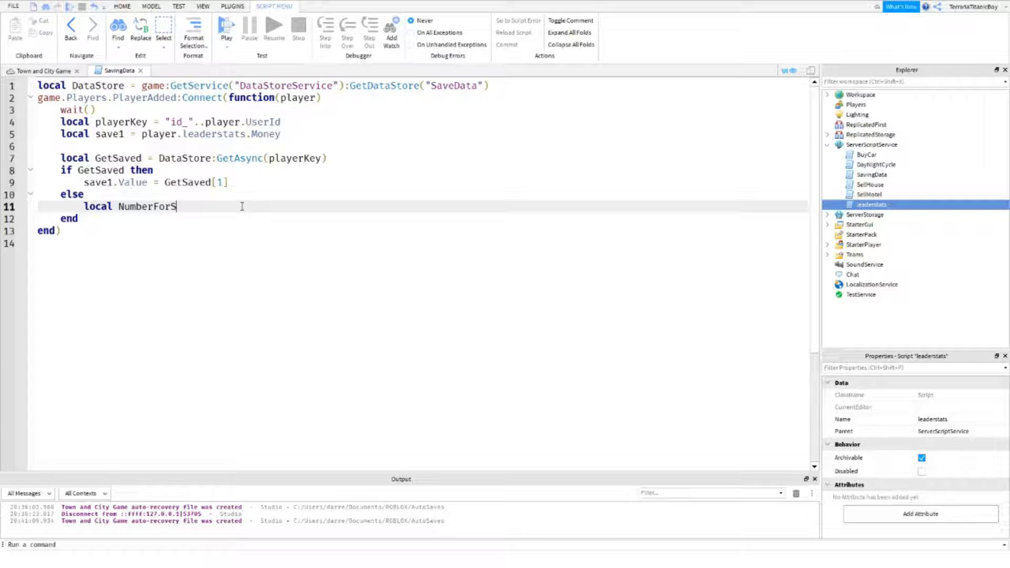
type("aving")
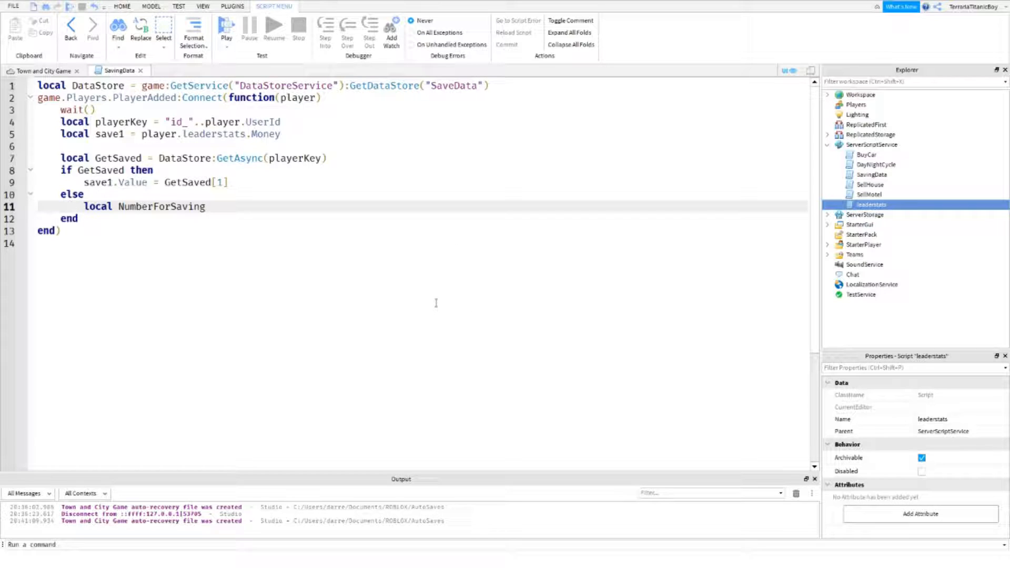
left_click(207, 206)
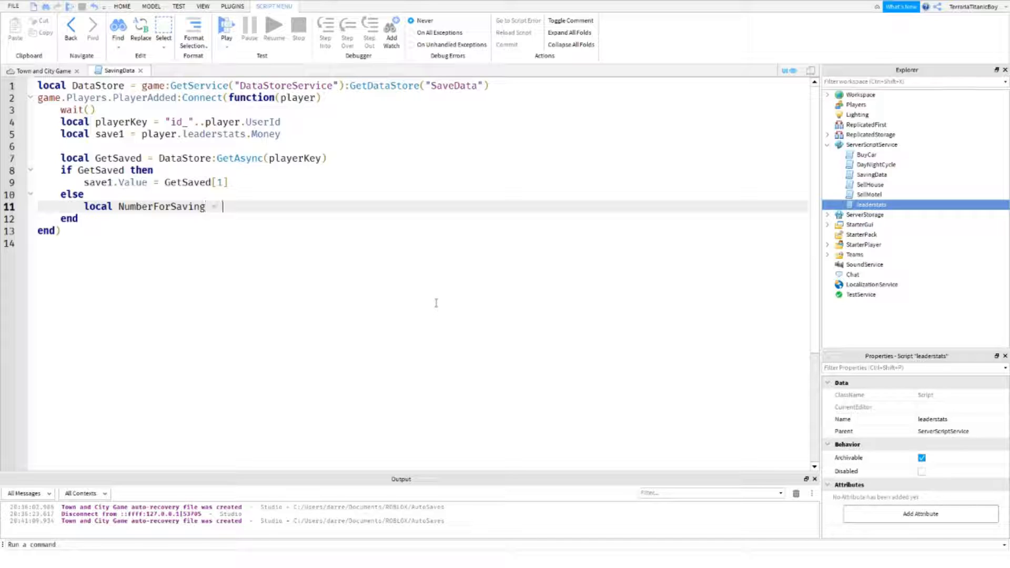
Assign NumberForSaving the table {save1.Value}, deleting the extra save2.Value entry
type("{}")
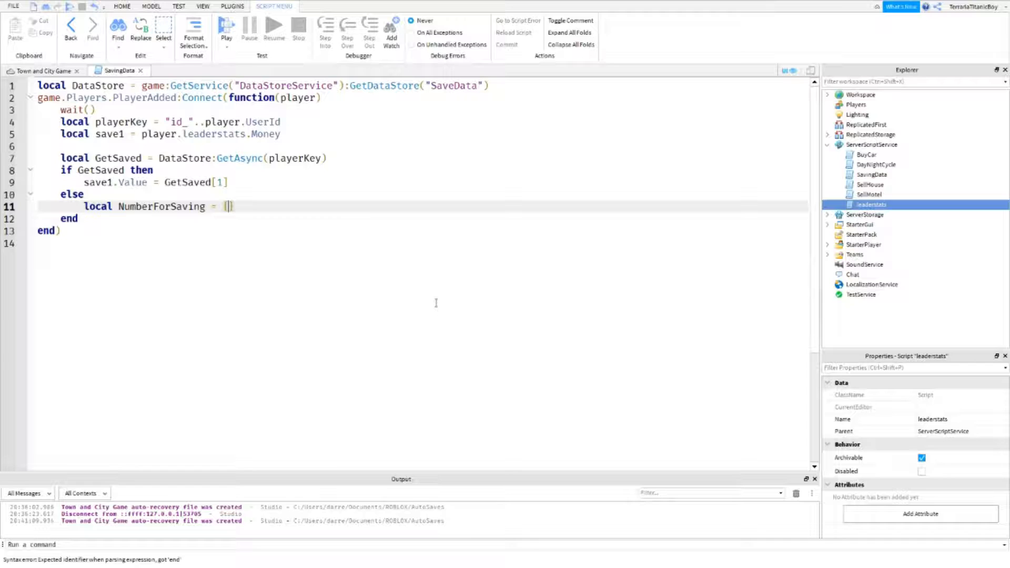
type("save1.")
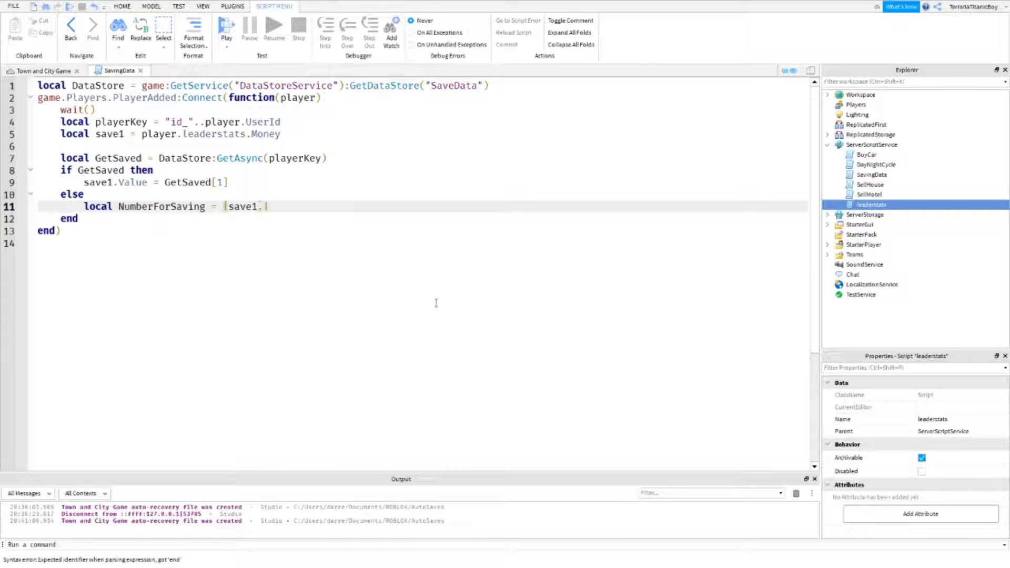
type("Value")
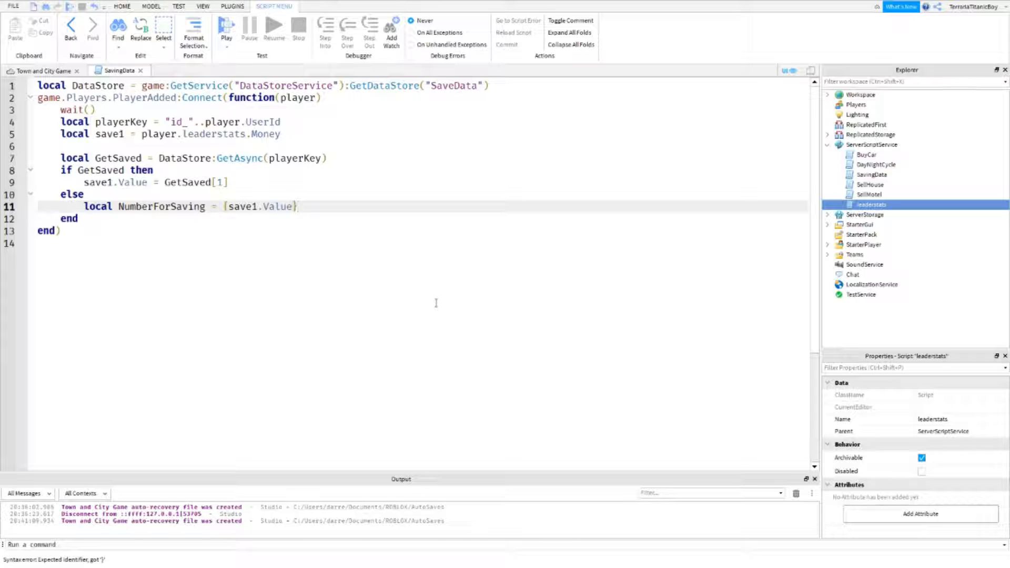
type(",")
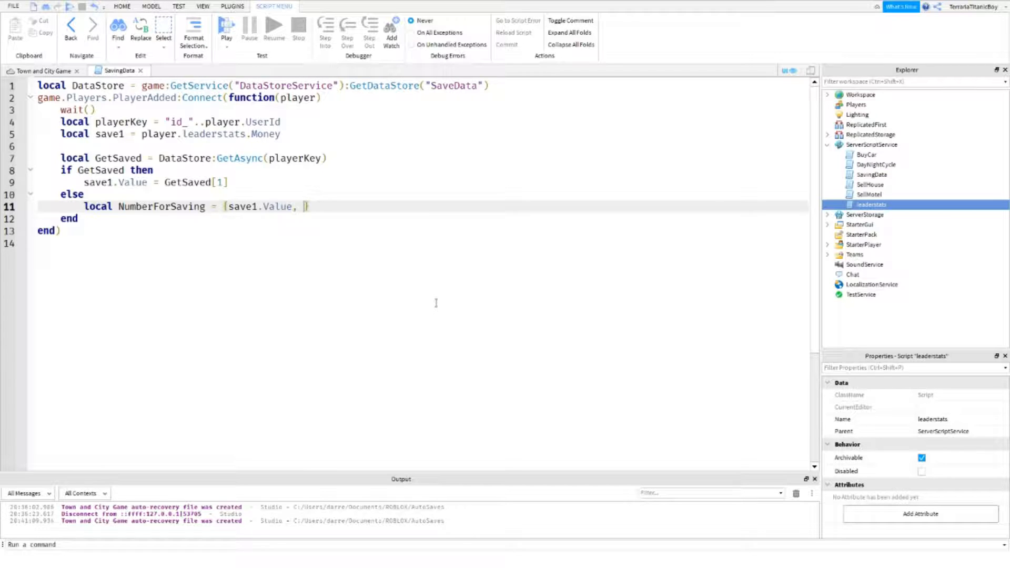
type("save")
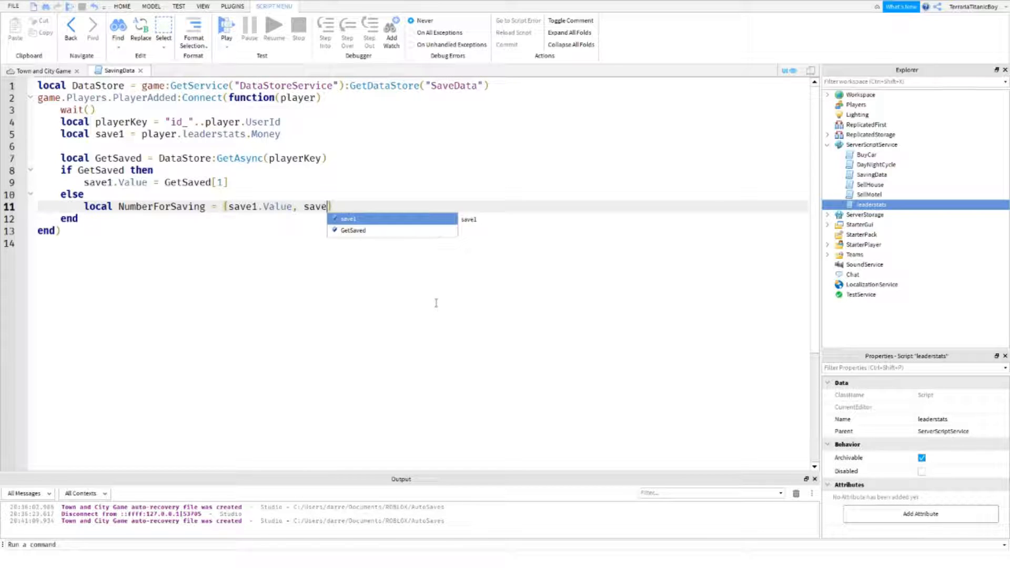
type("2.Valu")
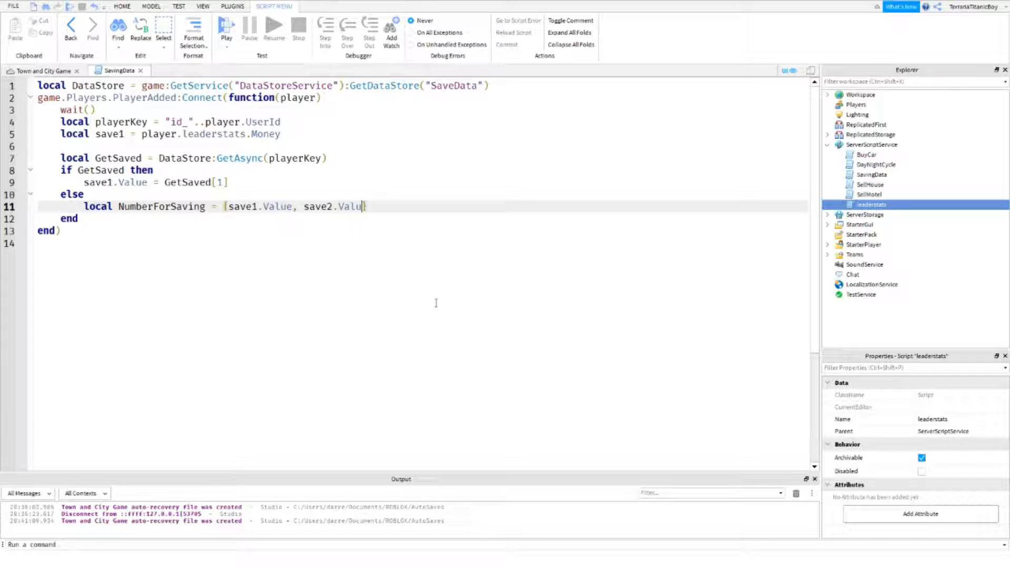
key("BackSpace")
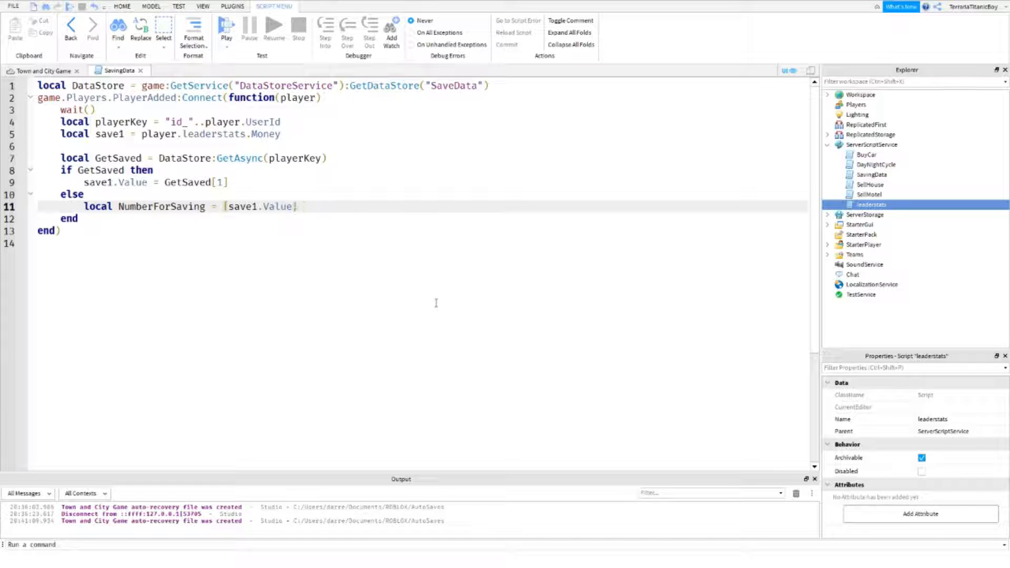
Type DataStore:GetAsync(playerKey, NumberForSaving) in the else branch
type("D")
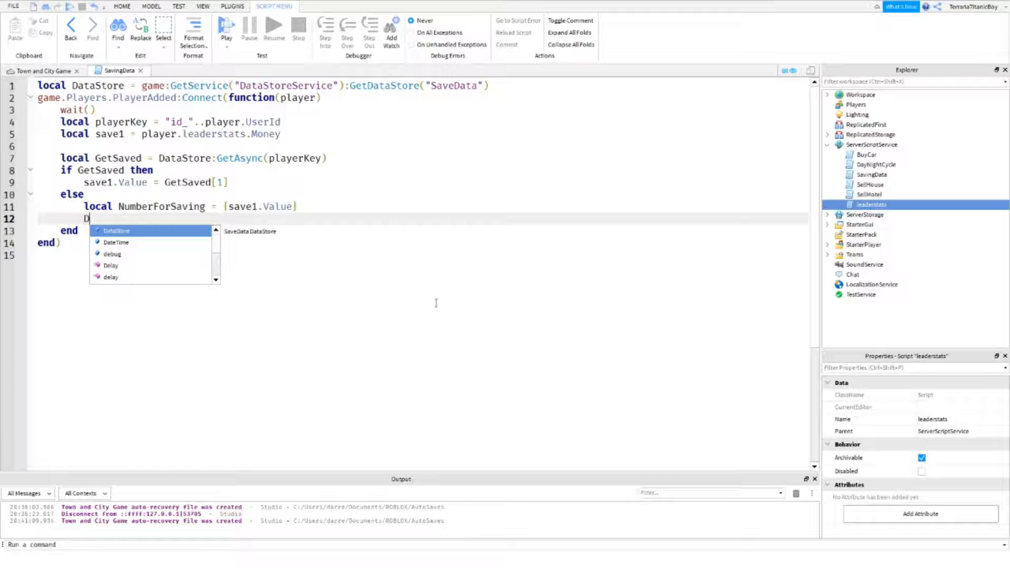
type("DataStore:G")
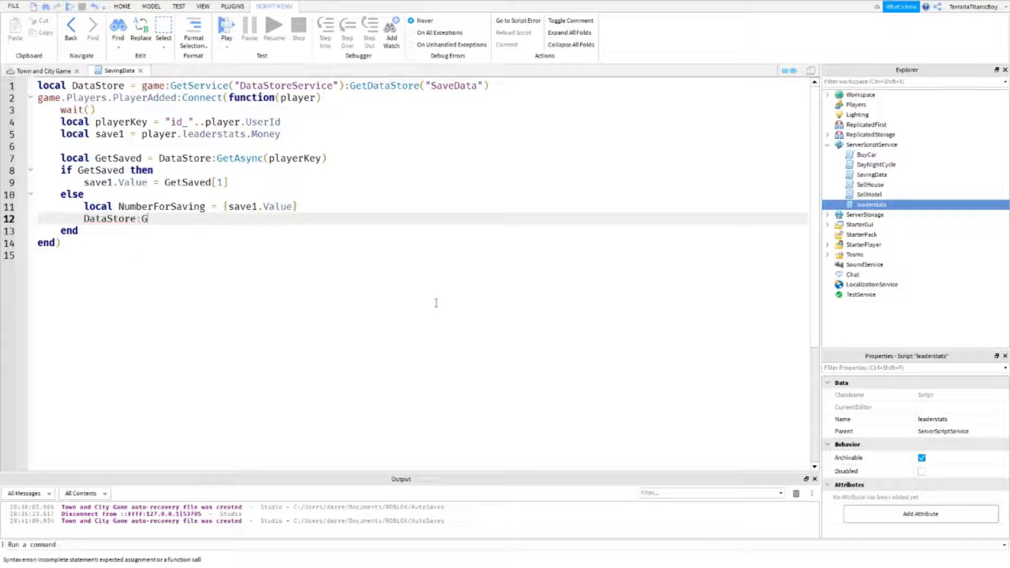
type("etAsync(playerKey, NumberForSaving")
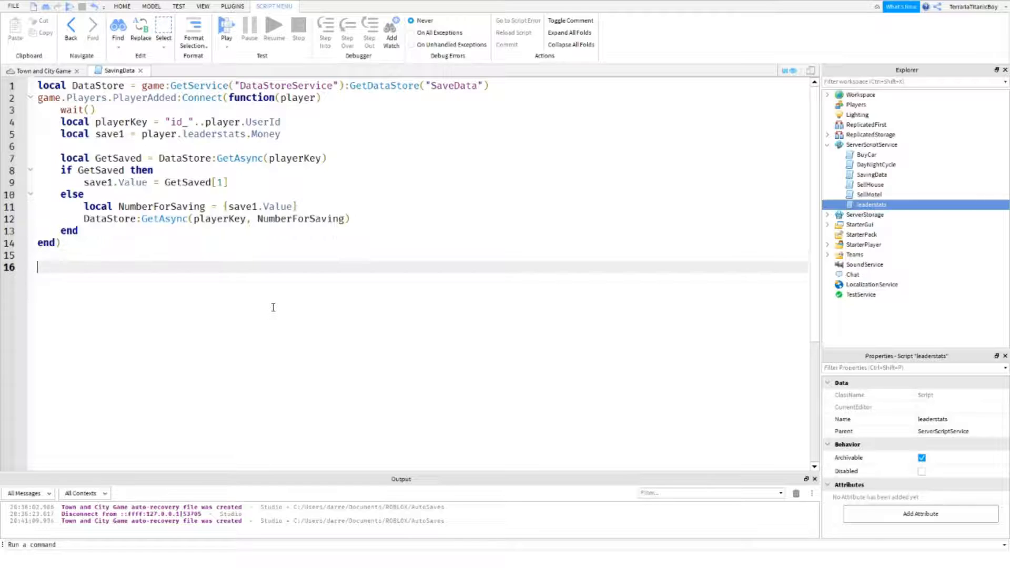
Add a PlayerRemoving handler calling DataStore:SetAsync with key "id_"..player.UserId
type("game.Players.PlayerRemoving")
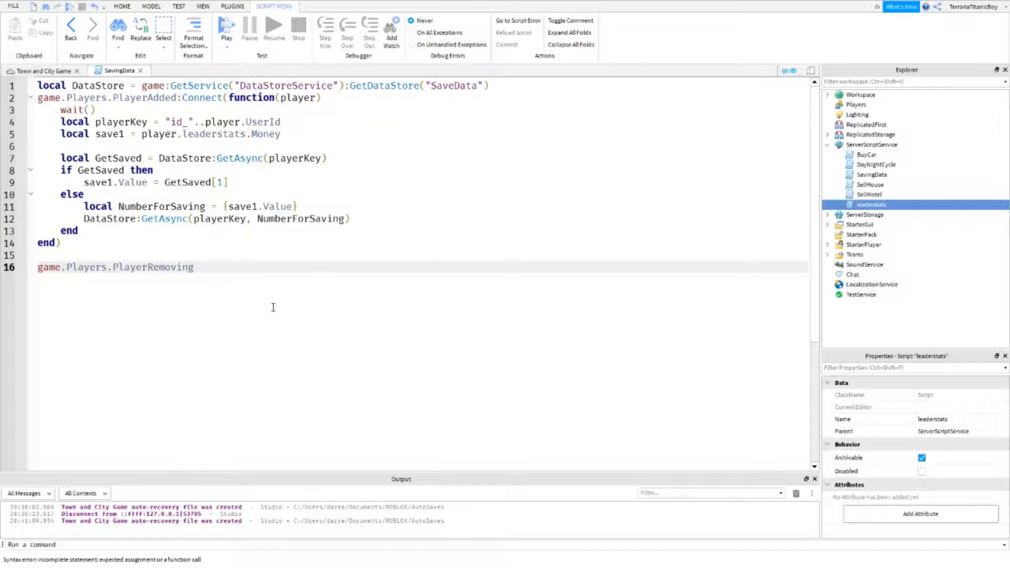
type(":Connect(function(player")
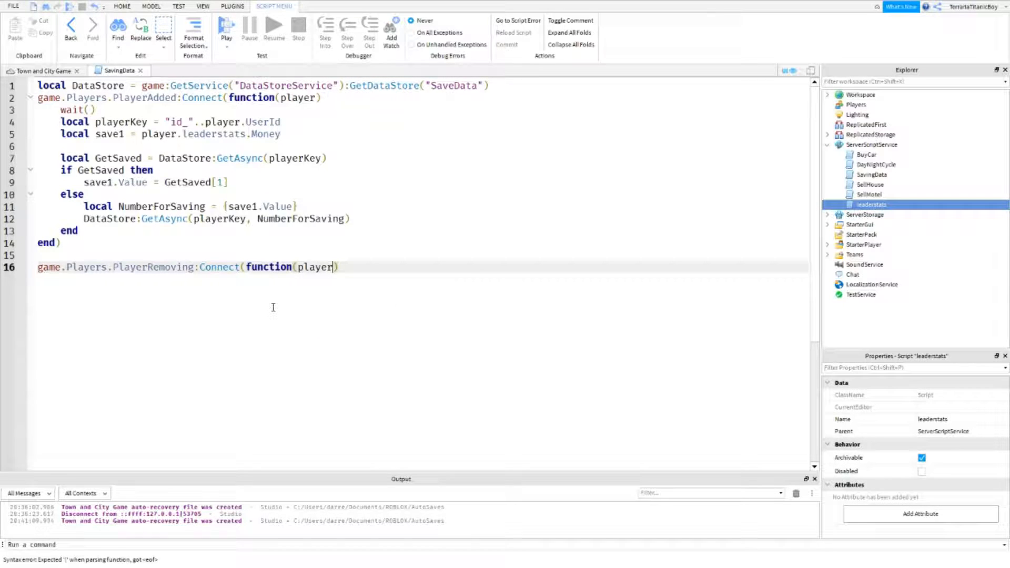
type("DataStore:Set")
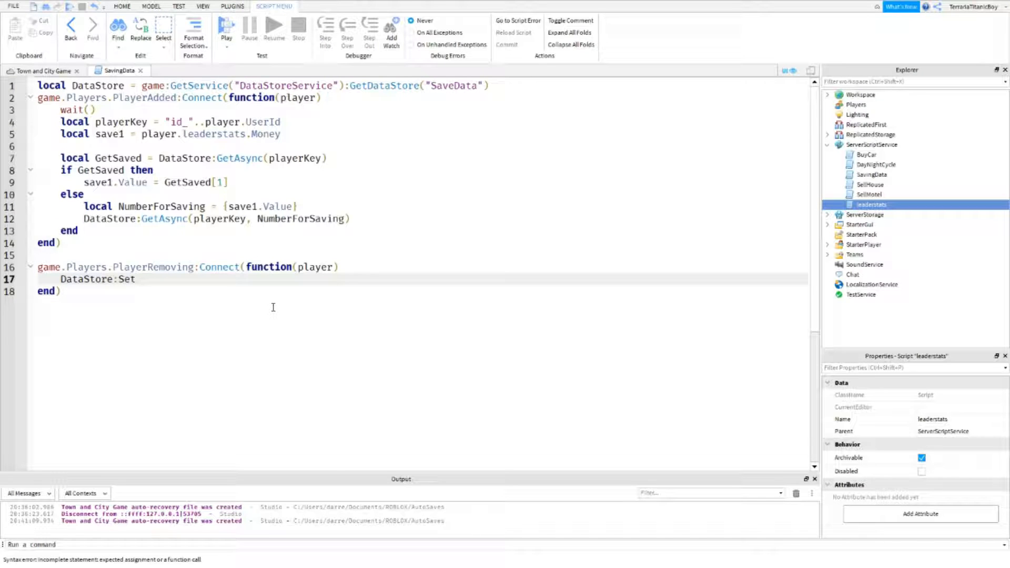
type("Async")
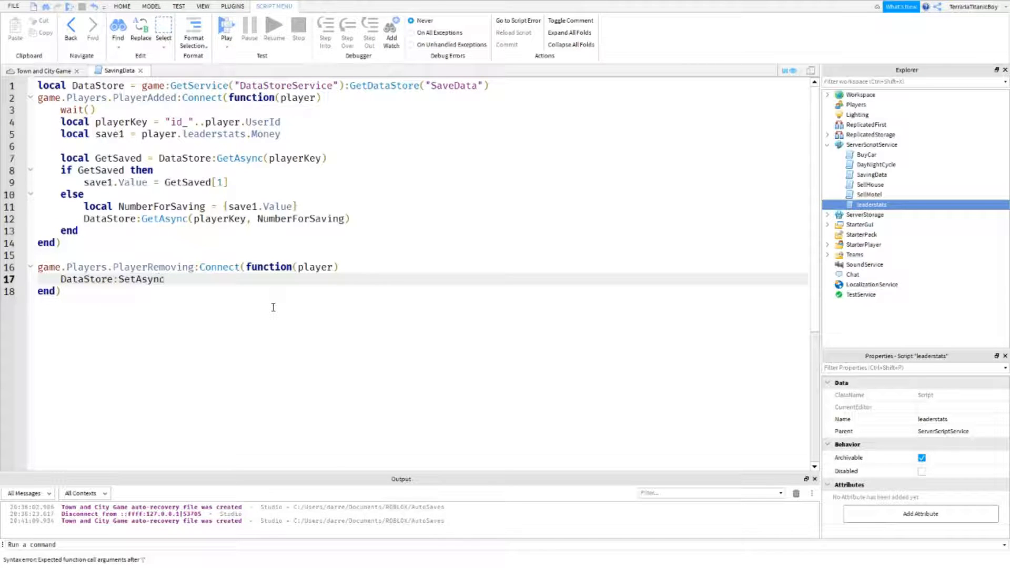
type("()")
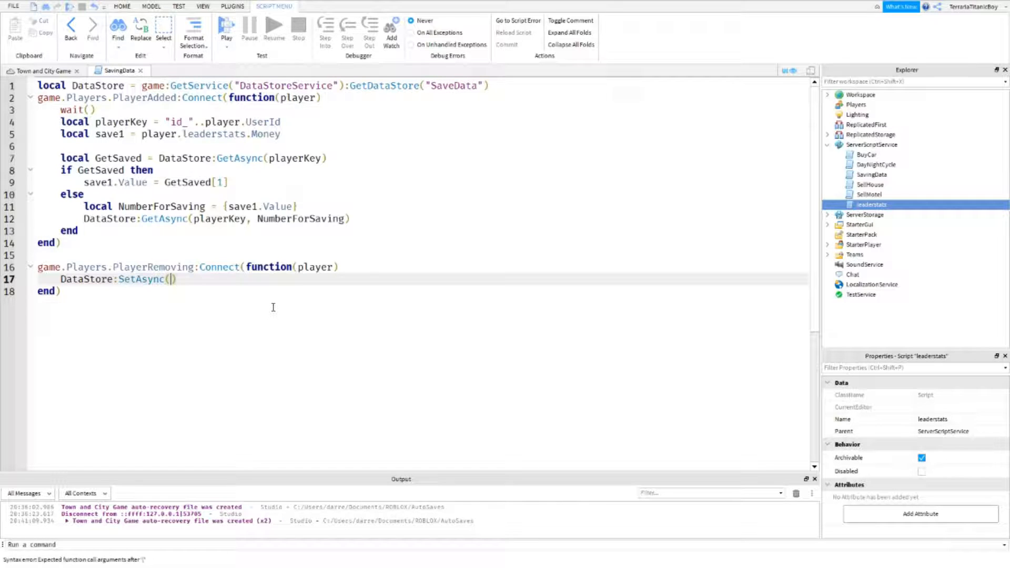
type("\"\"")
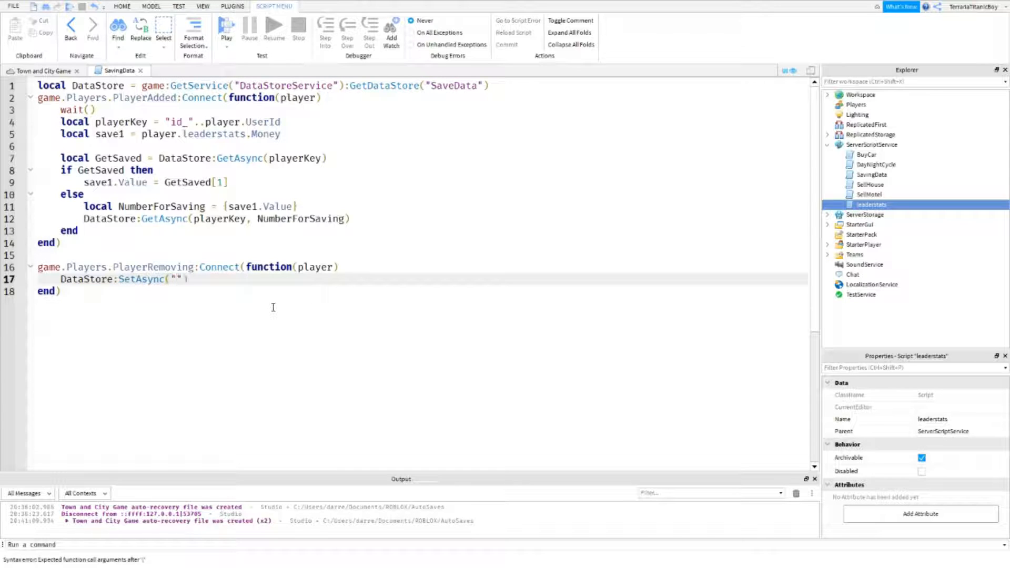
type("id")
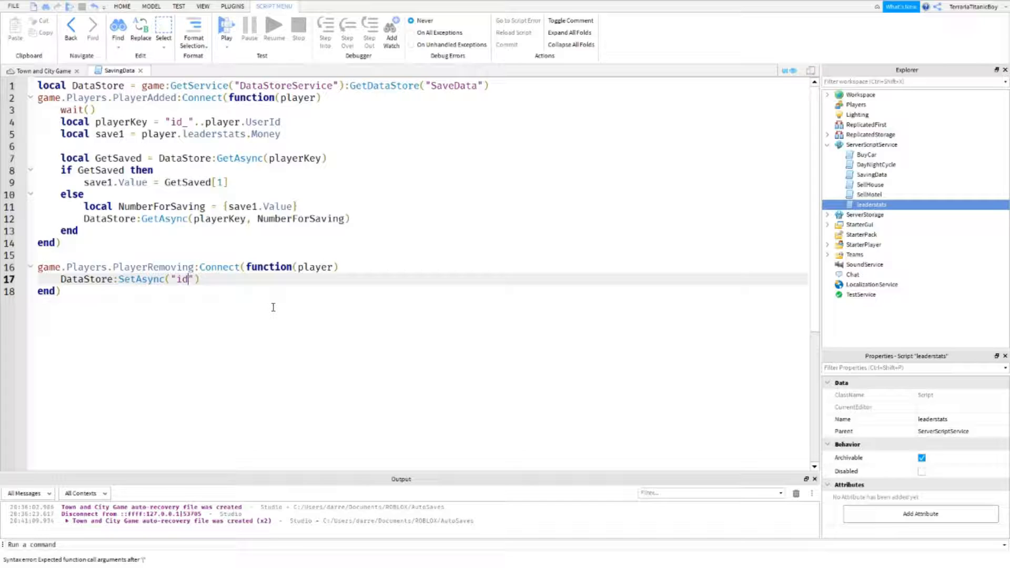
type("_")
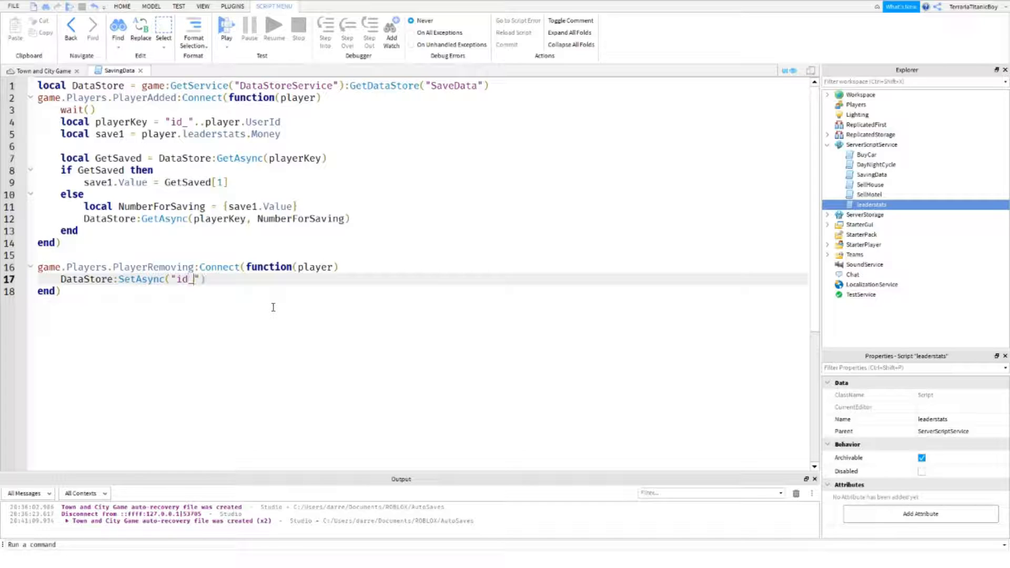
type("..")
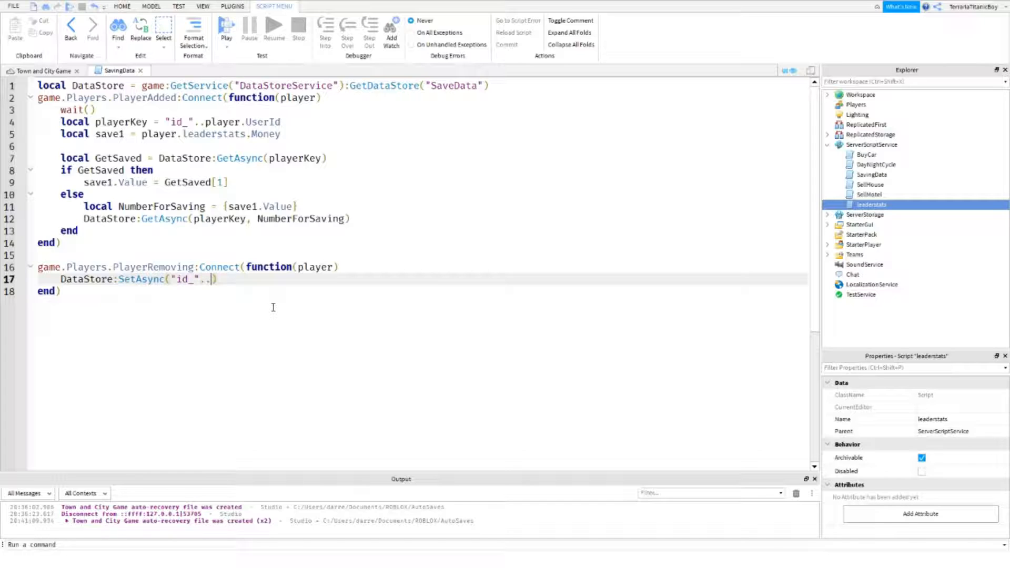
type("player")
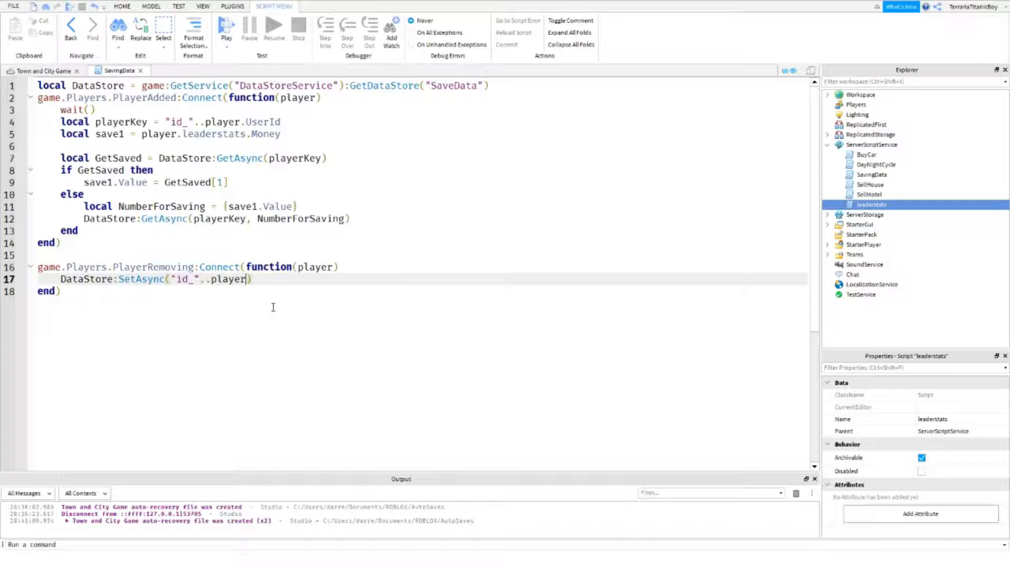
type(".UserId,")
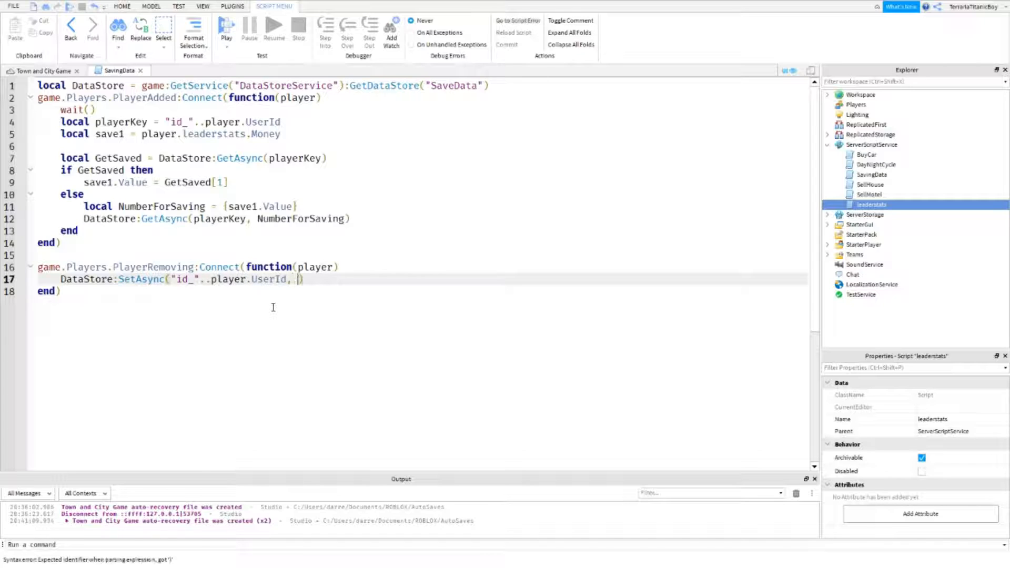
Pass {player.leaderstats.Money.Value} as the saved data, deleting the stray extra player entry
type("{player")
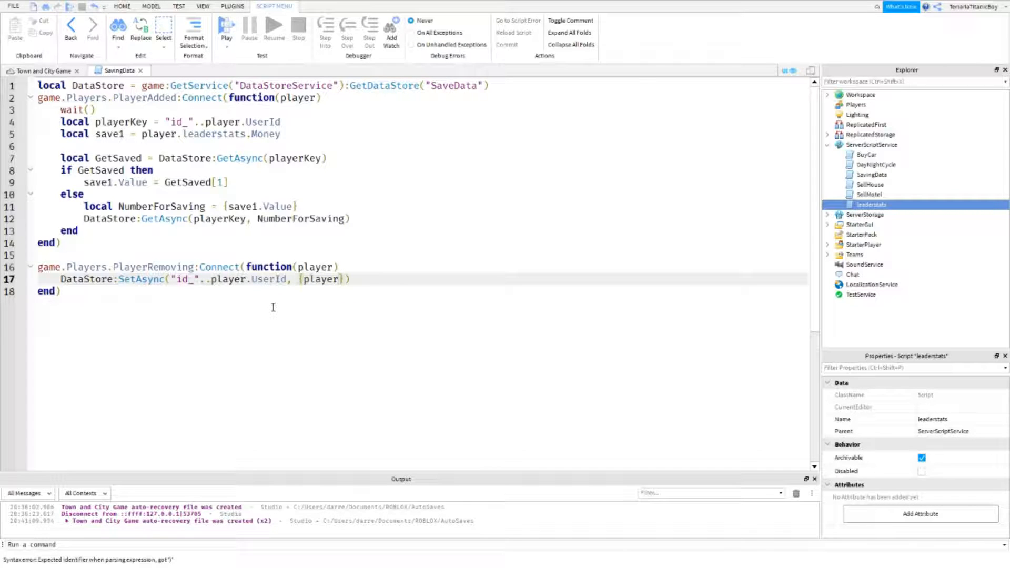
type(".leadersta")
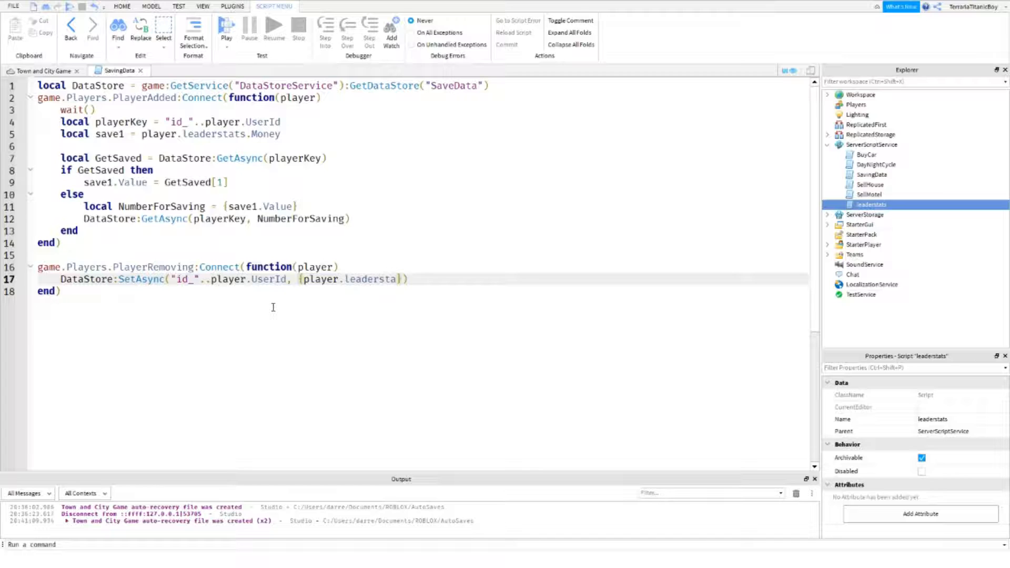
type(".M")
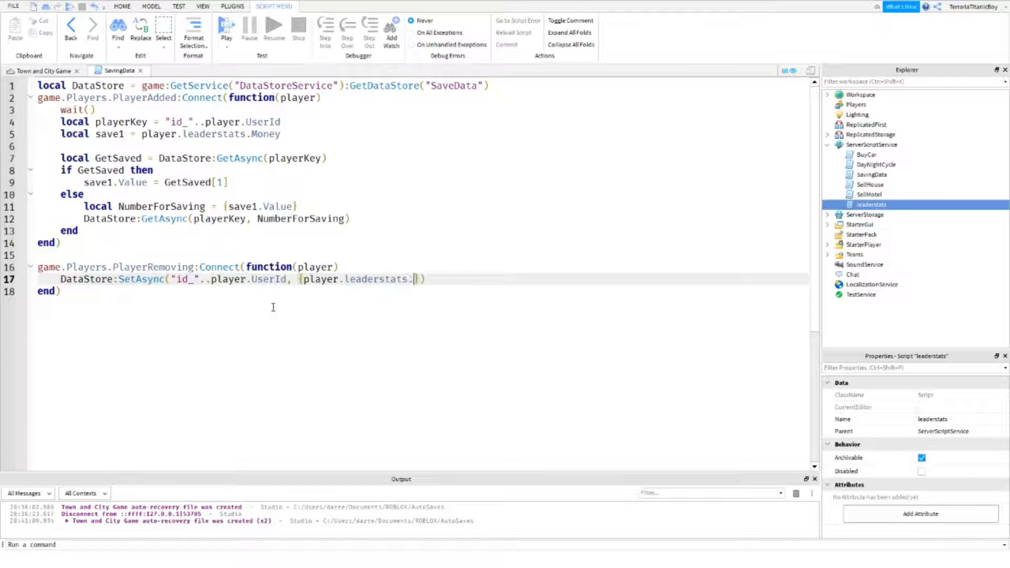
type("Money.Val")
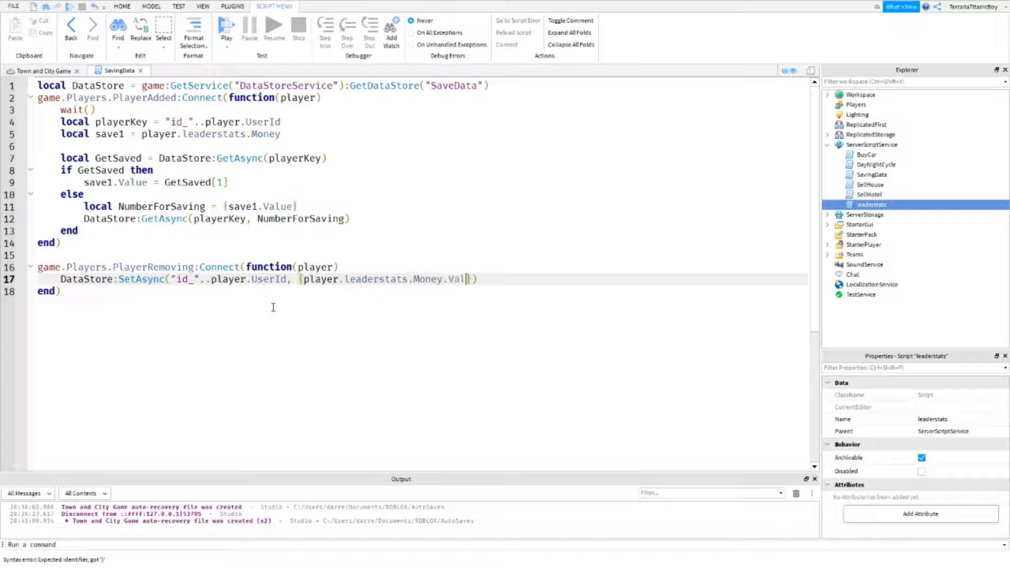
type("ue")
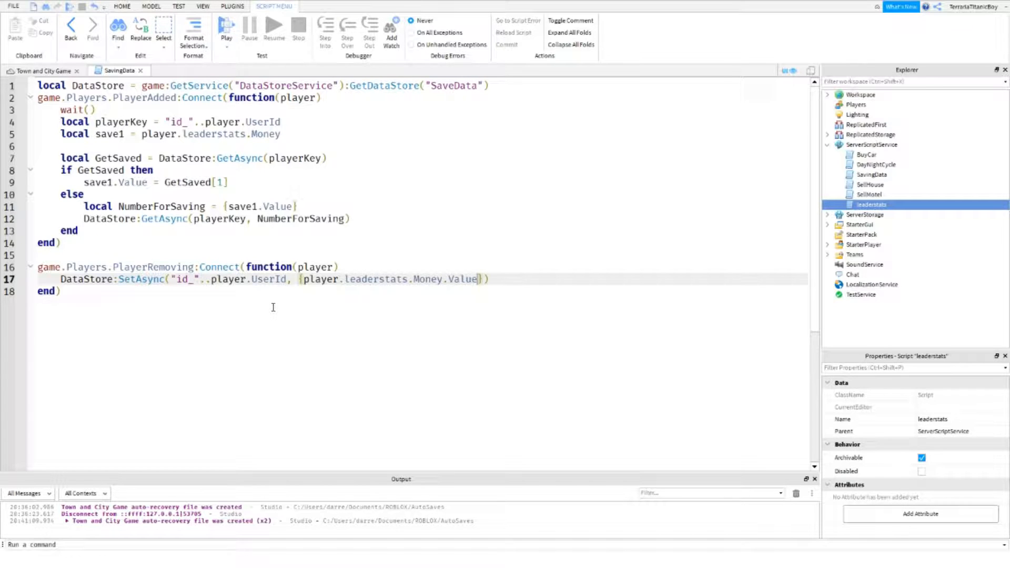
type(",")
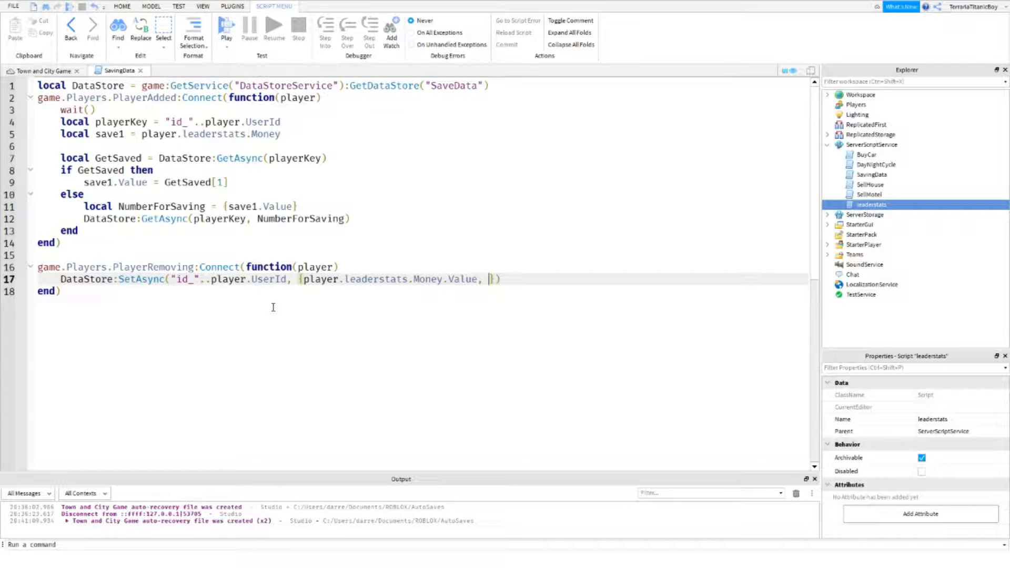
type("player.")
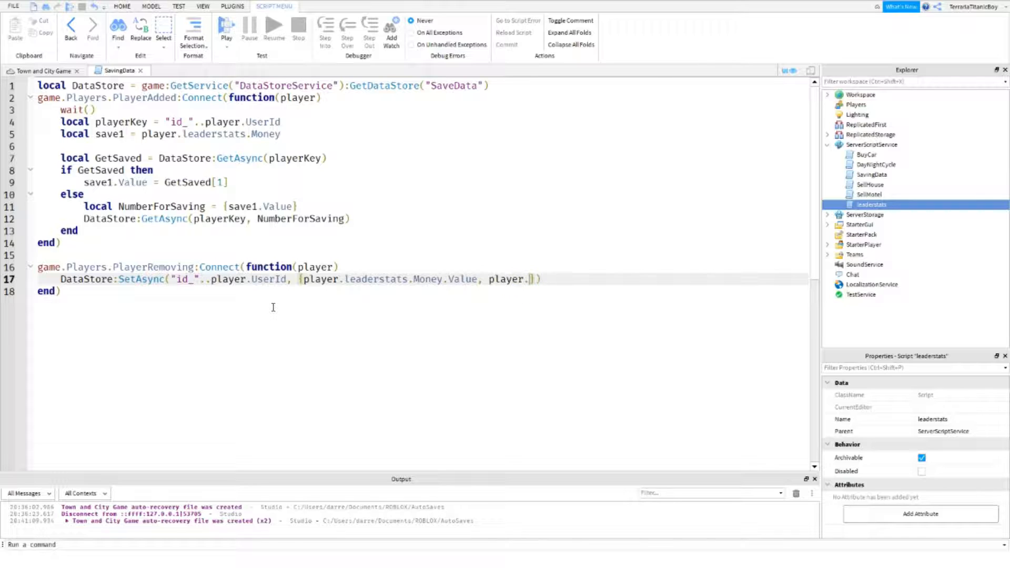
key("Backspace")
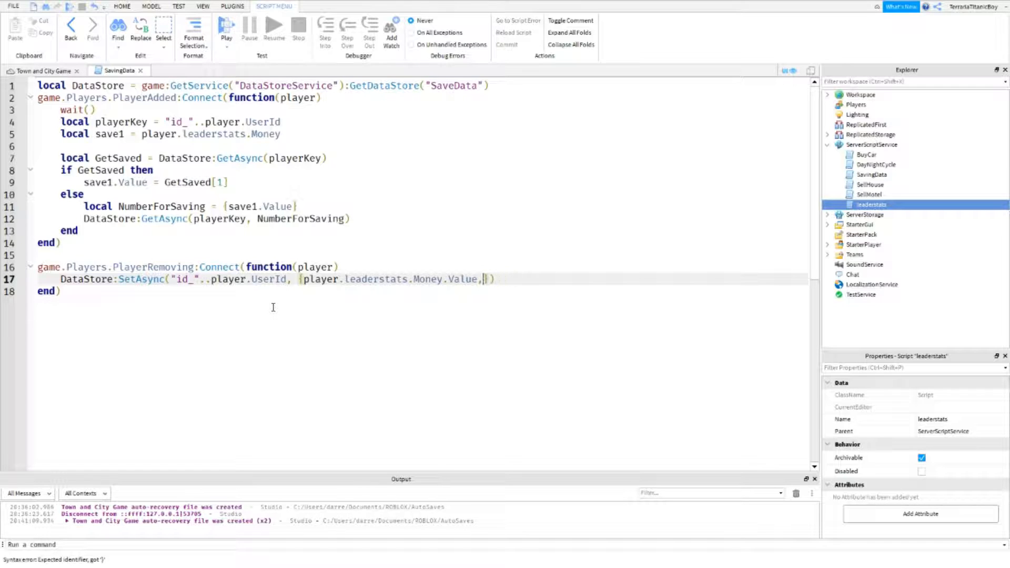
key("Backspace")
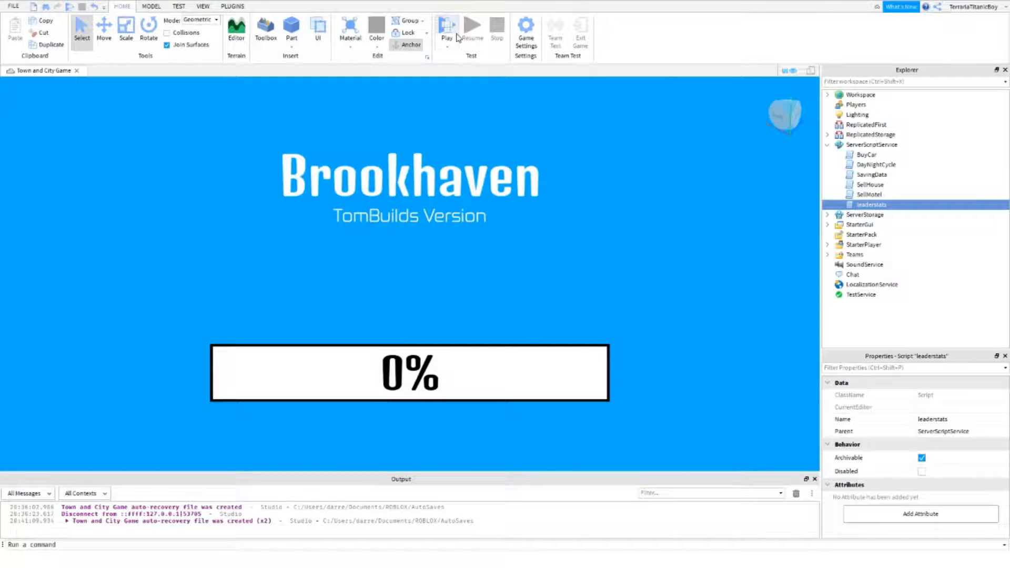
mouse_move(447, 26)
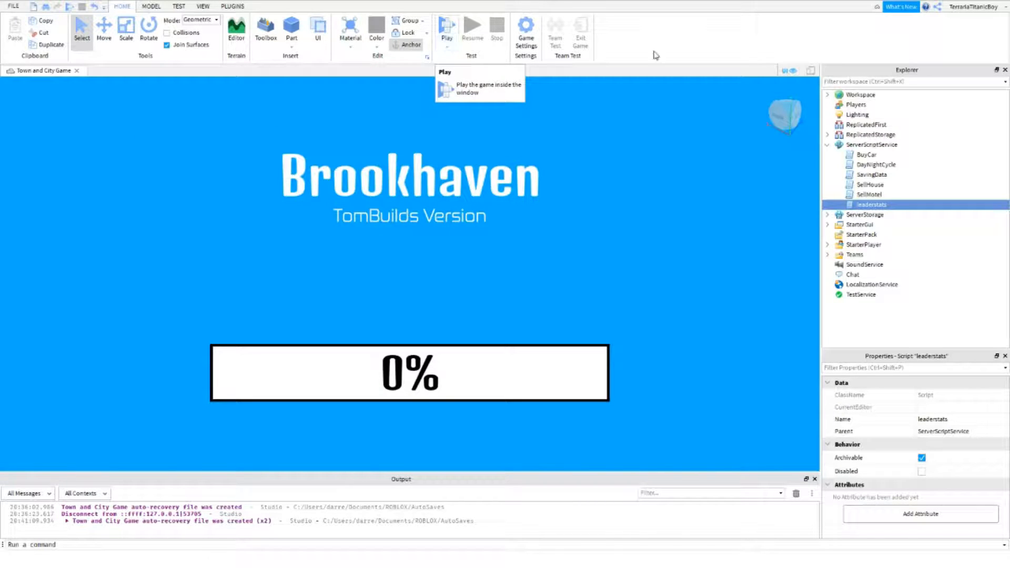
Disable the SpawnGui interface in StarterGui so the PLAY screen stays hidden
left_click(828, 144)
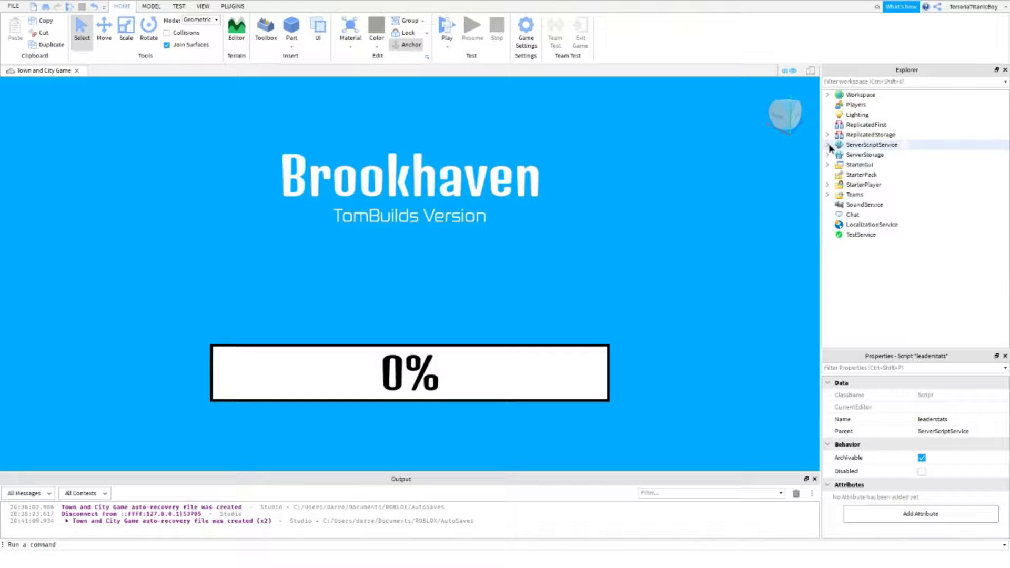
left_click(859, 164)
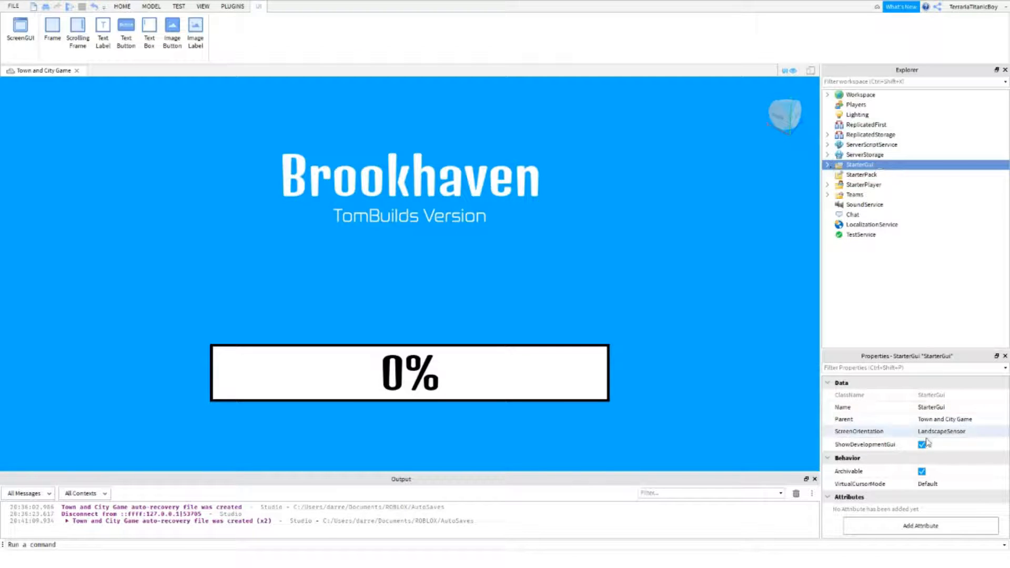
left_click(837, 164)
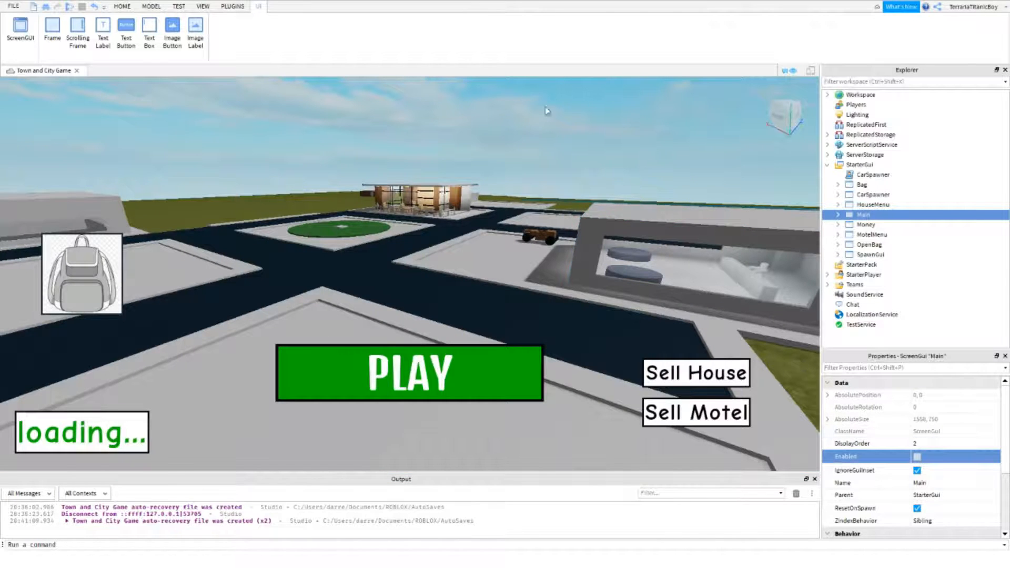
left_click(870, 255)
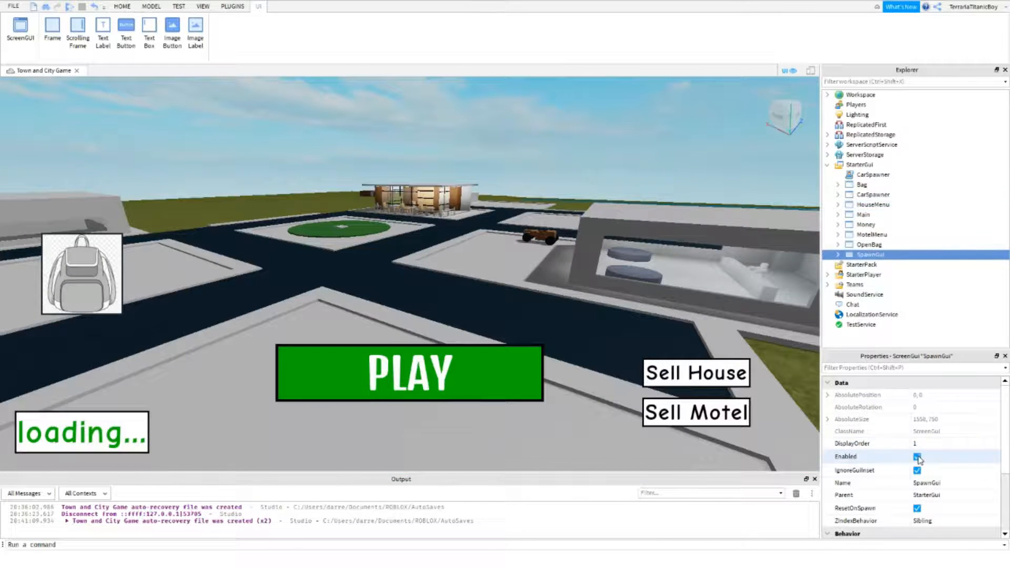
left_click(917, 456)
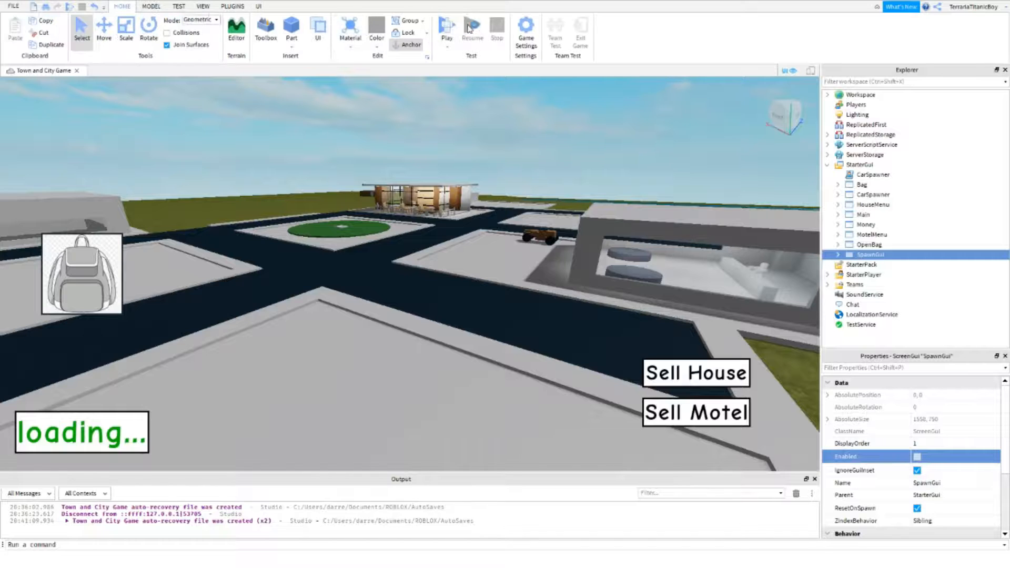
Playtest, deliver pizza until Money reaches £1550, then stop, exposing DataStore API-access errors
left_click(446, 29)
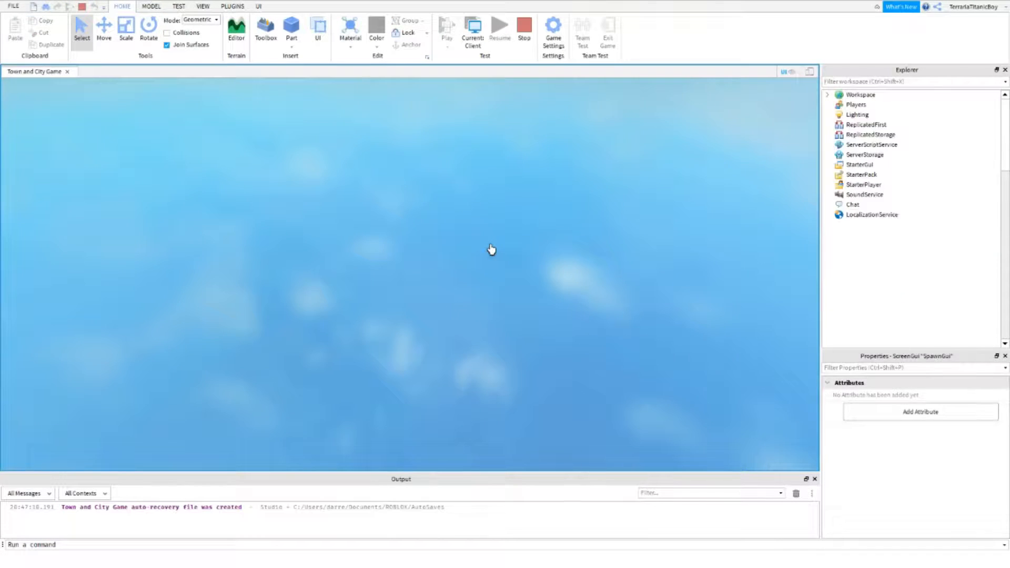
left_click(447, 26)
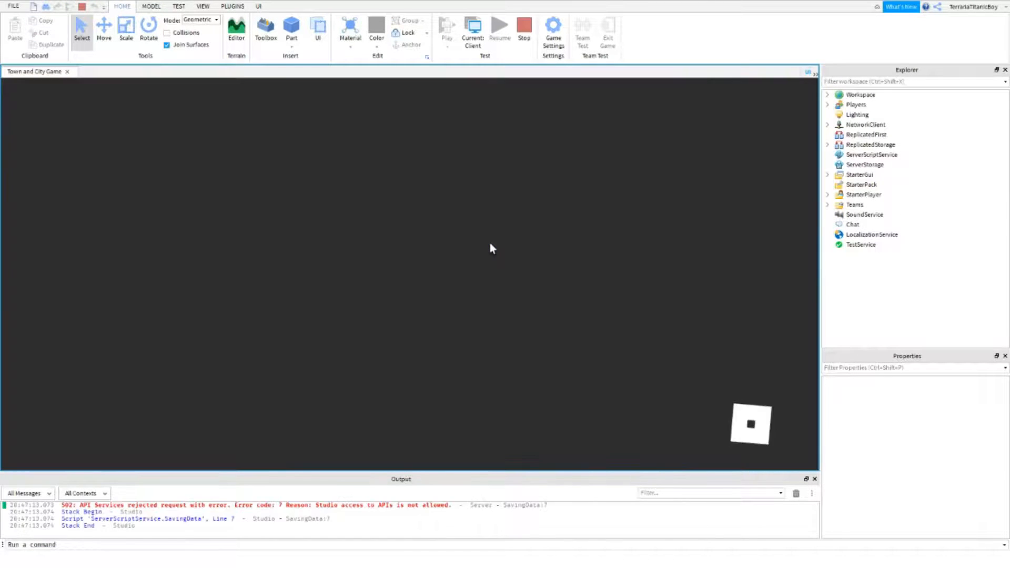
left_click(447, 25)
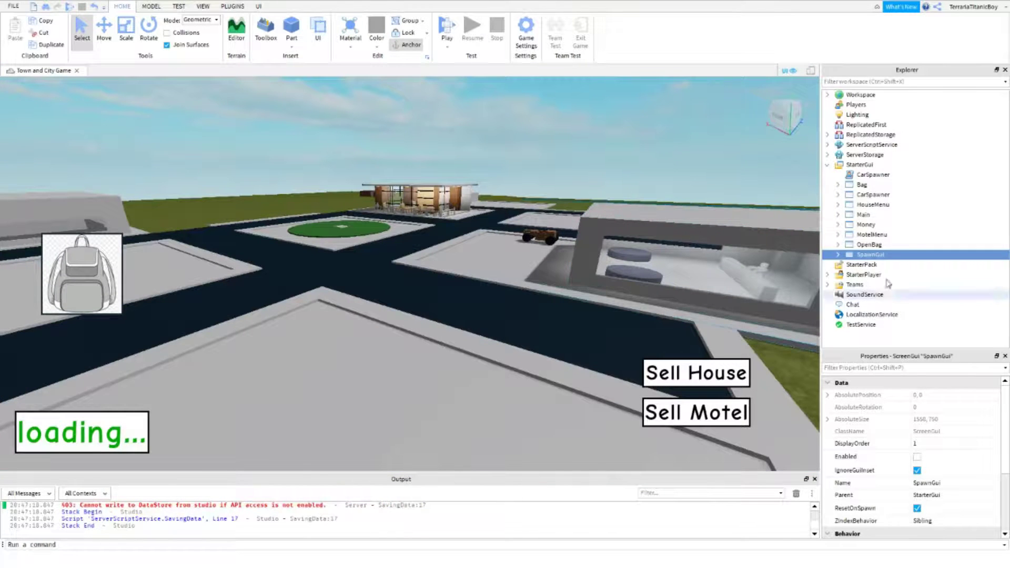
left_click(917, 456)
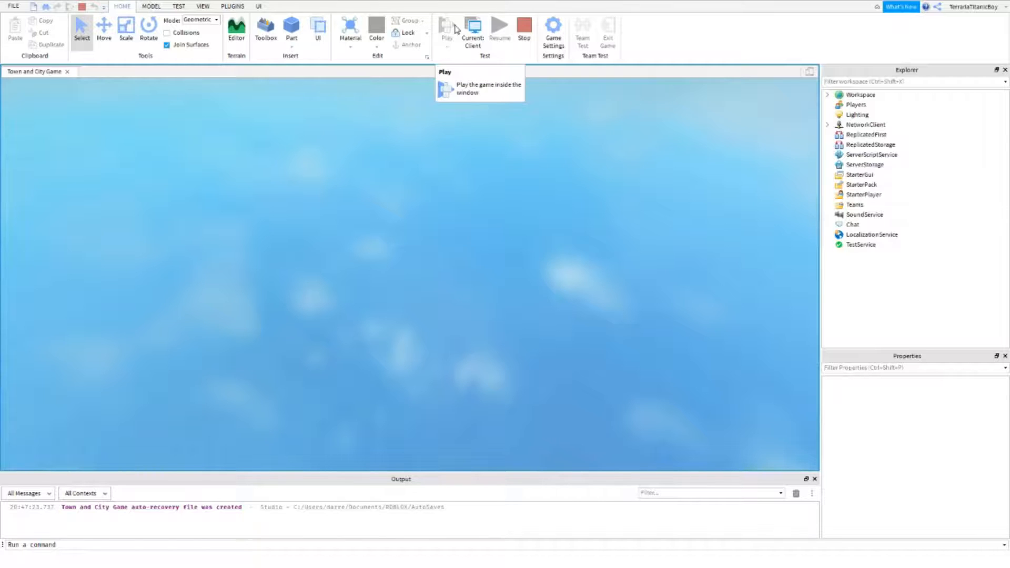
left_click(446, 25)
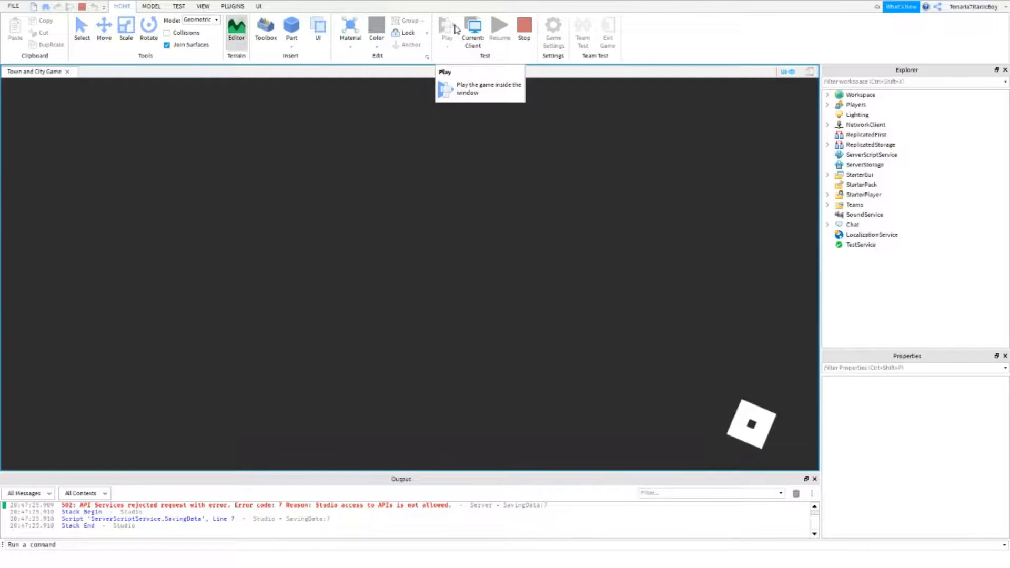
left_click(445, 27)
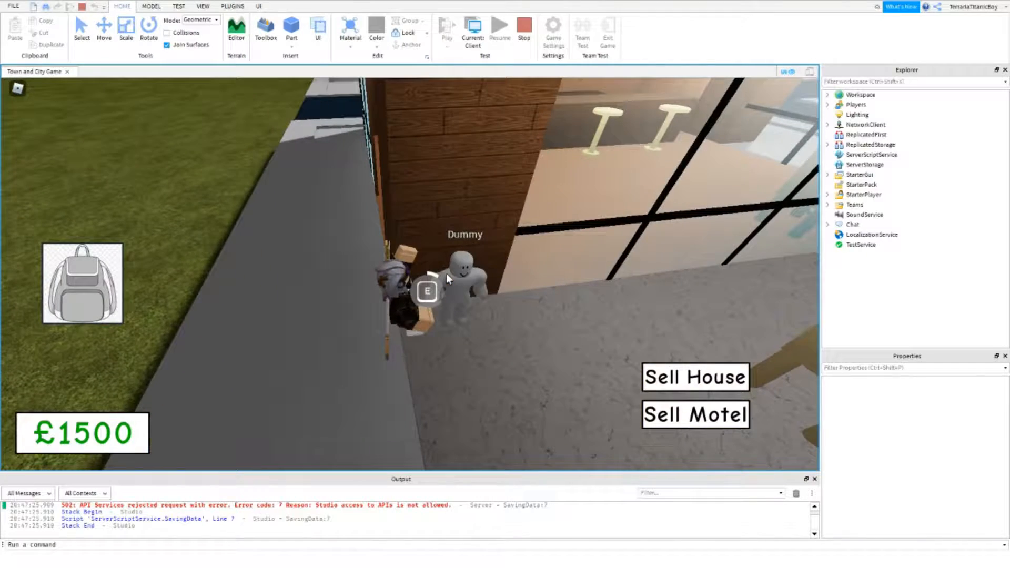
mouse_move(500, 260)
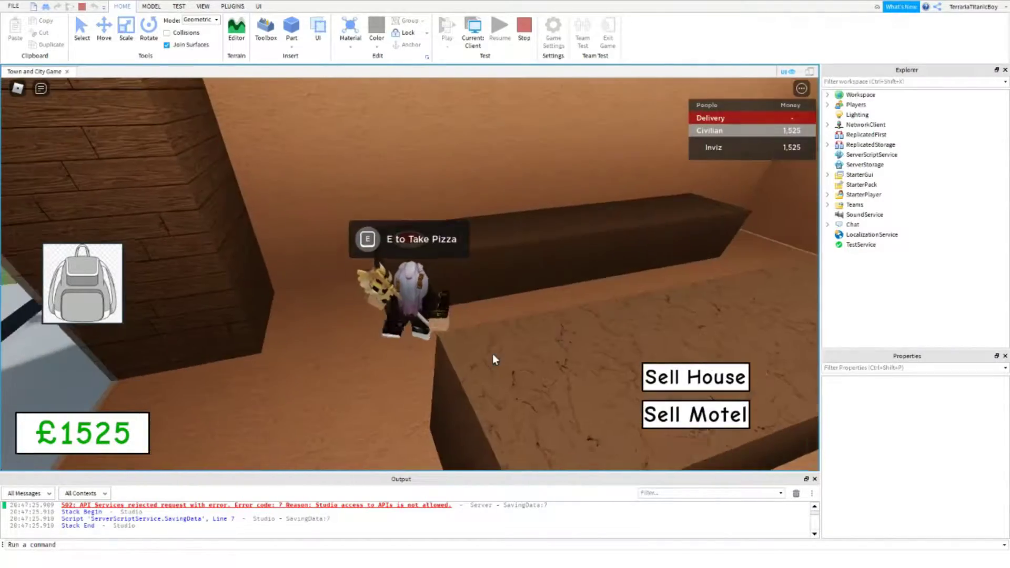
key("e")
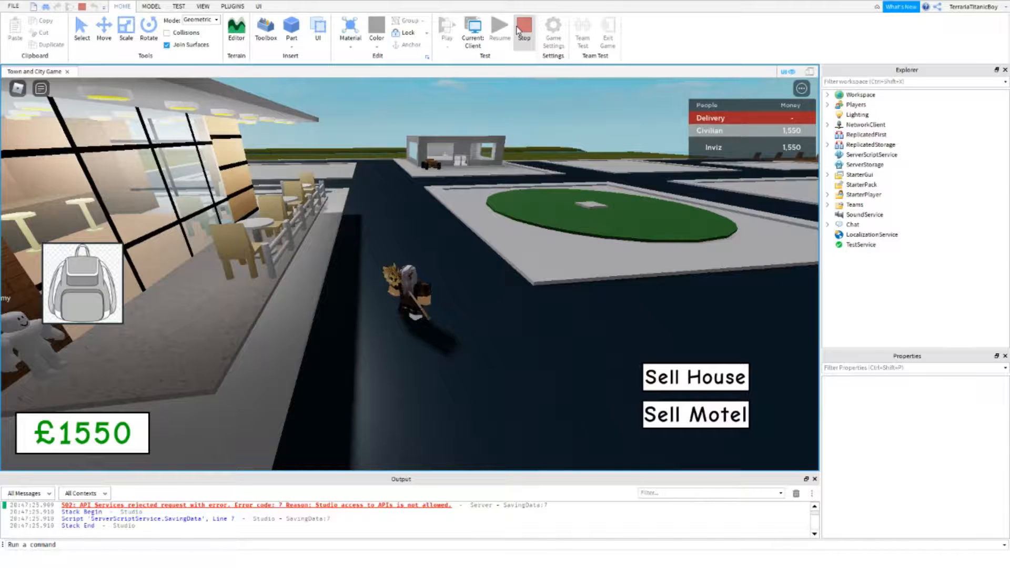
left_click(524, 29)
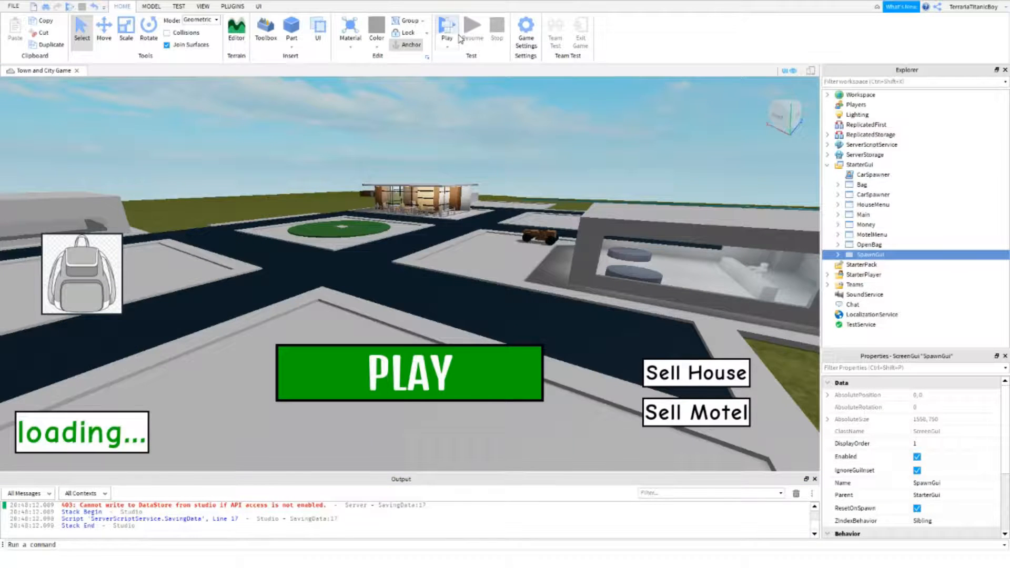
left_click(447, 29)
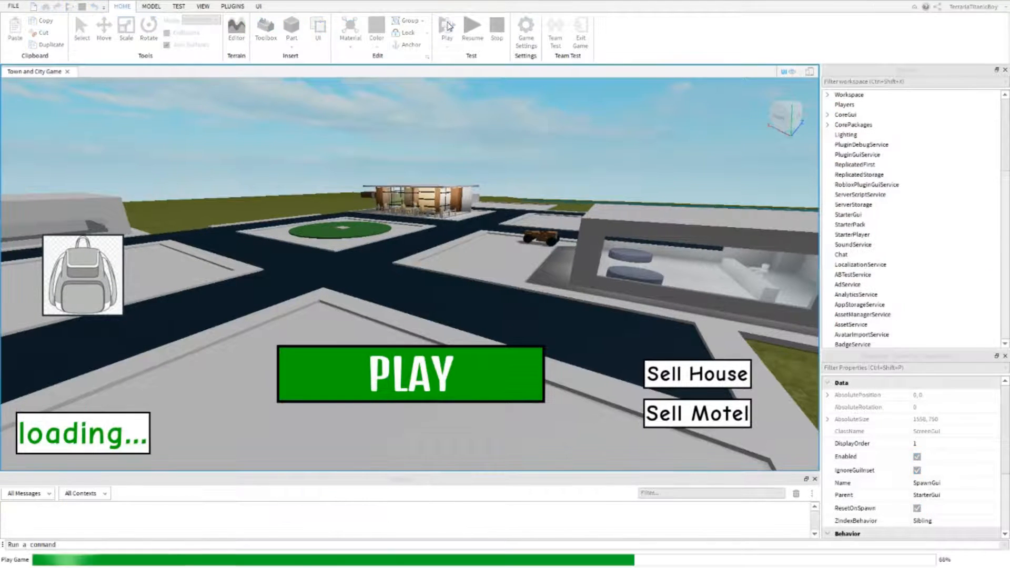
left_click(447, 26)
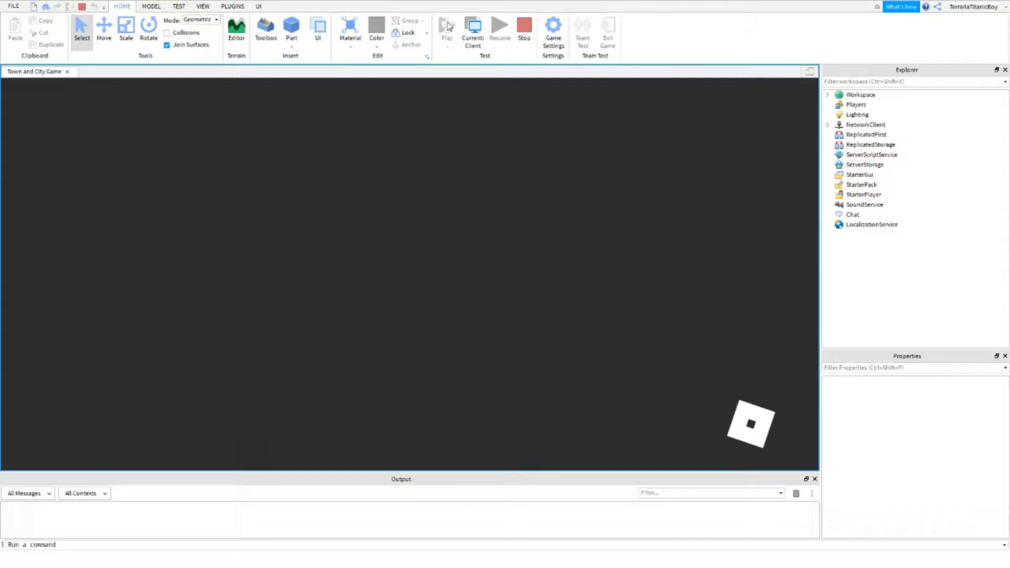
left_click(445, 27)
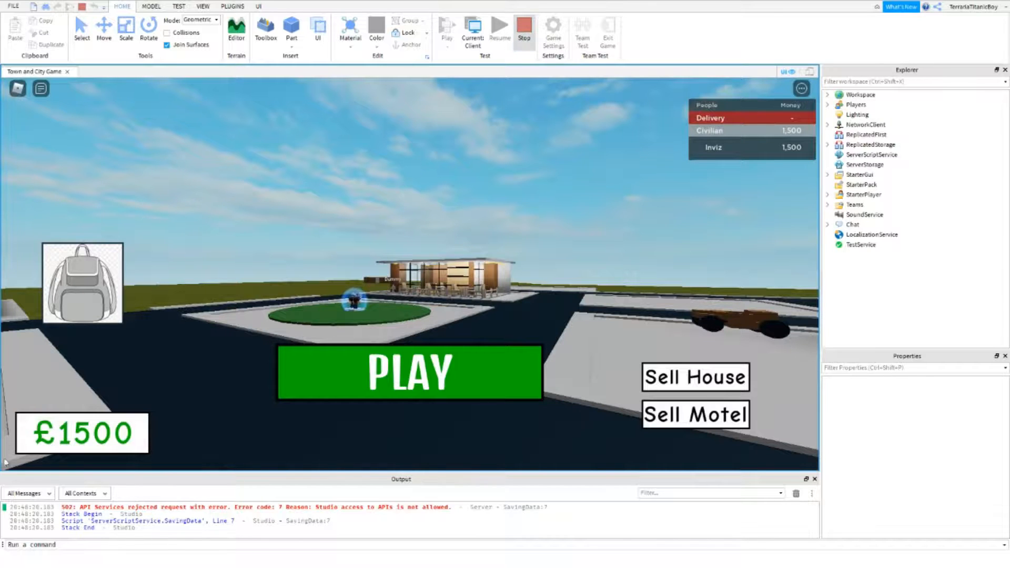
left_click(497, 27)
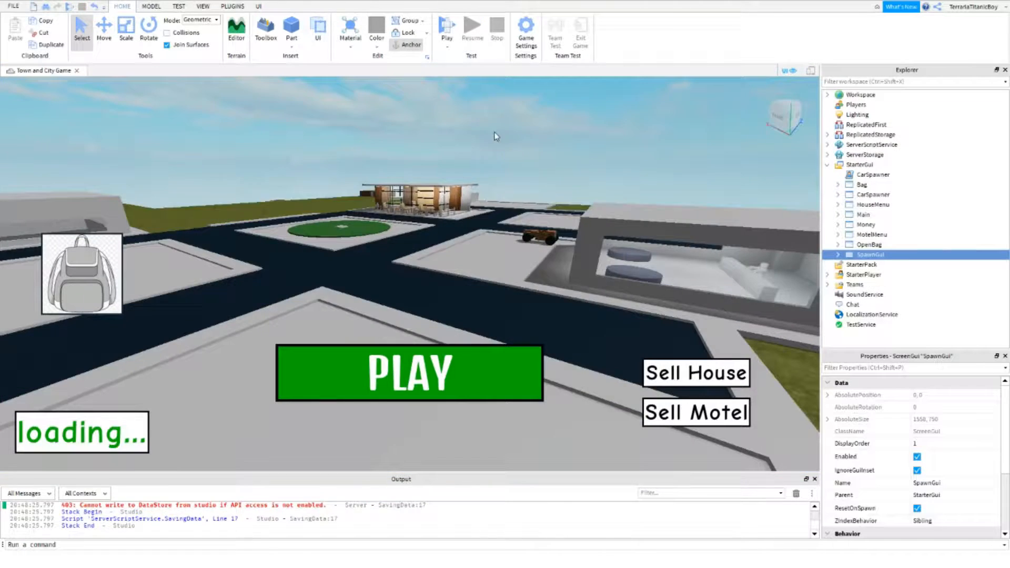
Turn on Enable Studio Access to API Services under Game Settings Security, and save
left_click(525, 27)
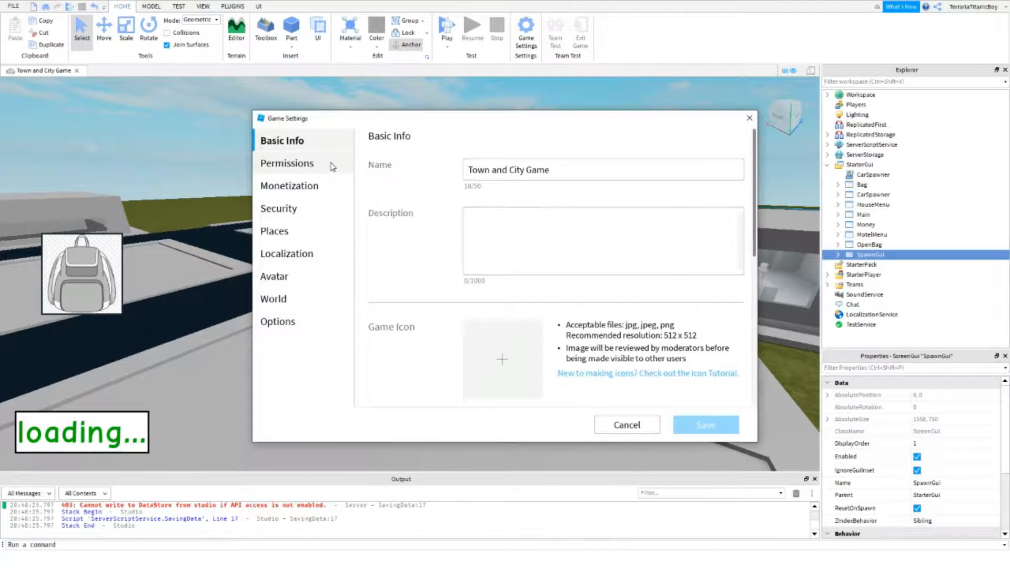
mouse_move(318, 211)
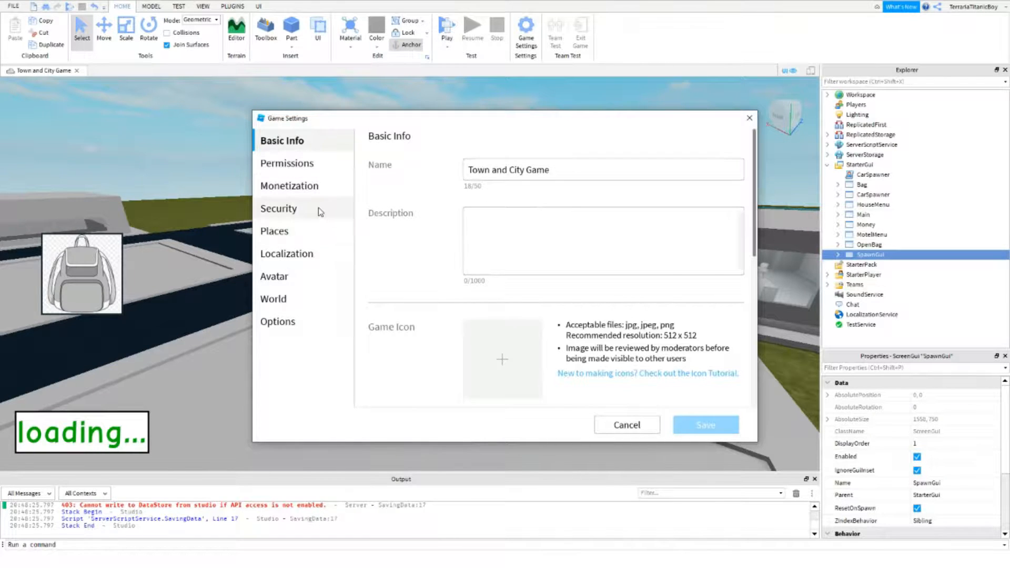
left_click(278, 209)
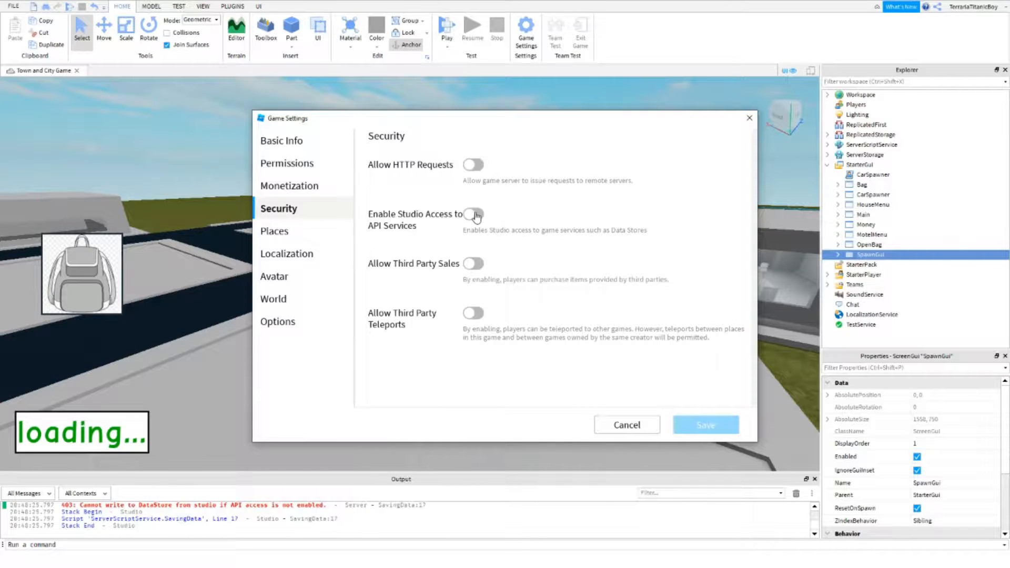
left_click(473, 215)
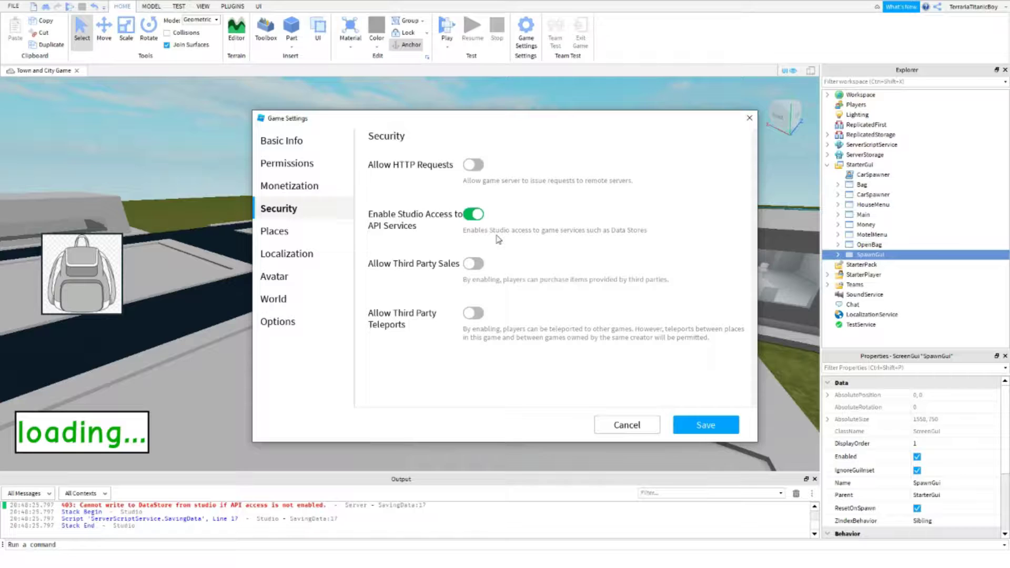
mouse_move(574, 234)
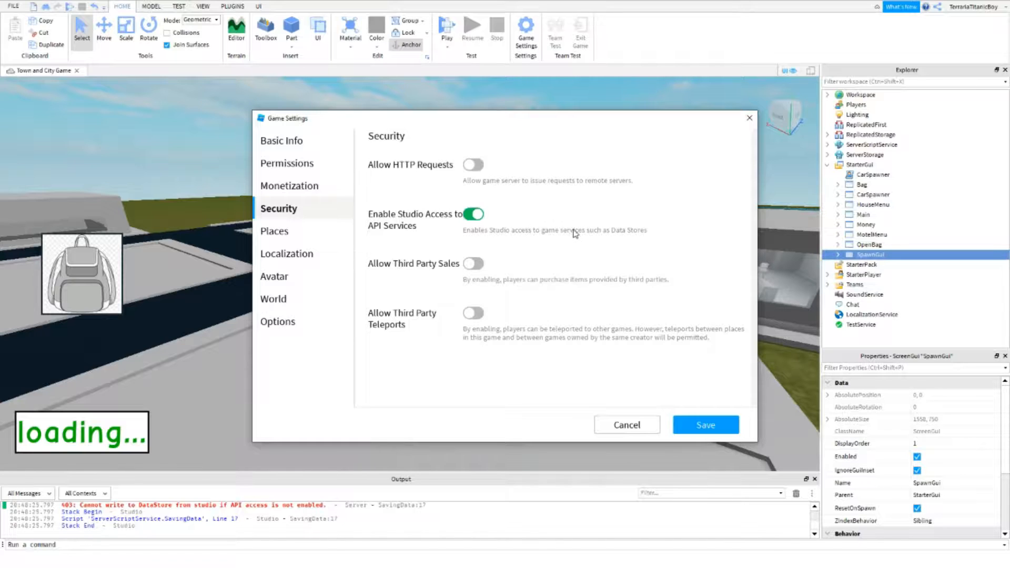
mouse_move(643, 244)
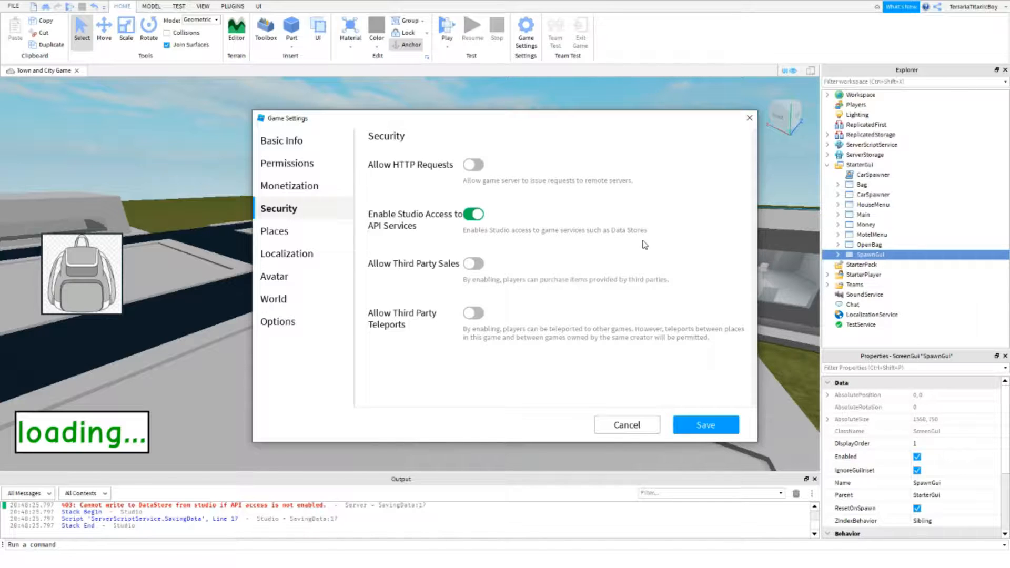
mouse_move(629, 261)
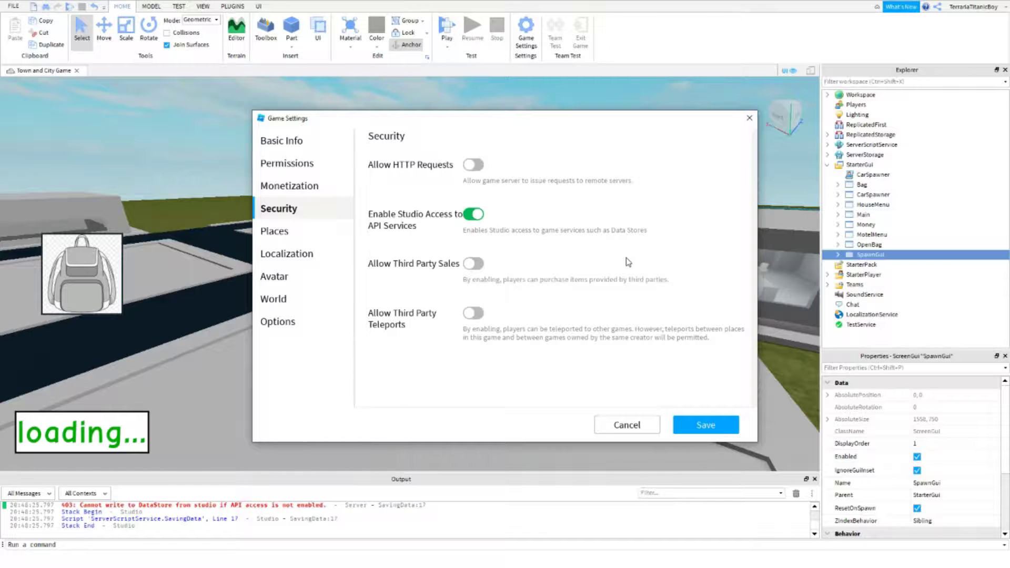
left_click(705, 425)
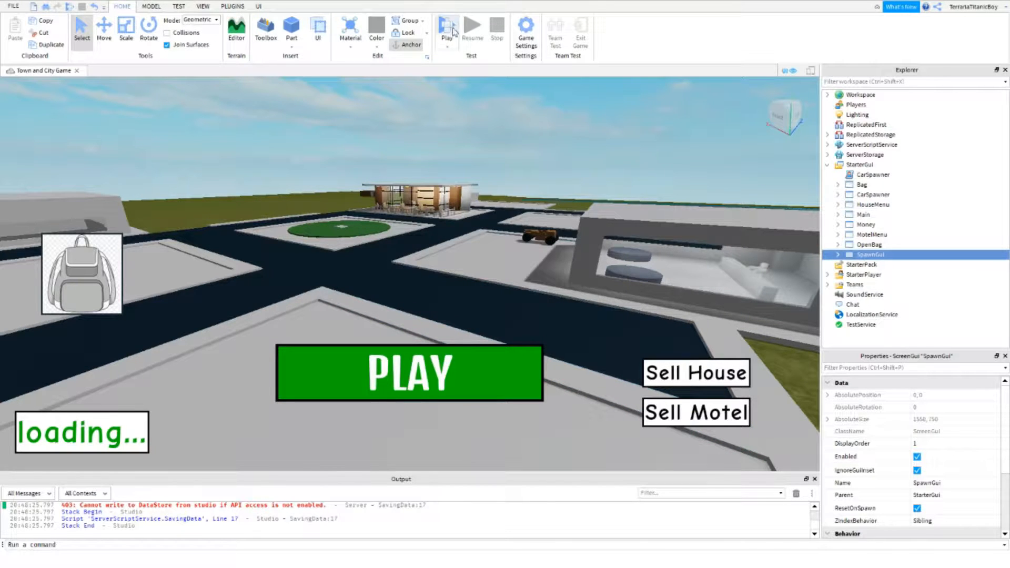
Run a fresh playtest, deliver a pizza to reach £1525, then stop without DataStore errors
left_click(445, 27)
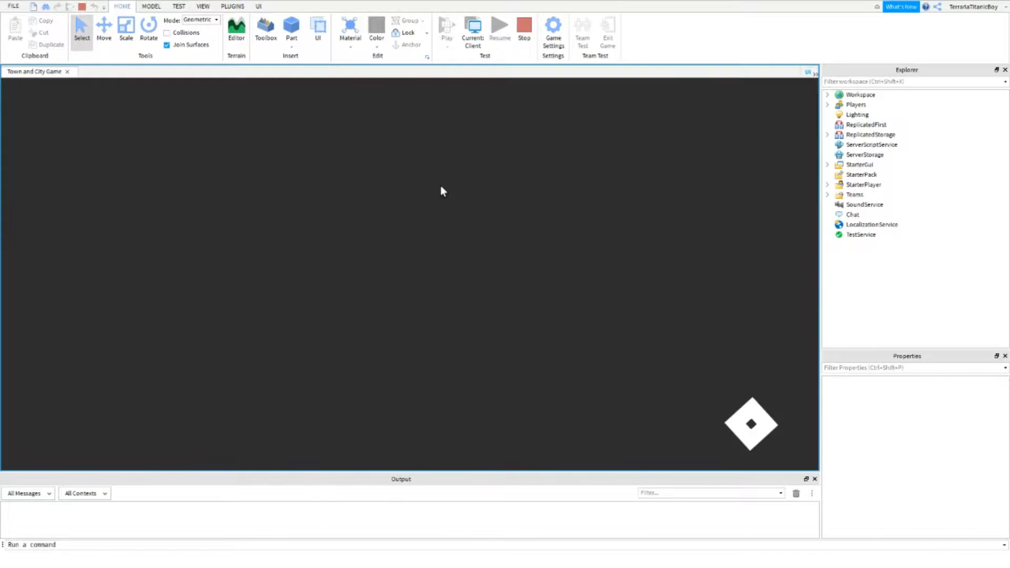
left_click(446, 25)
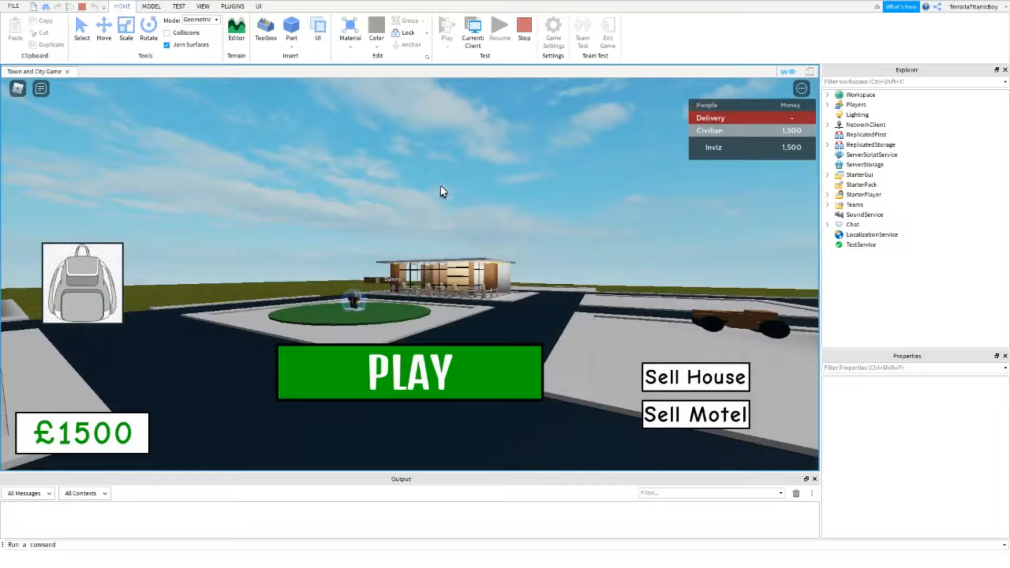
left_click(409, 372)
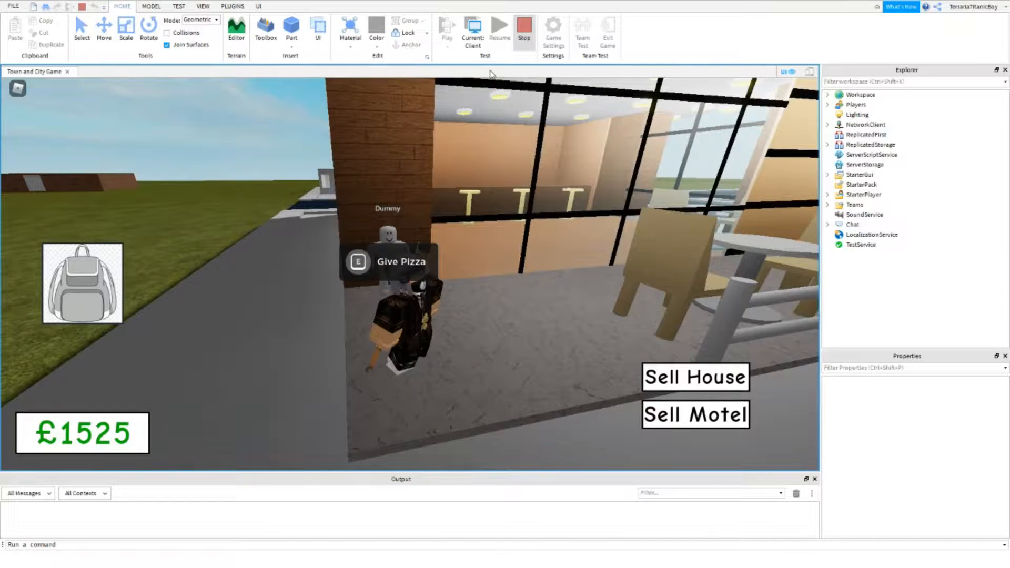
left_click(524, 31)
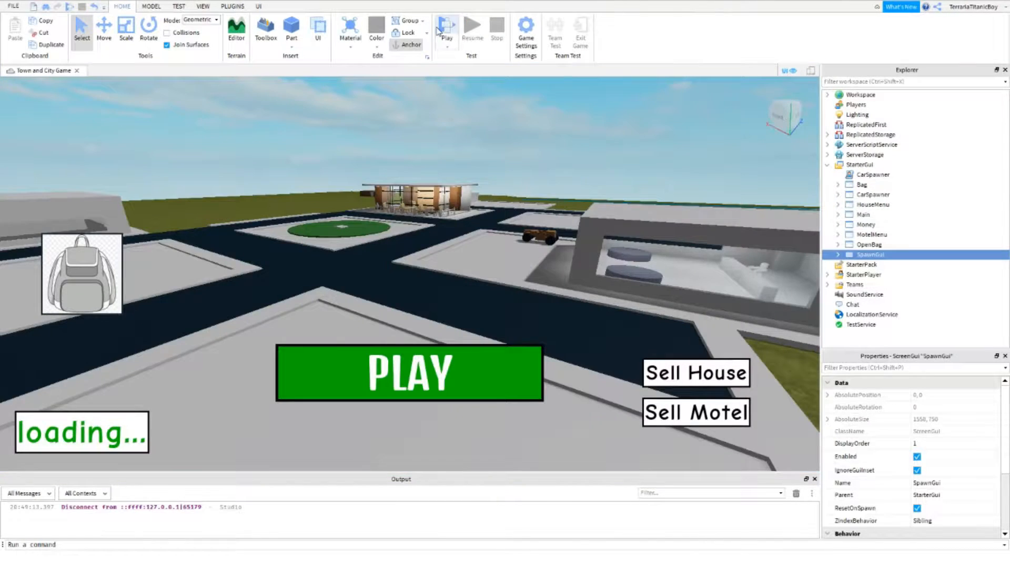
Playtest again, confirm Money persists at £1550 in leaderstats, then stop
left_click(447, 27)
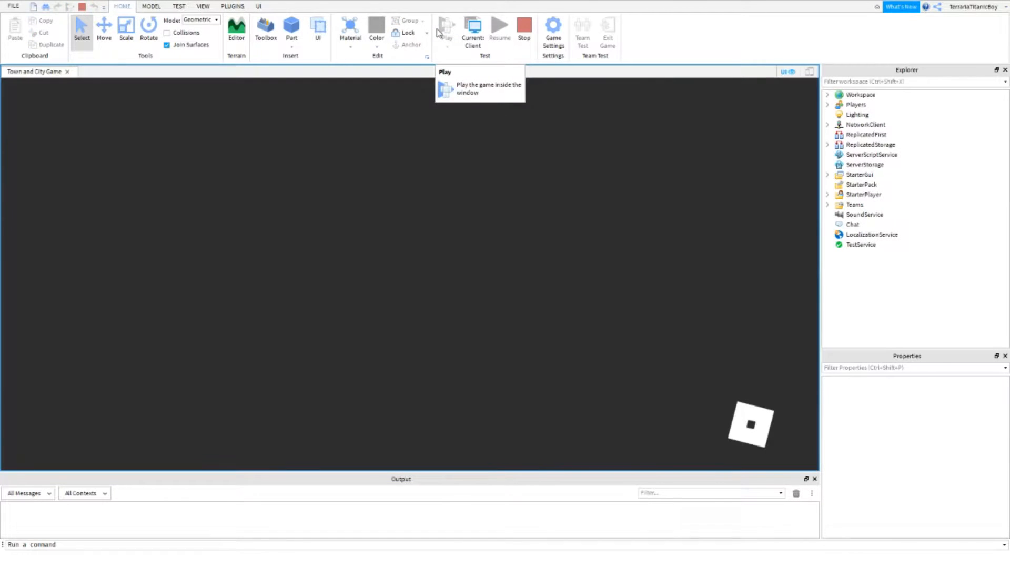
left_click(445, 26)
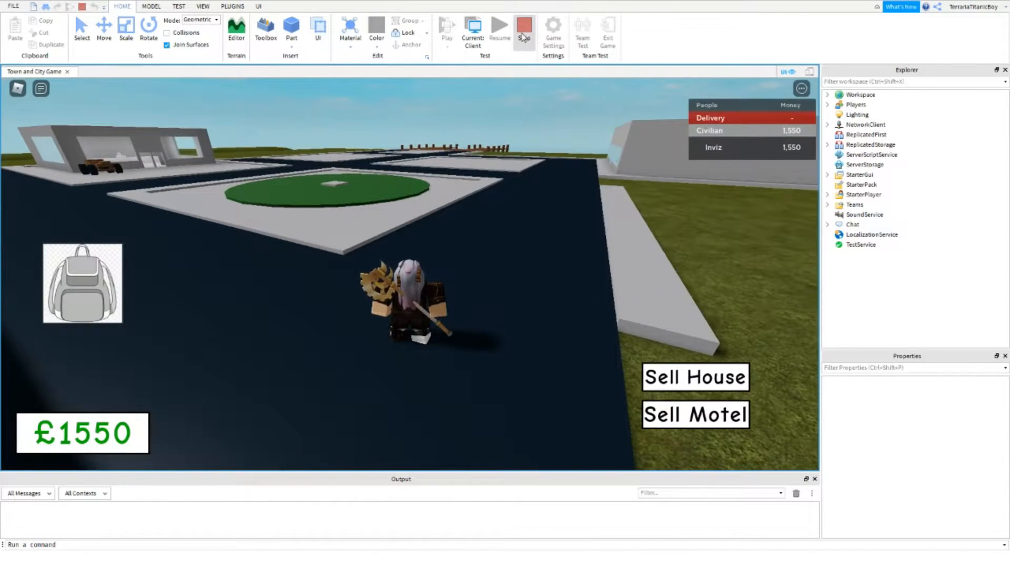
left_click(524, 28)
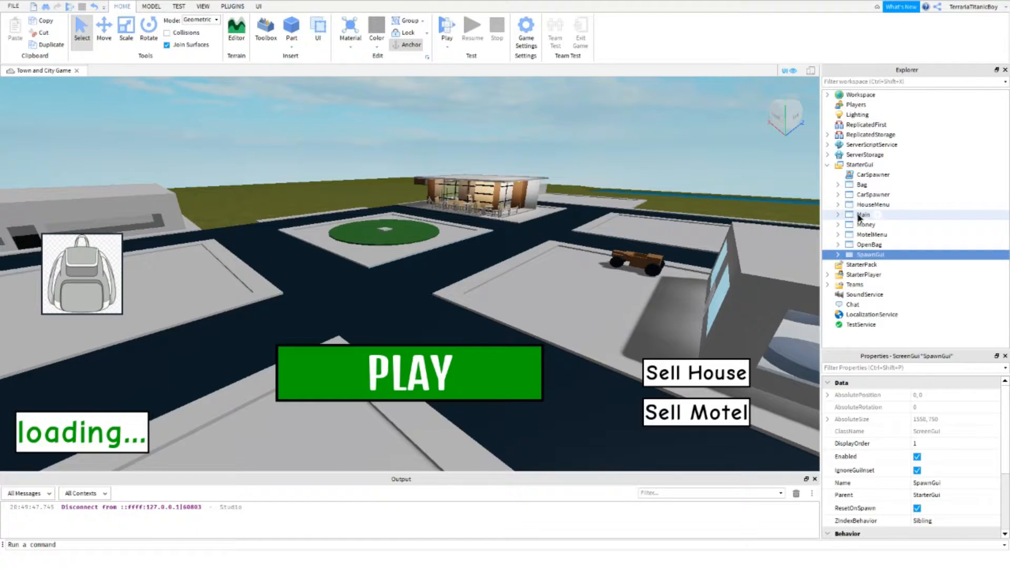
Select the Main interface in StarterGui and publish Town and City Game to Roblox
left_click(863, 215)
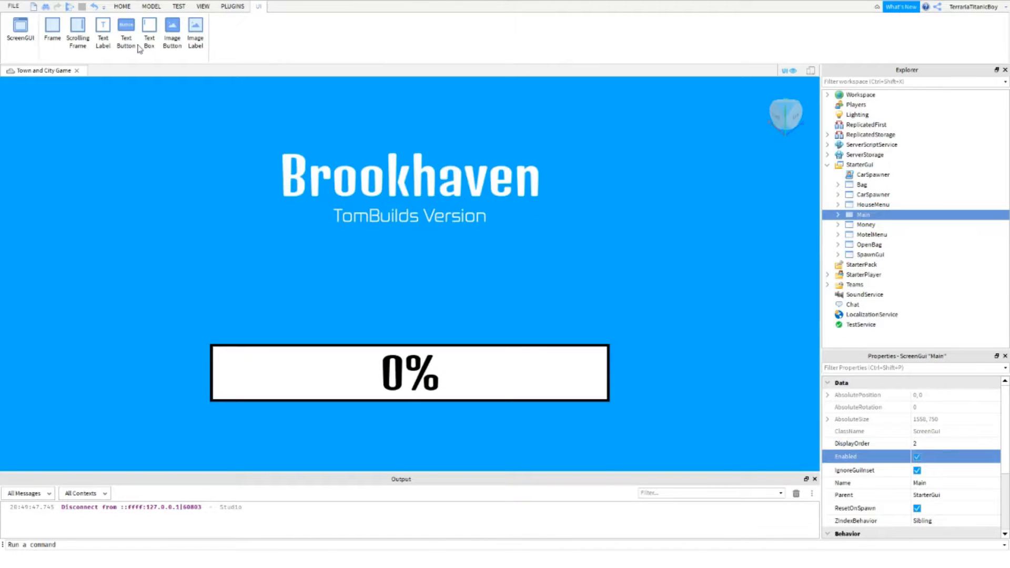
left_click(11, 5)
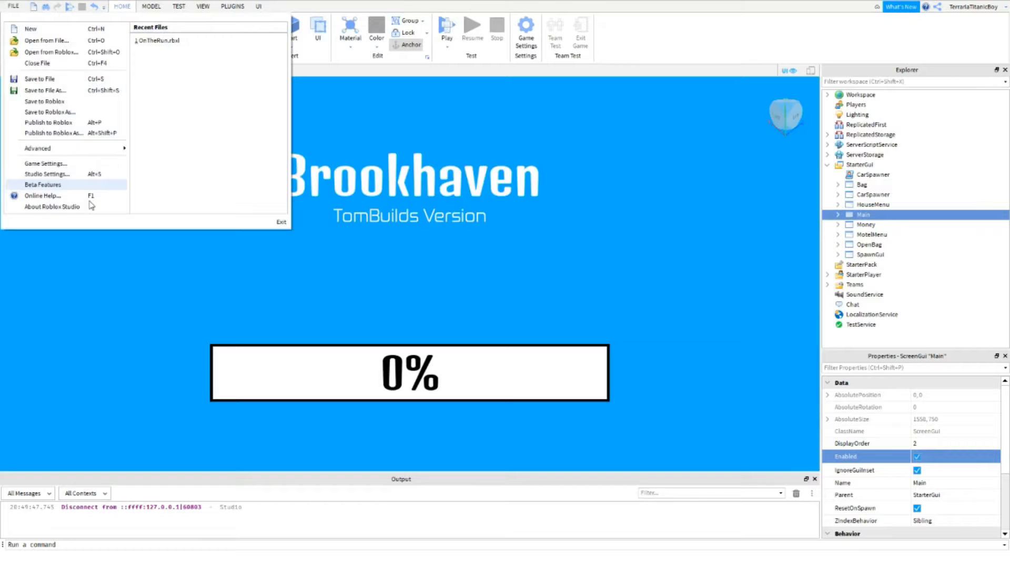
mouse_move(67, 123)
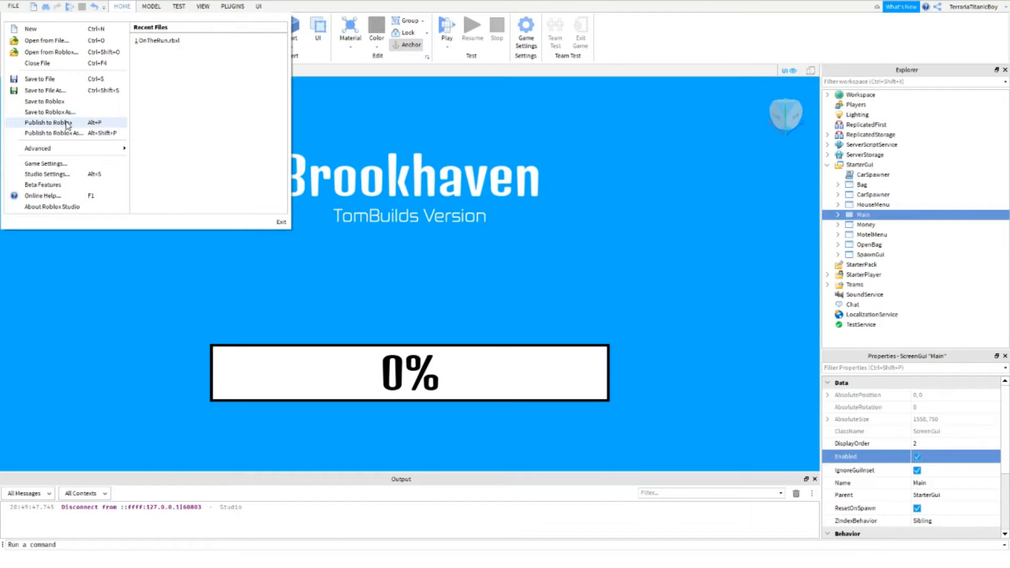
left_click(47, 123)
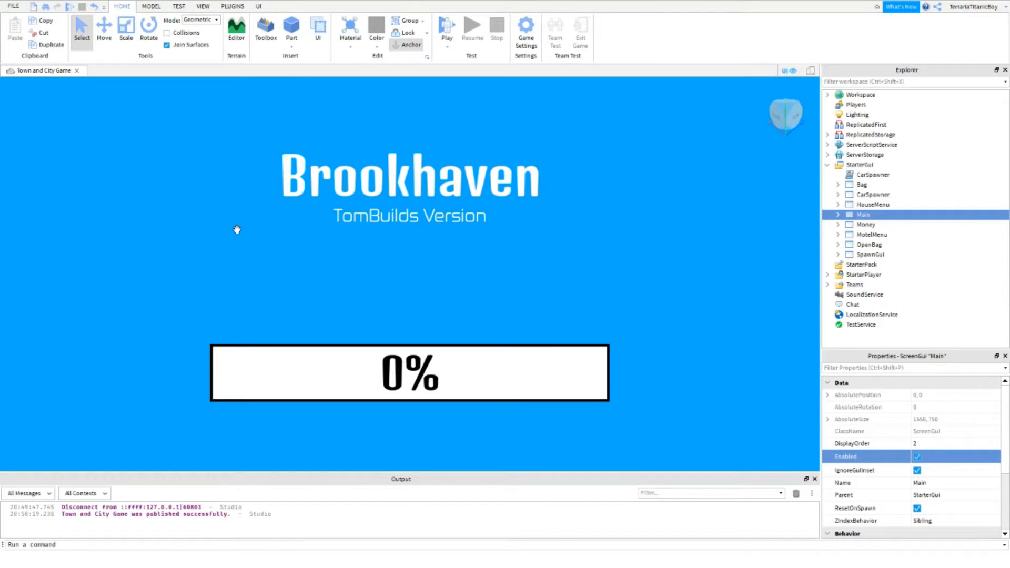